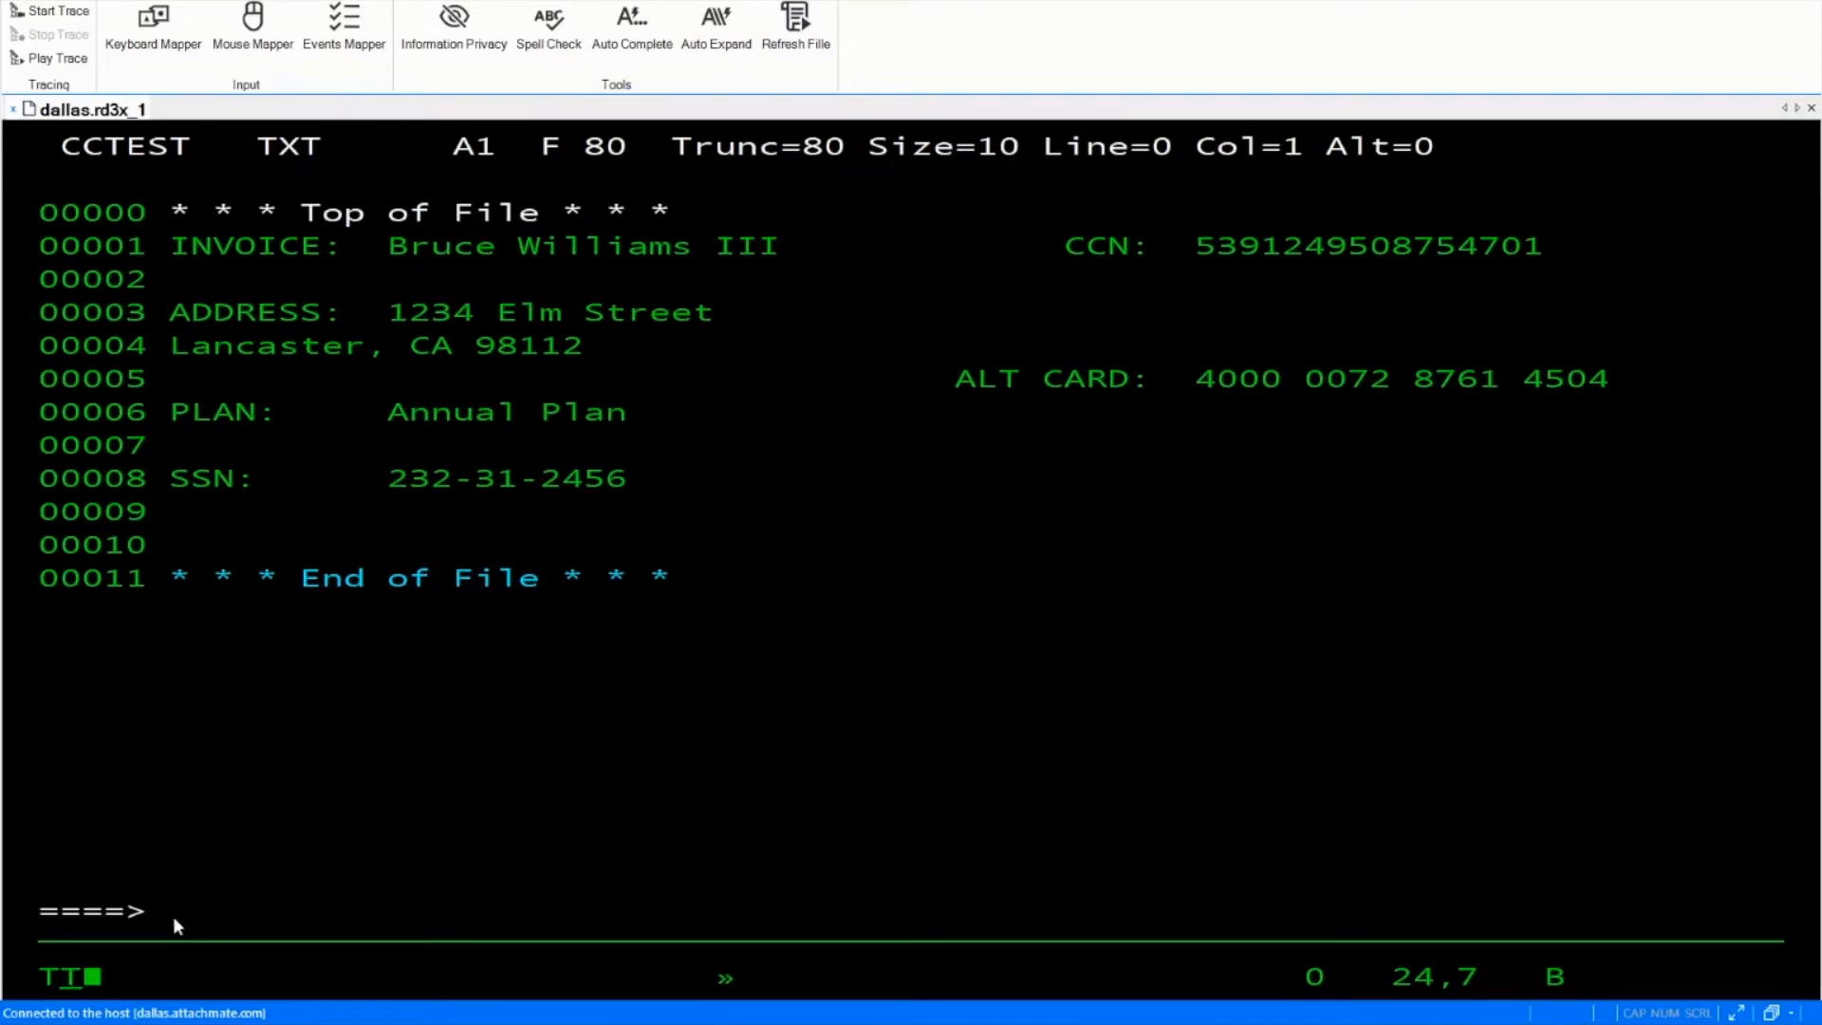
{"action": "mouse_move", "coordinate": [213, 910]}
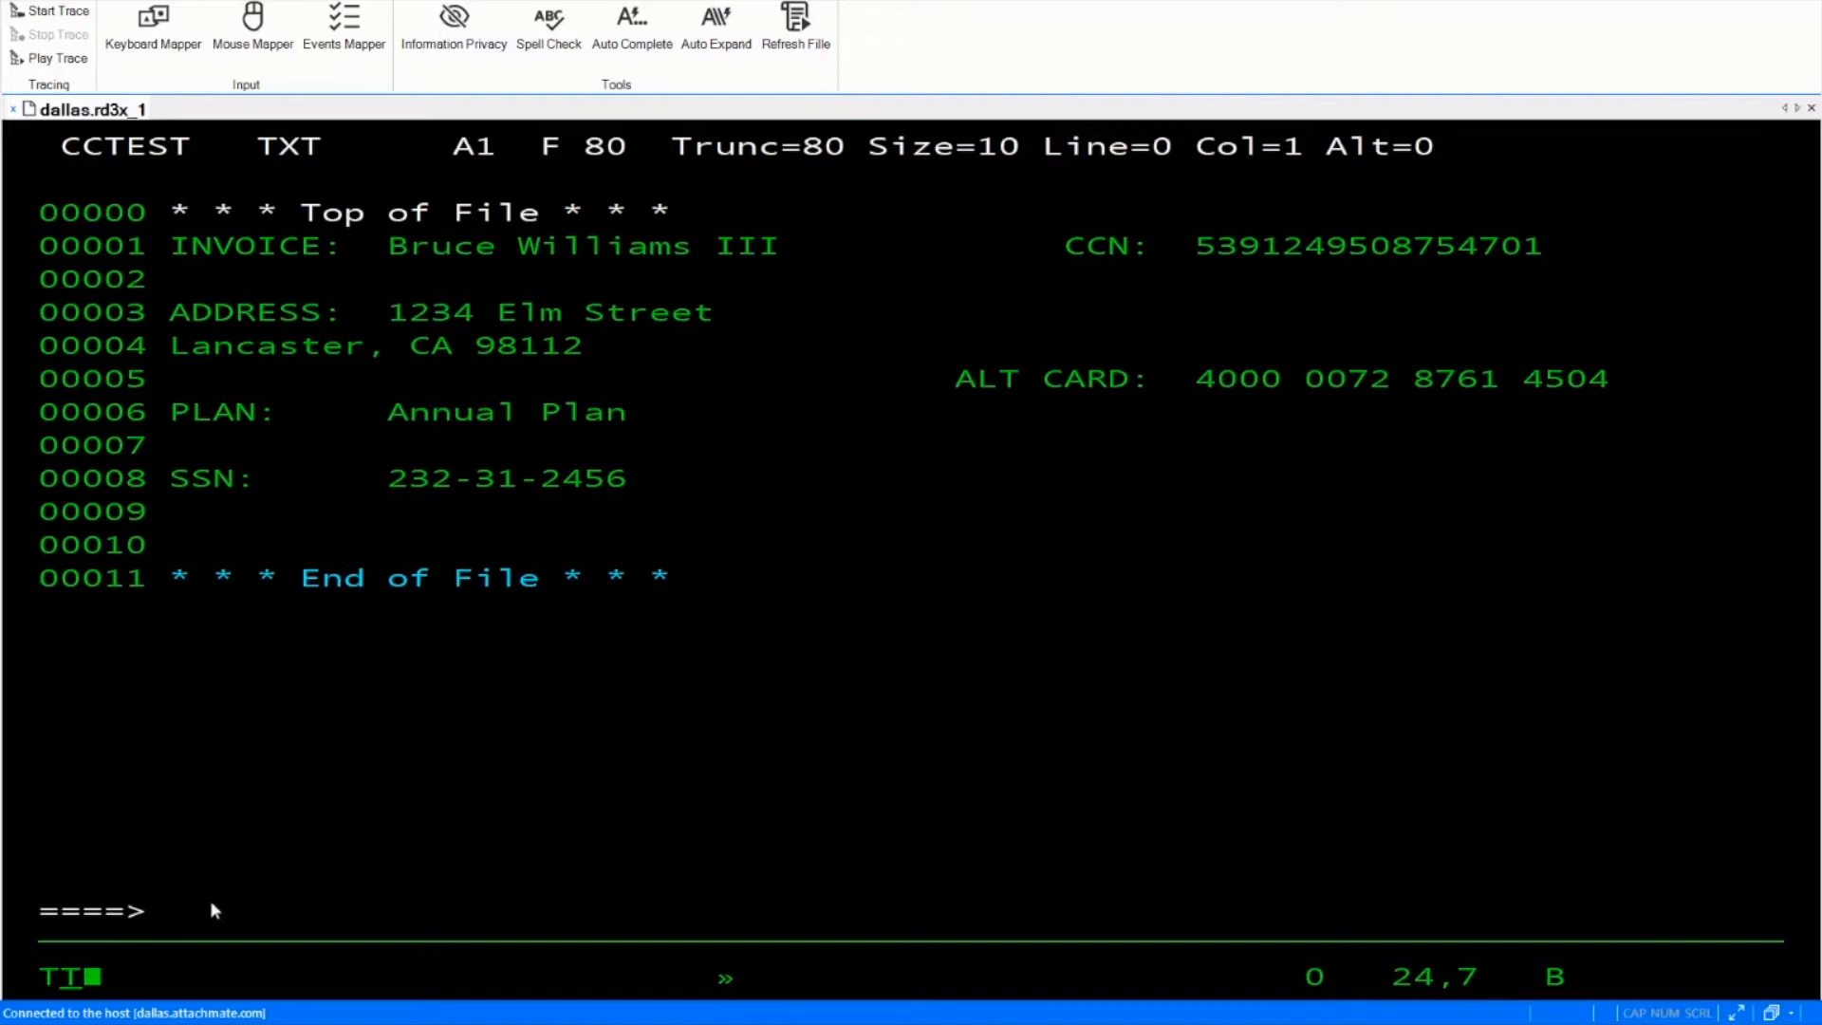
{"action": "mouse_move", "coordinate": [1264, 258]}
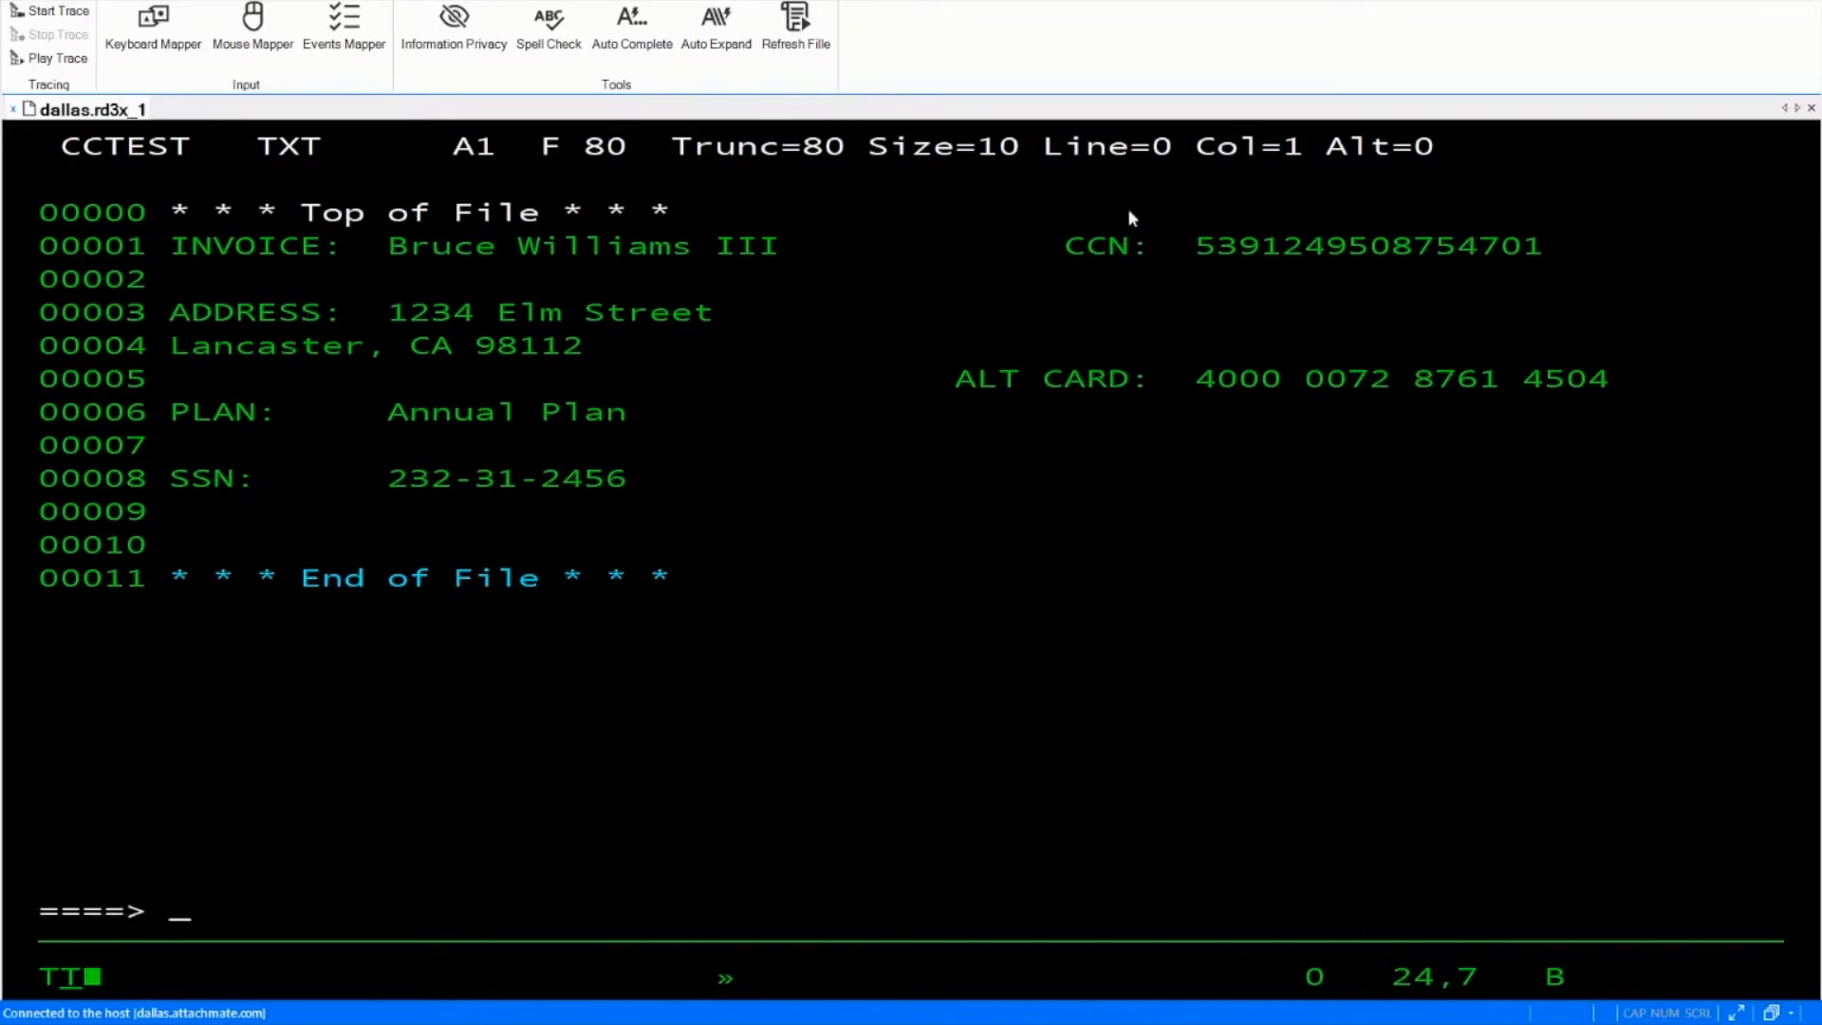
{"action": "mouse_move", "coordinate": [1213, 288]}
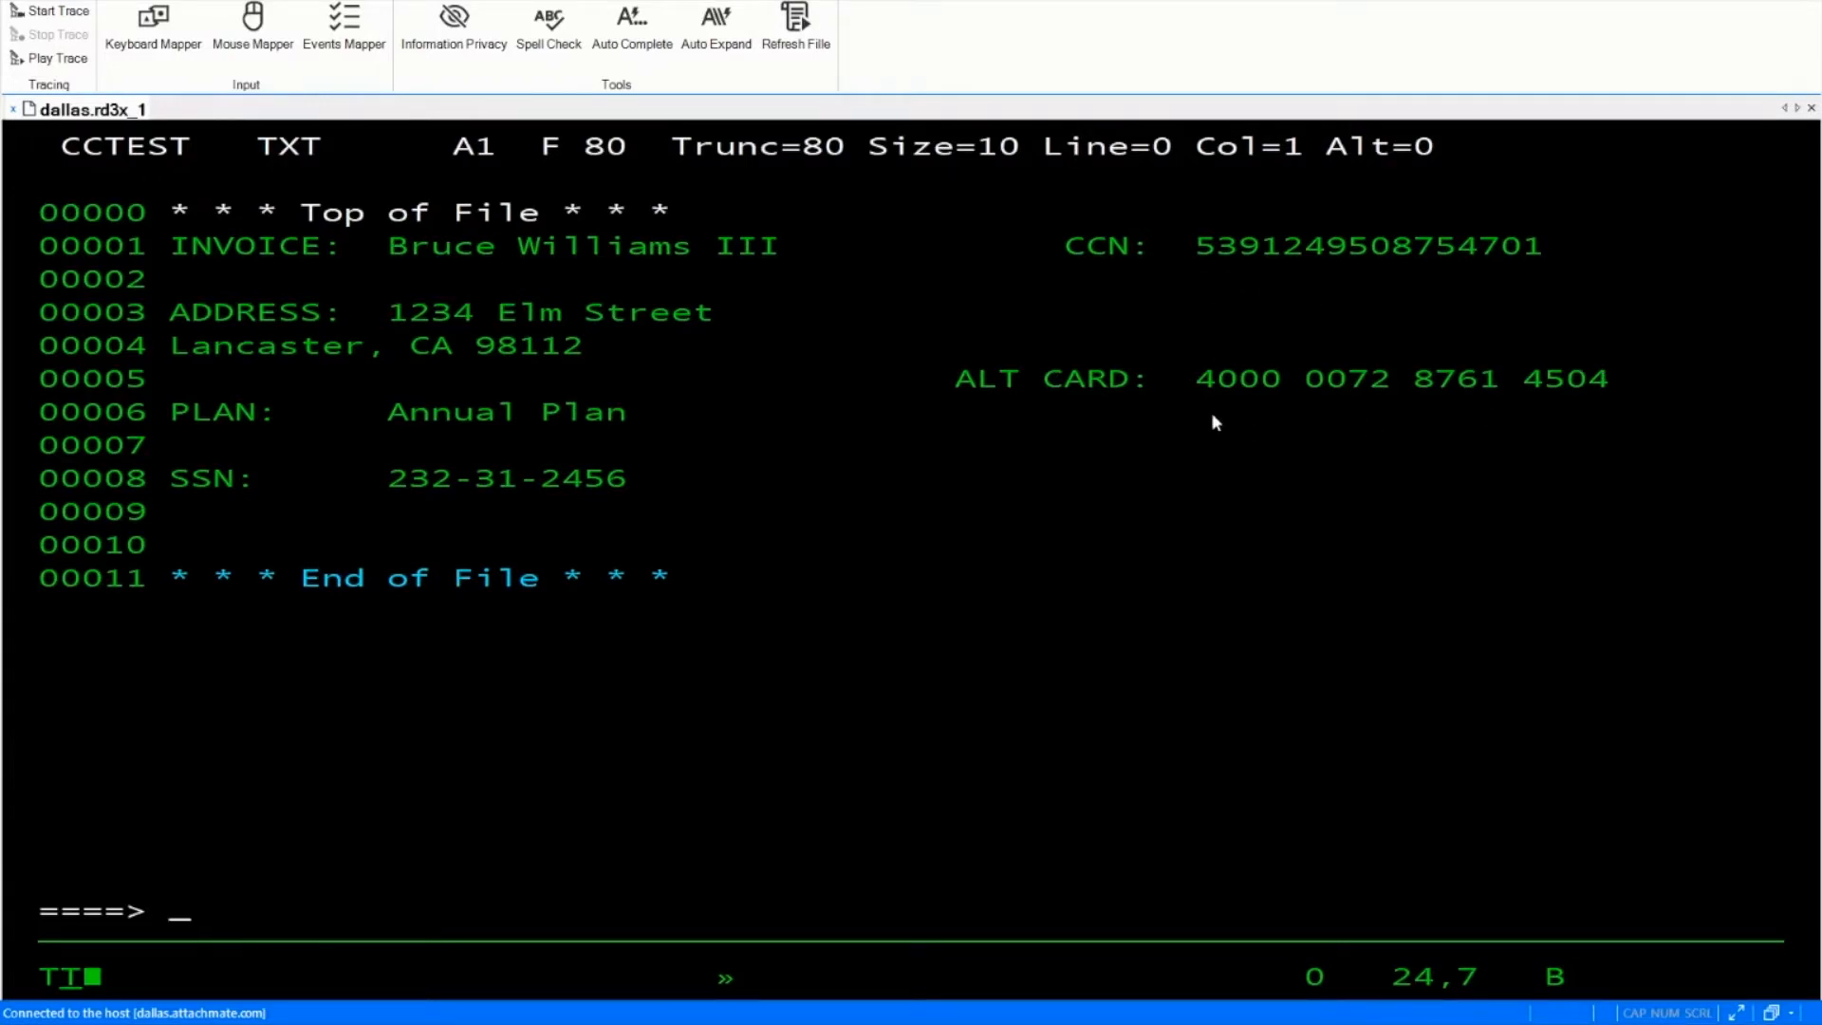
{"action": "mouse_move", "coordinate": [428, 531]}
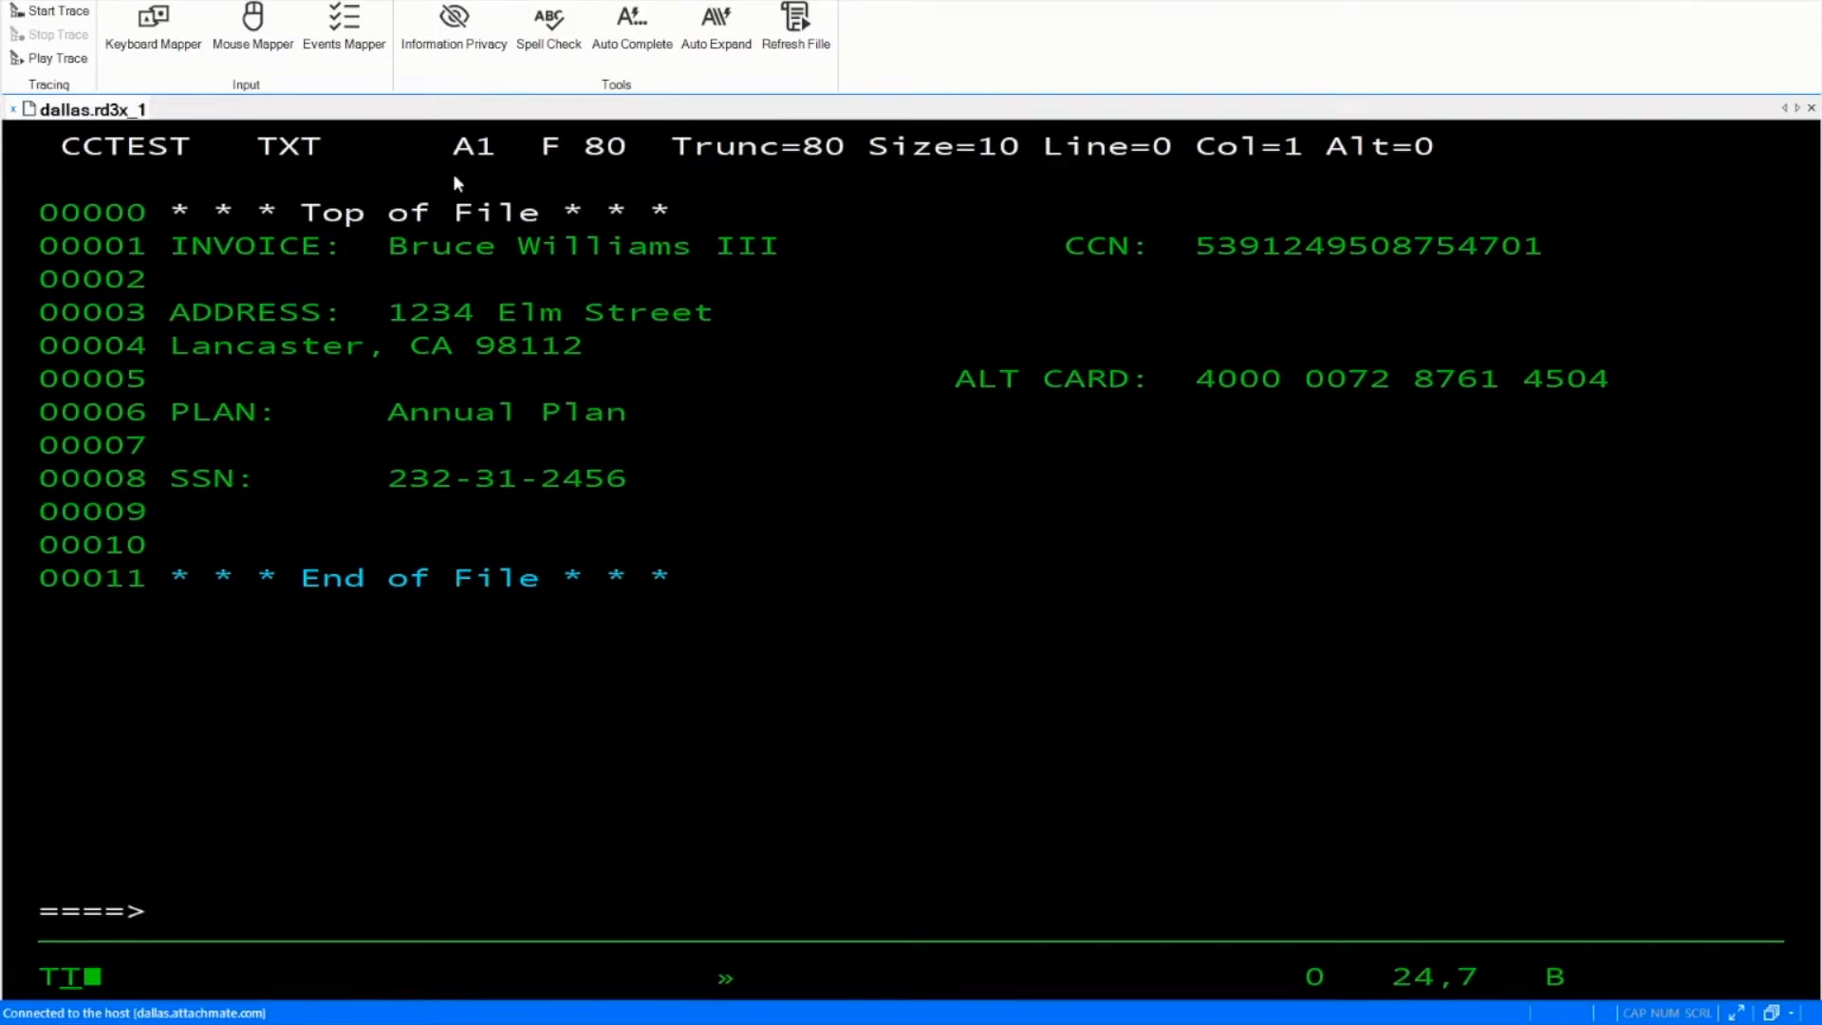
{"action": "mouse_move", "coordinate": [442, 127]}
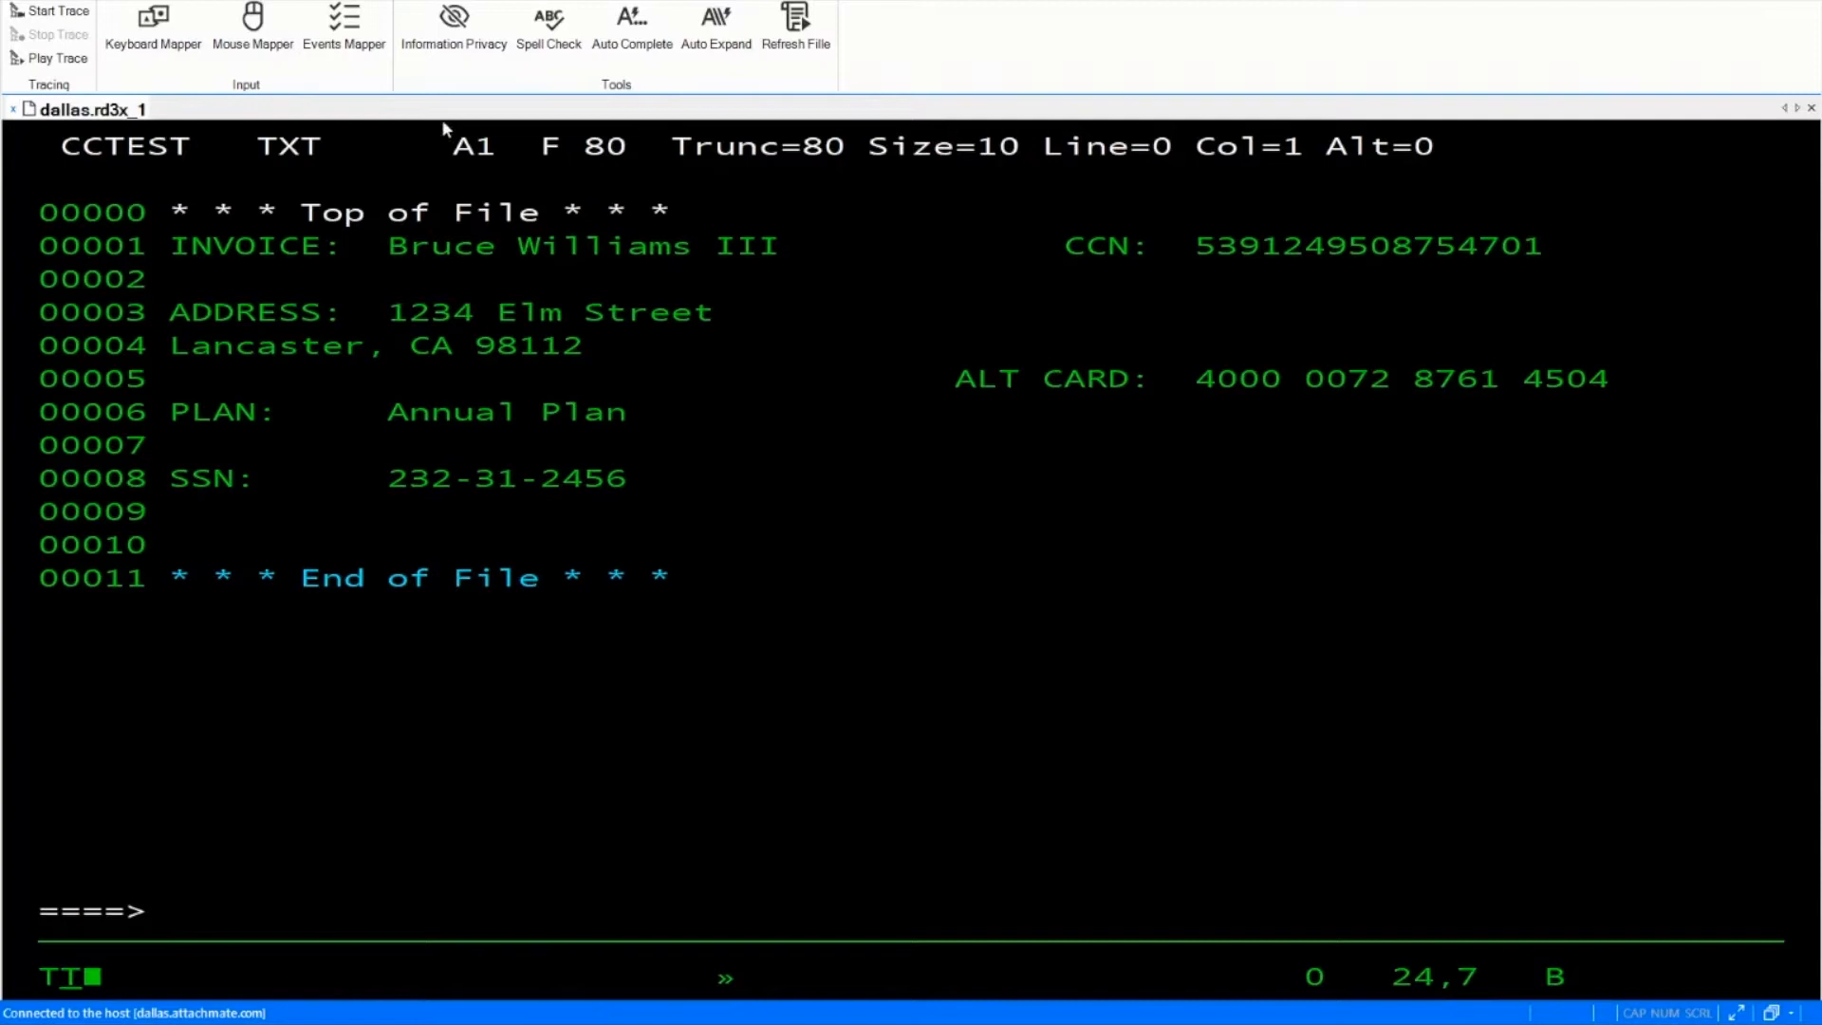
Enable card-number redaction with last 4 digits shown, for display data and while typing
{"action": "left_click", "coordinate": [453, 23]}
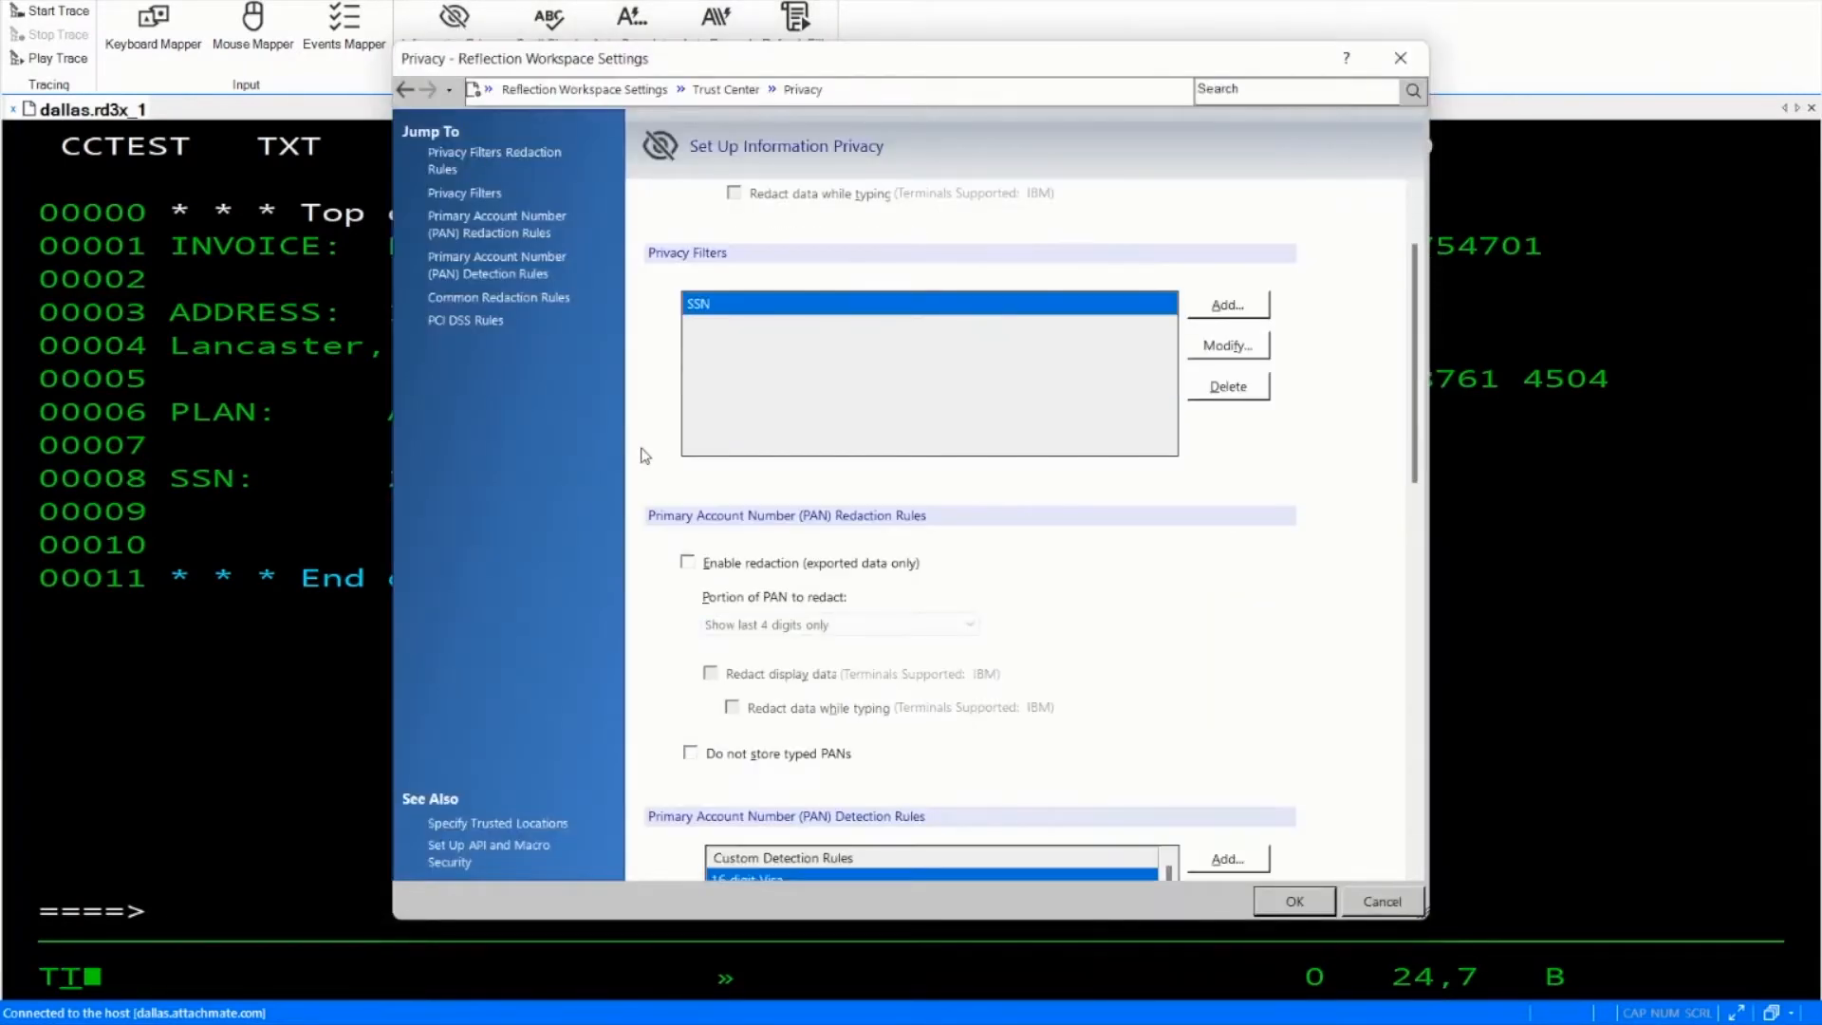
{"action": "scroll", "scroll_direction": "down", "scroll_amount": 3}
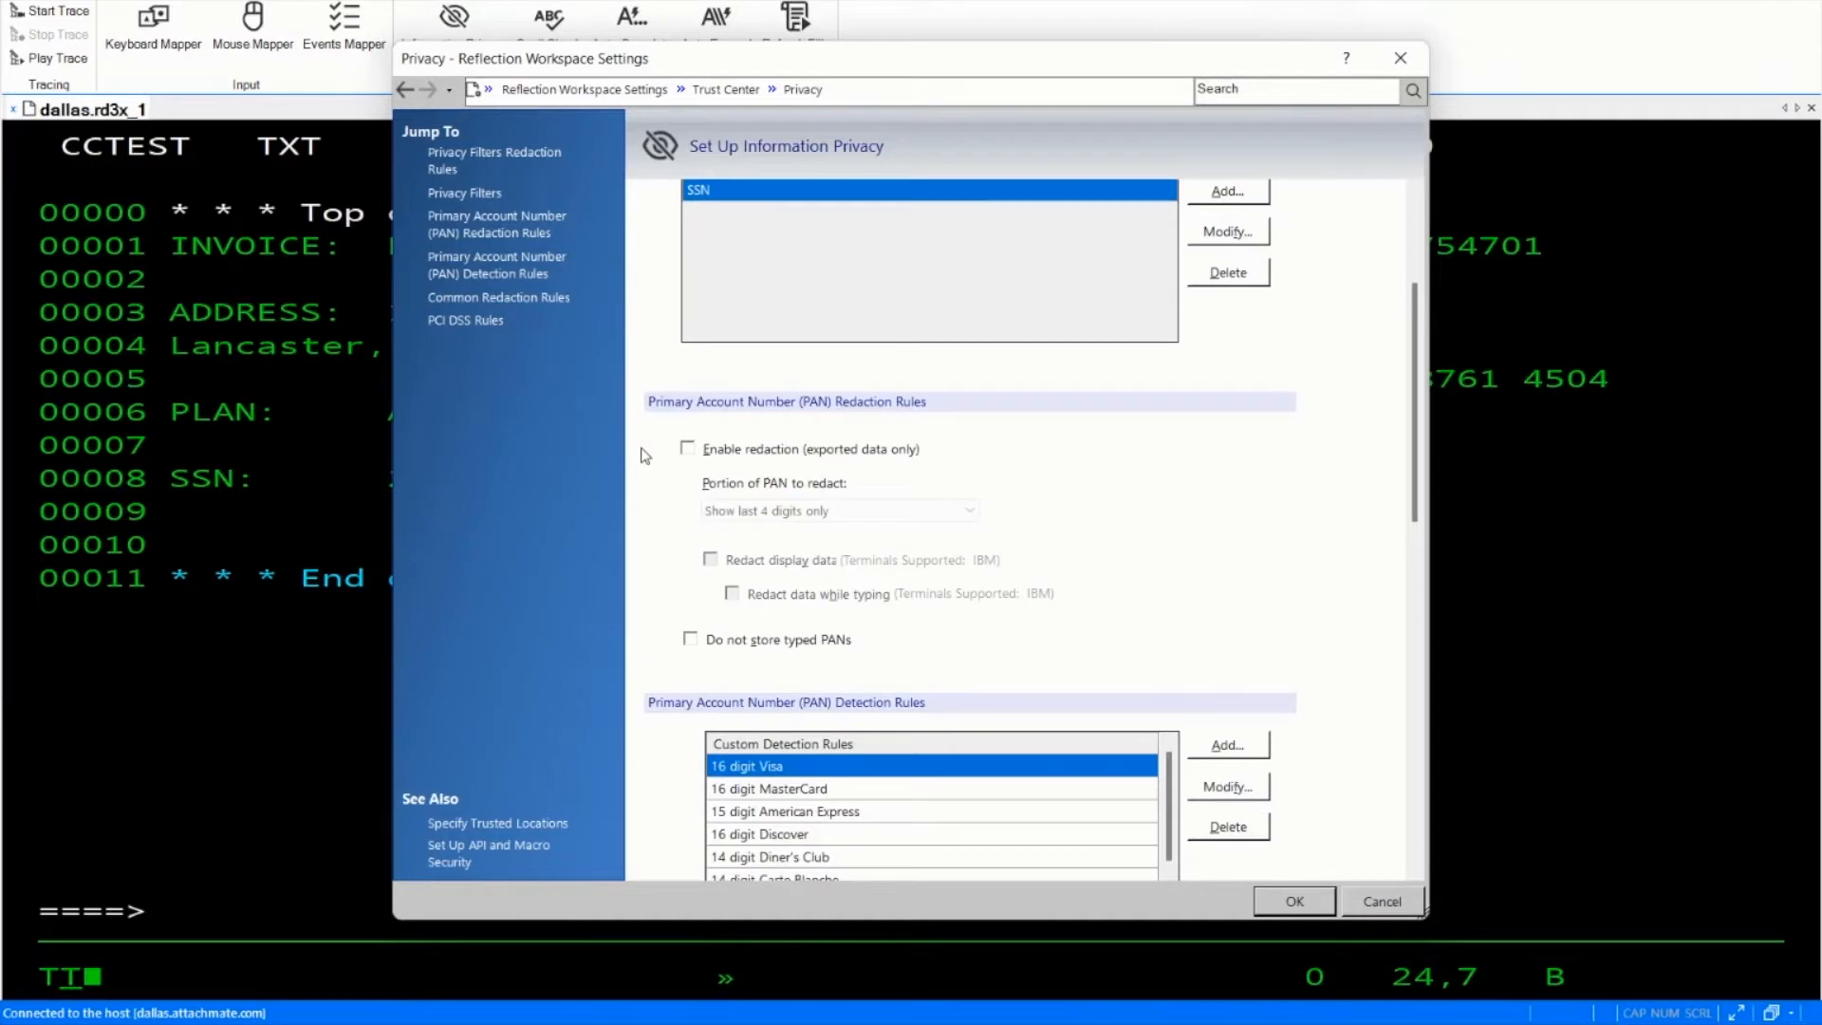
{"action": "mouse_move", "coordinate": [696, 463]}
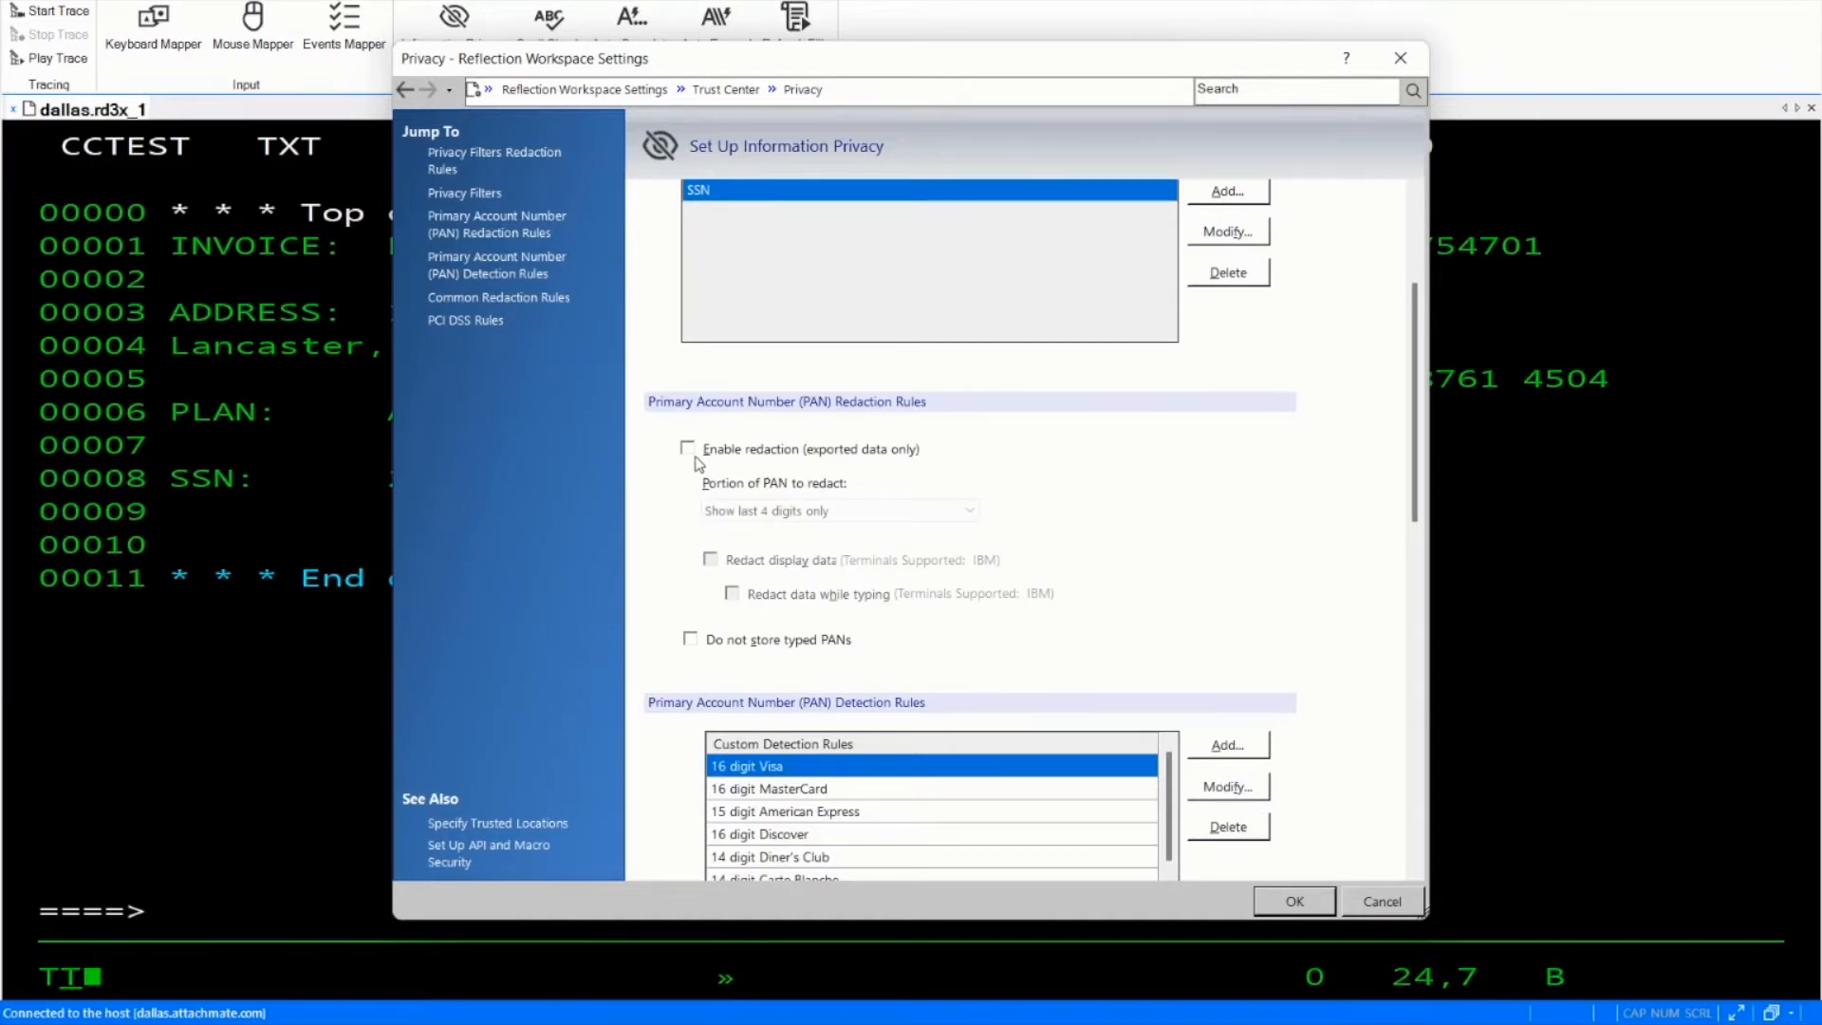
{"action": "left_click", "coordinate": [688, 450]}
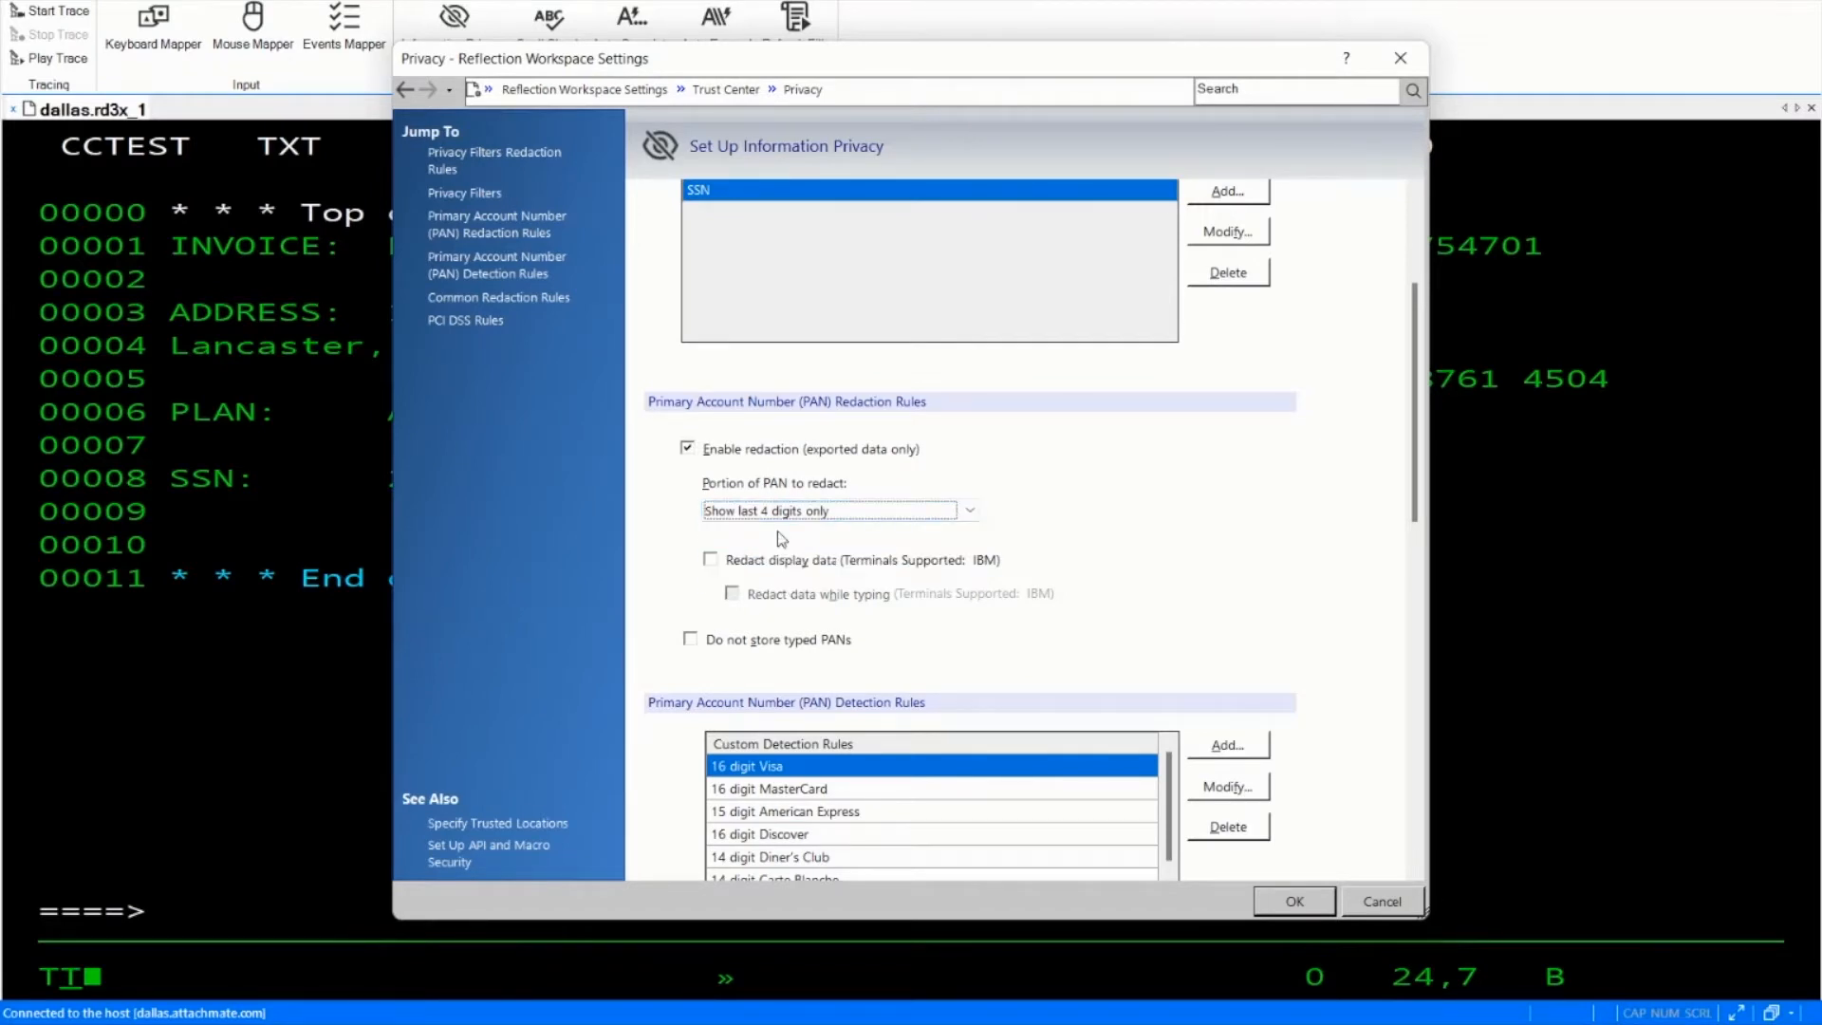
{"action": "mouse_move", "coordinate": [712, 569]}
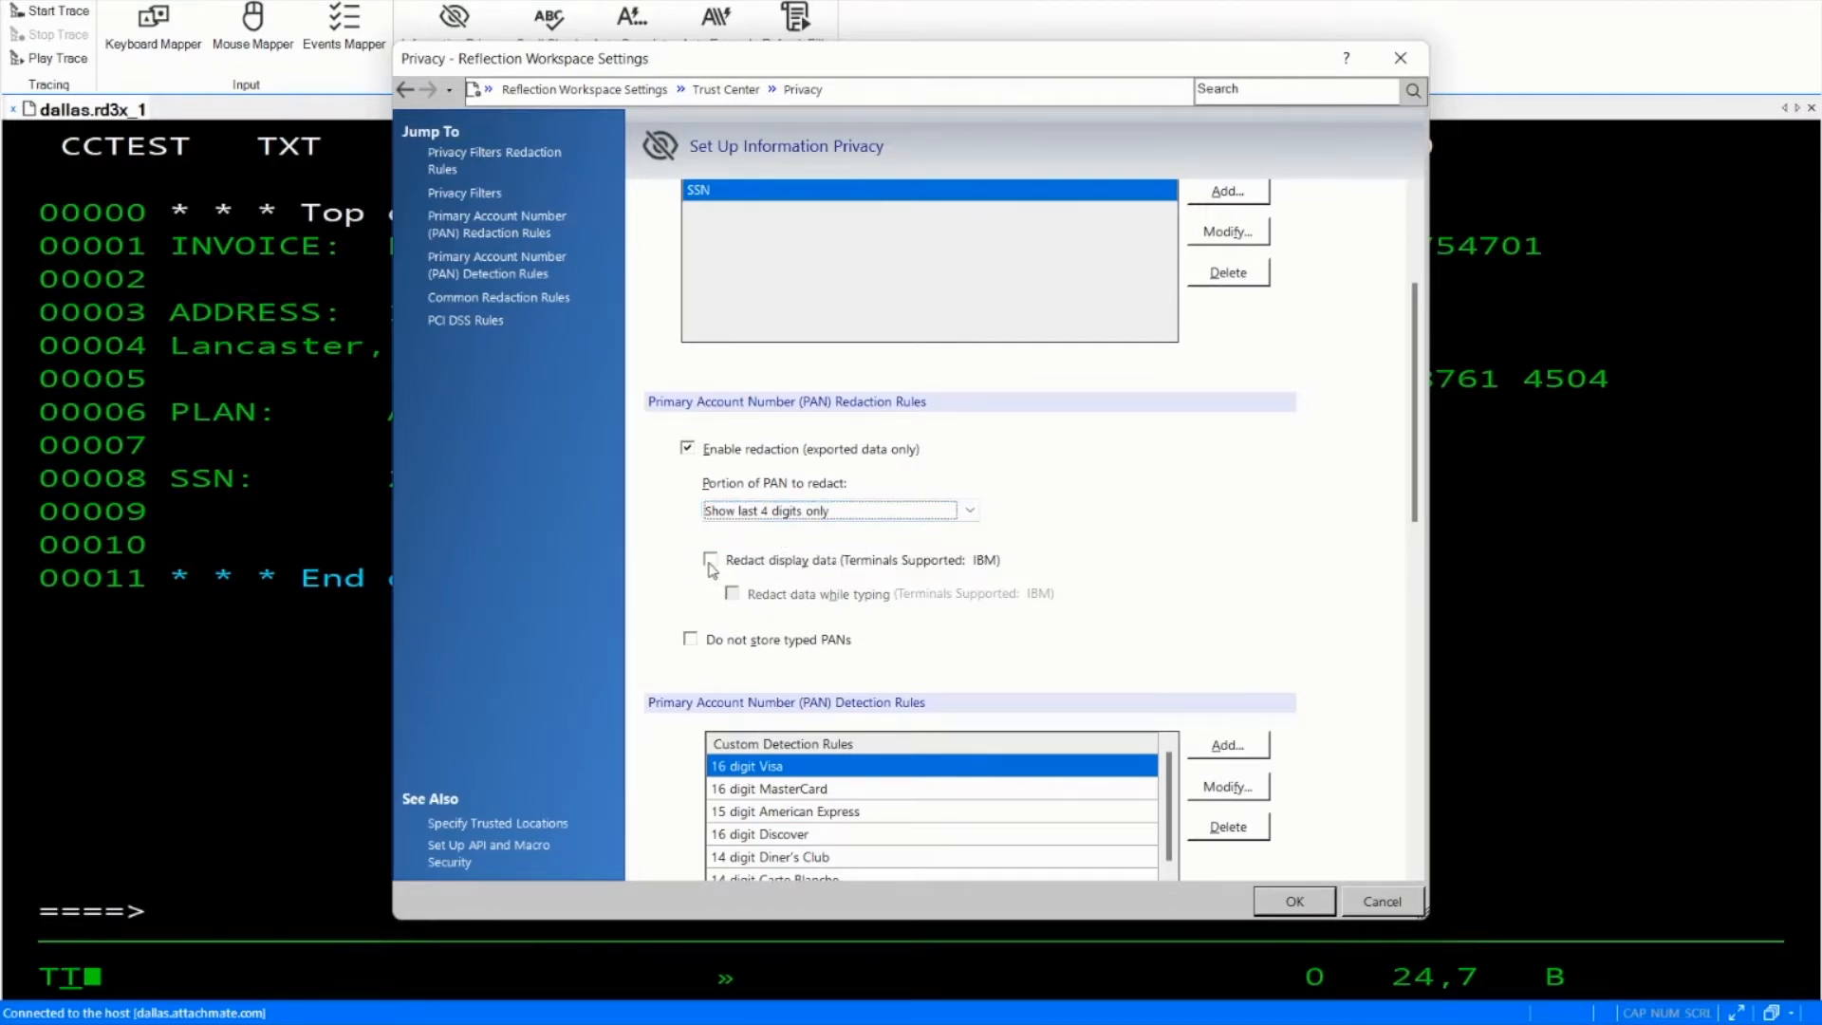
{"action": "left_click", "coordinate": [710, 558]}
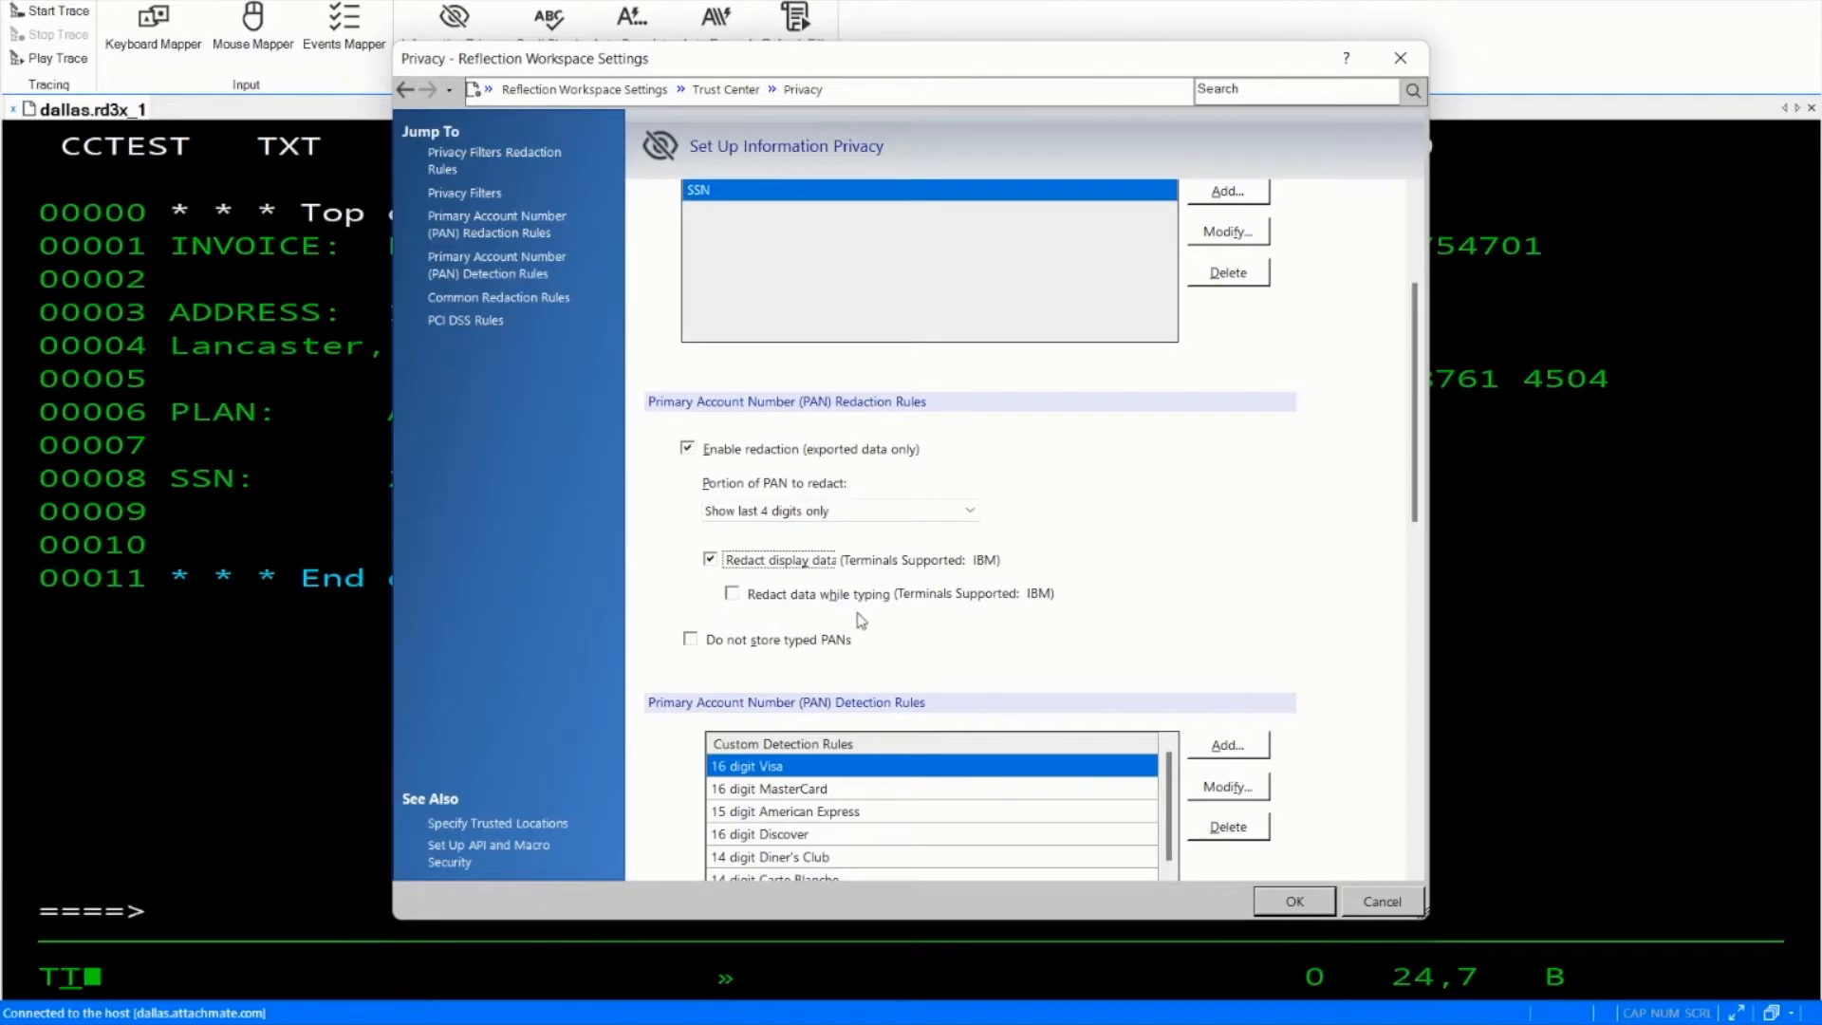
{"action": "left_click", "coordinate": [733, 593]}
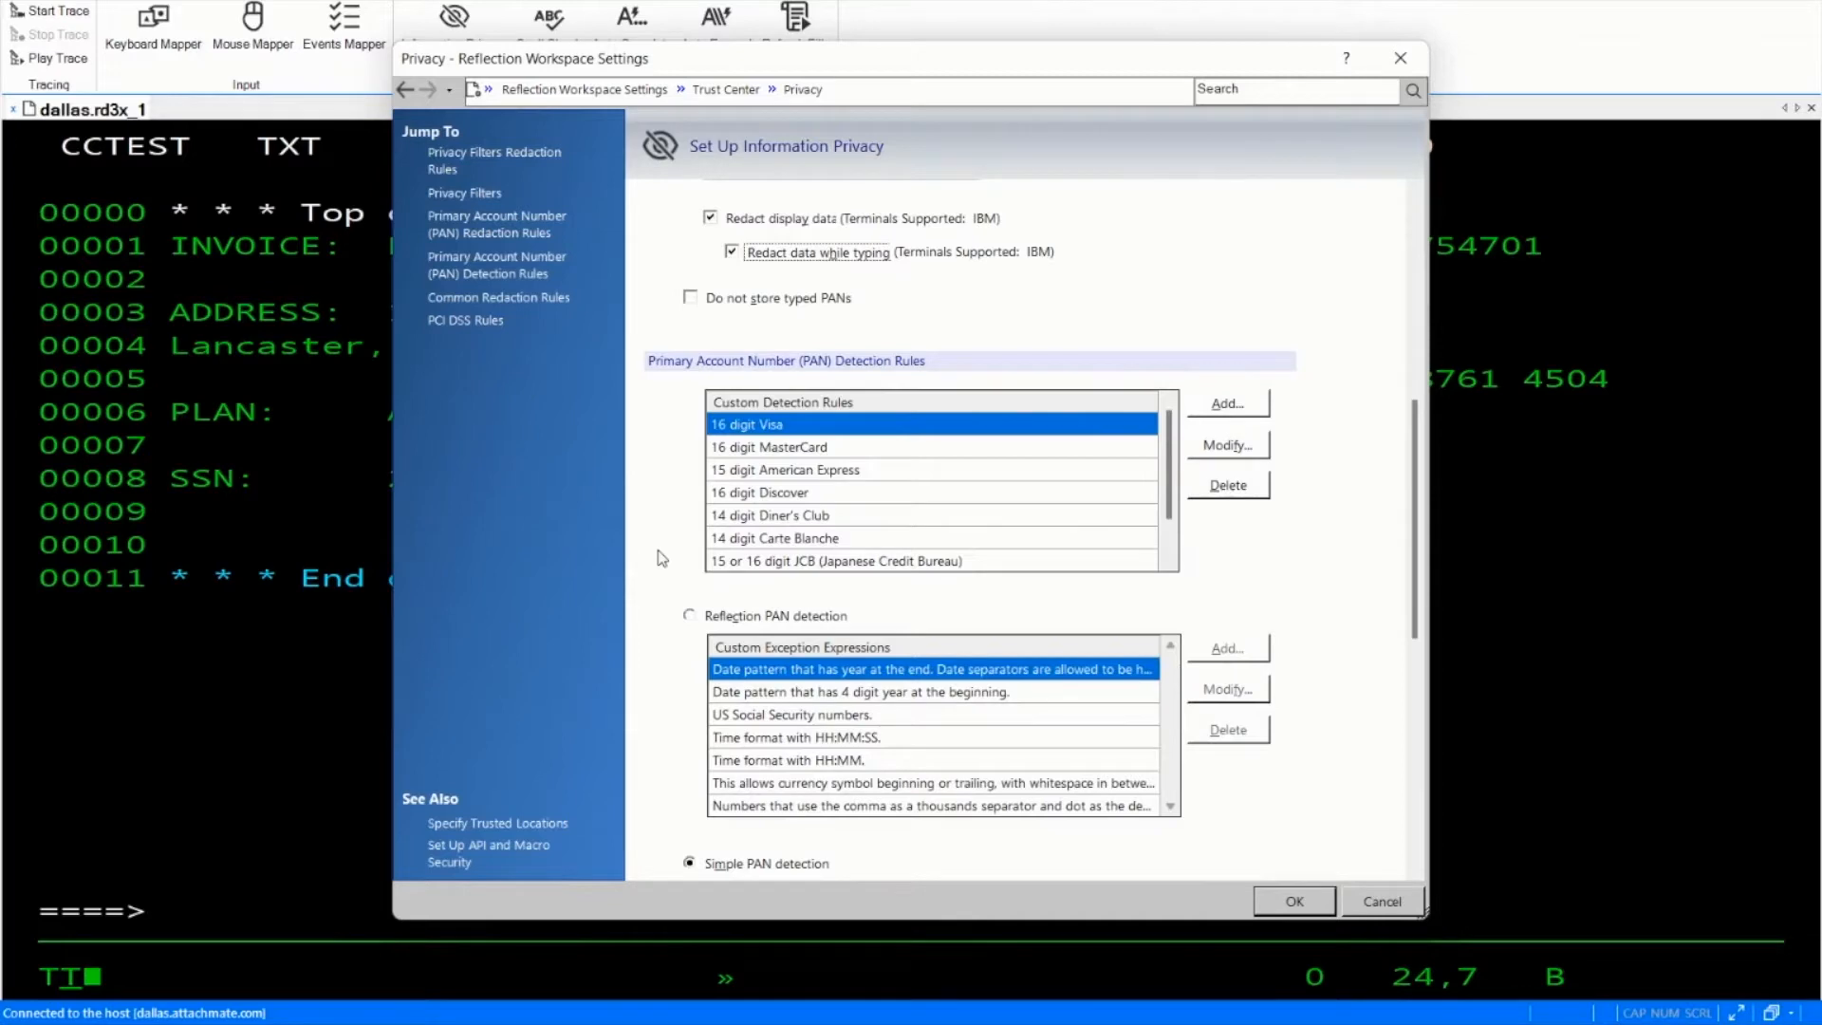
Verify simple PAN detection uses preceding text CCN: and apply the privacy settings
{"action": "scroll", "scroll_direction": "down", "scroll_amount": 3}
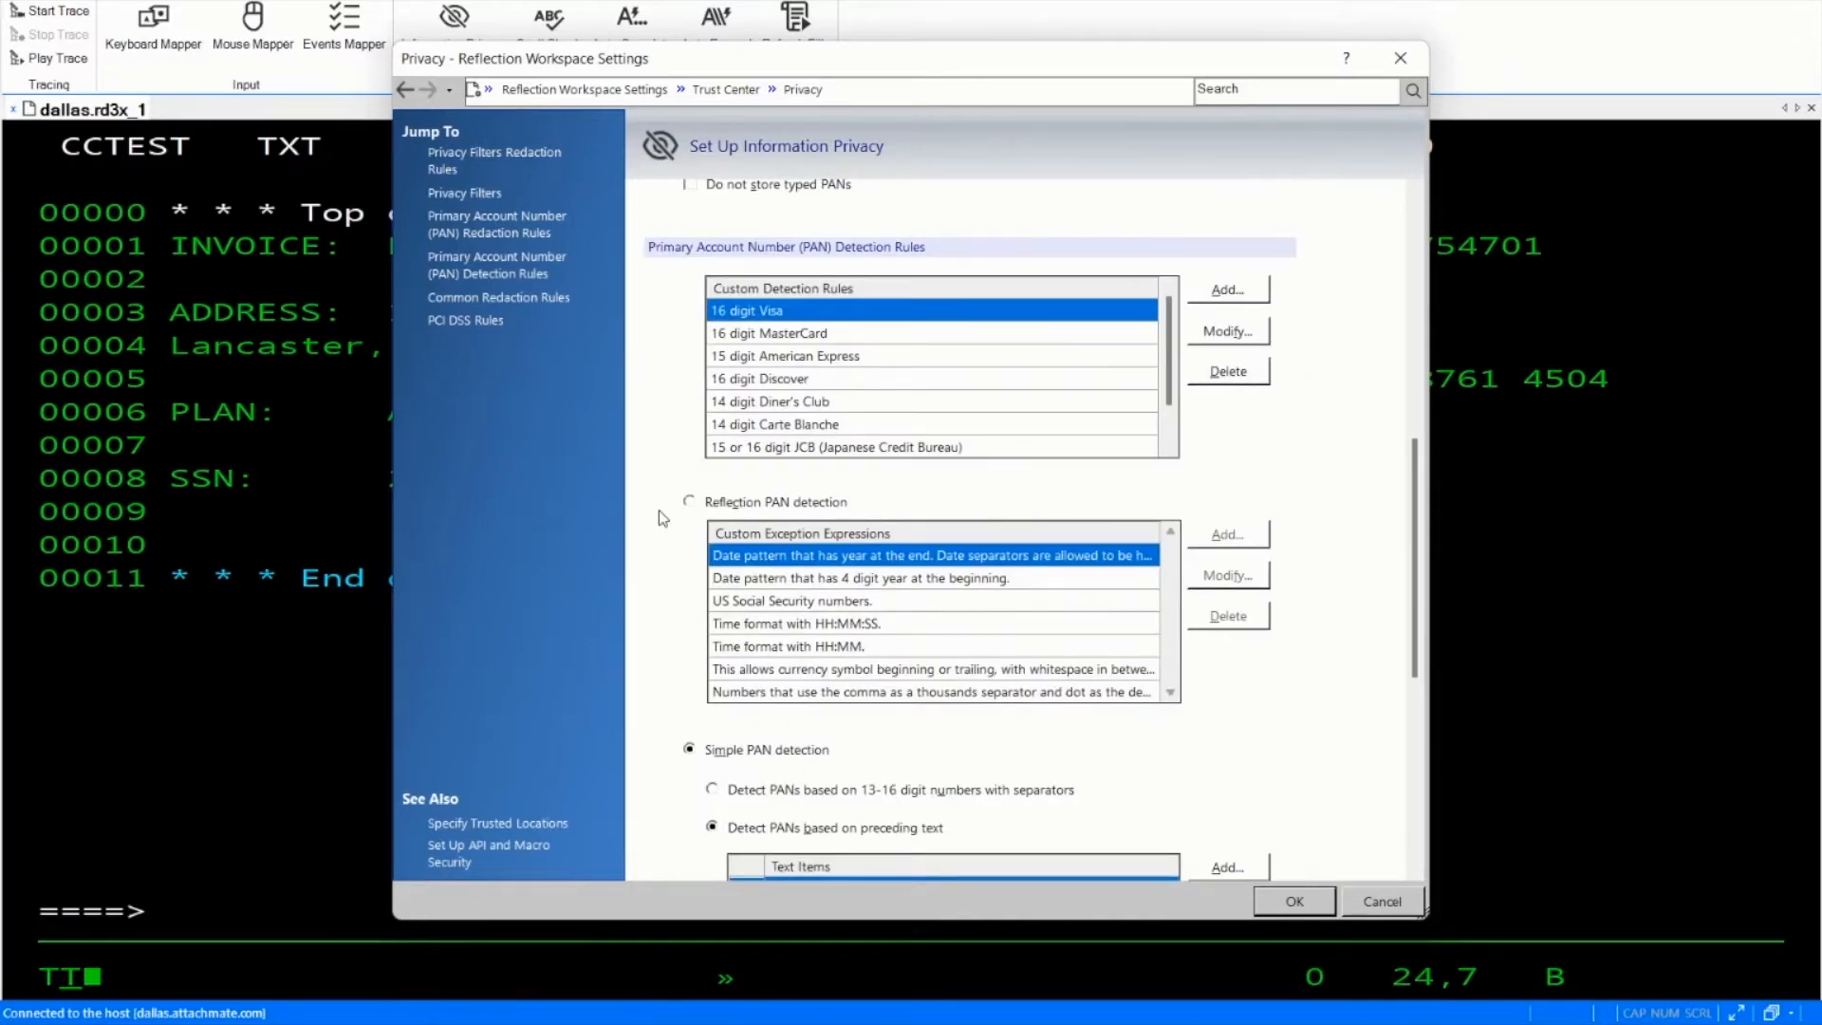
{"action": "scroll", "scroll_direction": "down", "scroll_amount": 3}
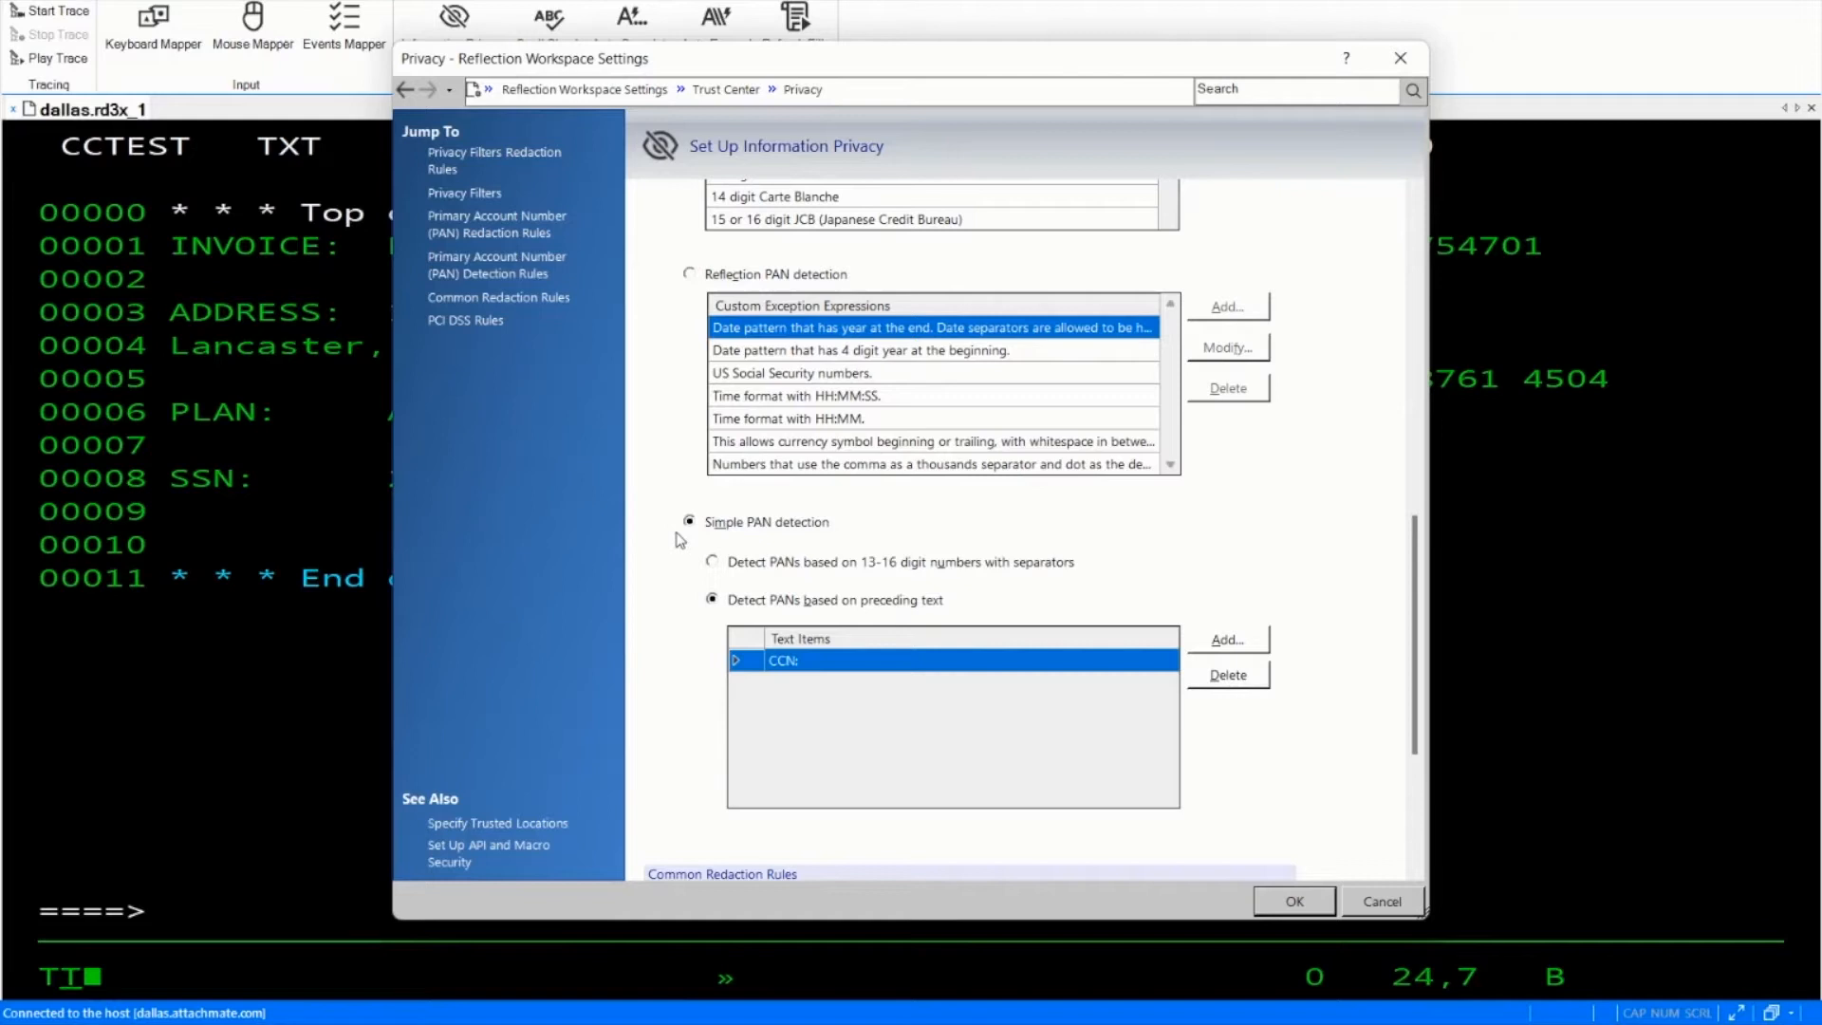
{"action": "mouse_move", "coordinate": [831, 552]}
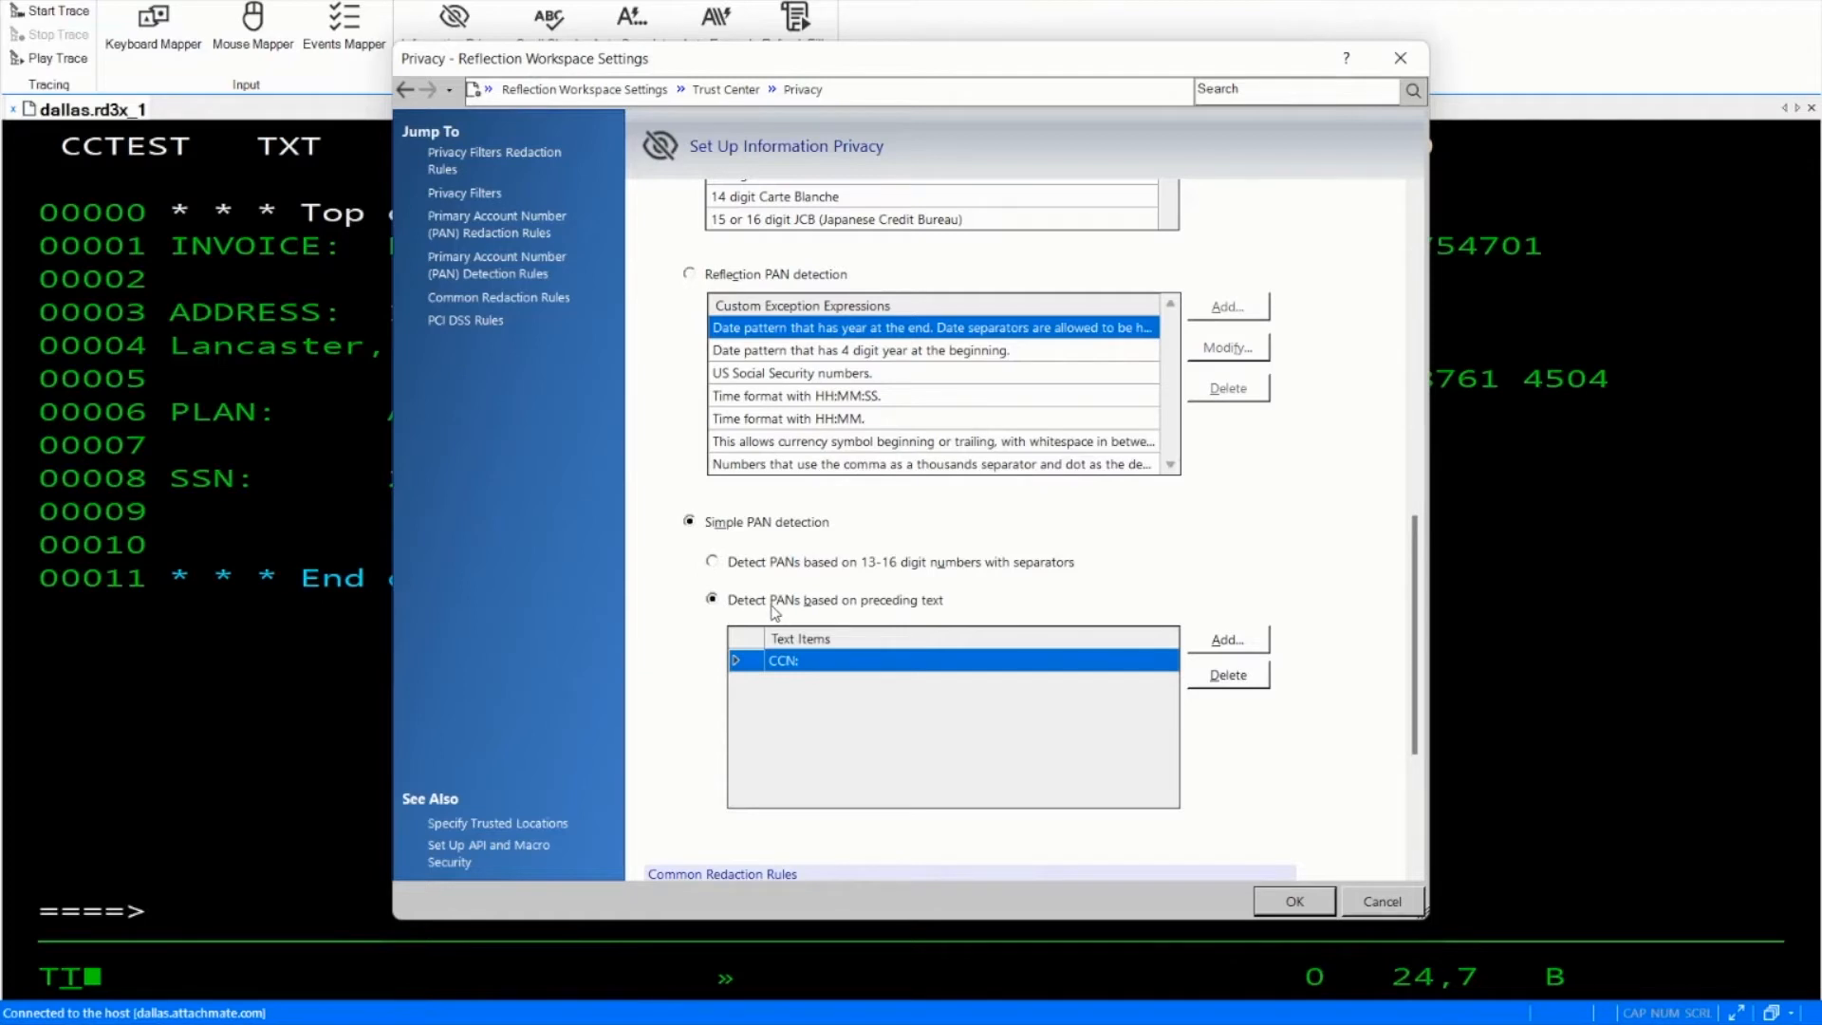
{"action": "mouse_move", "coordinate": [814, 614]}
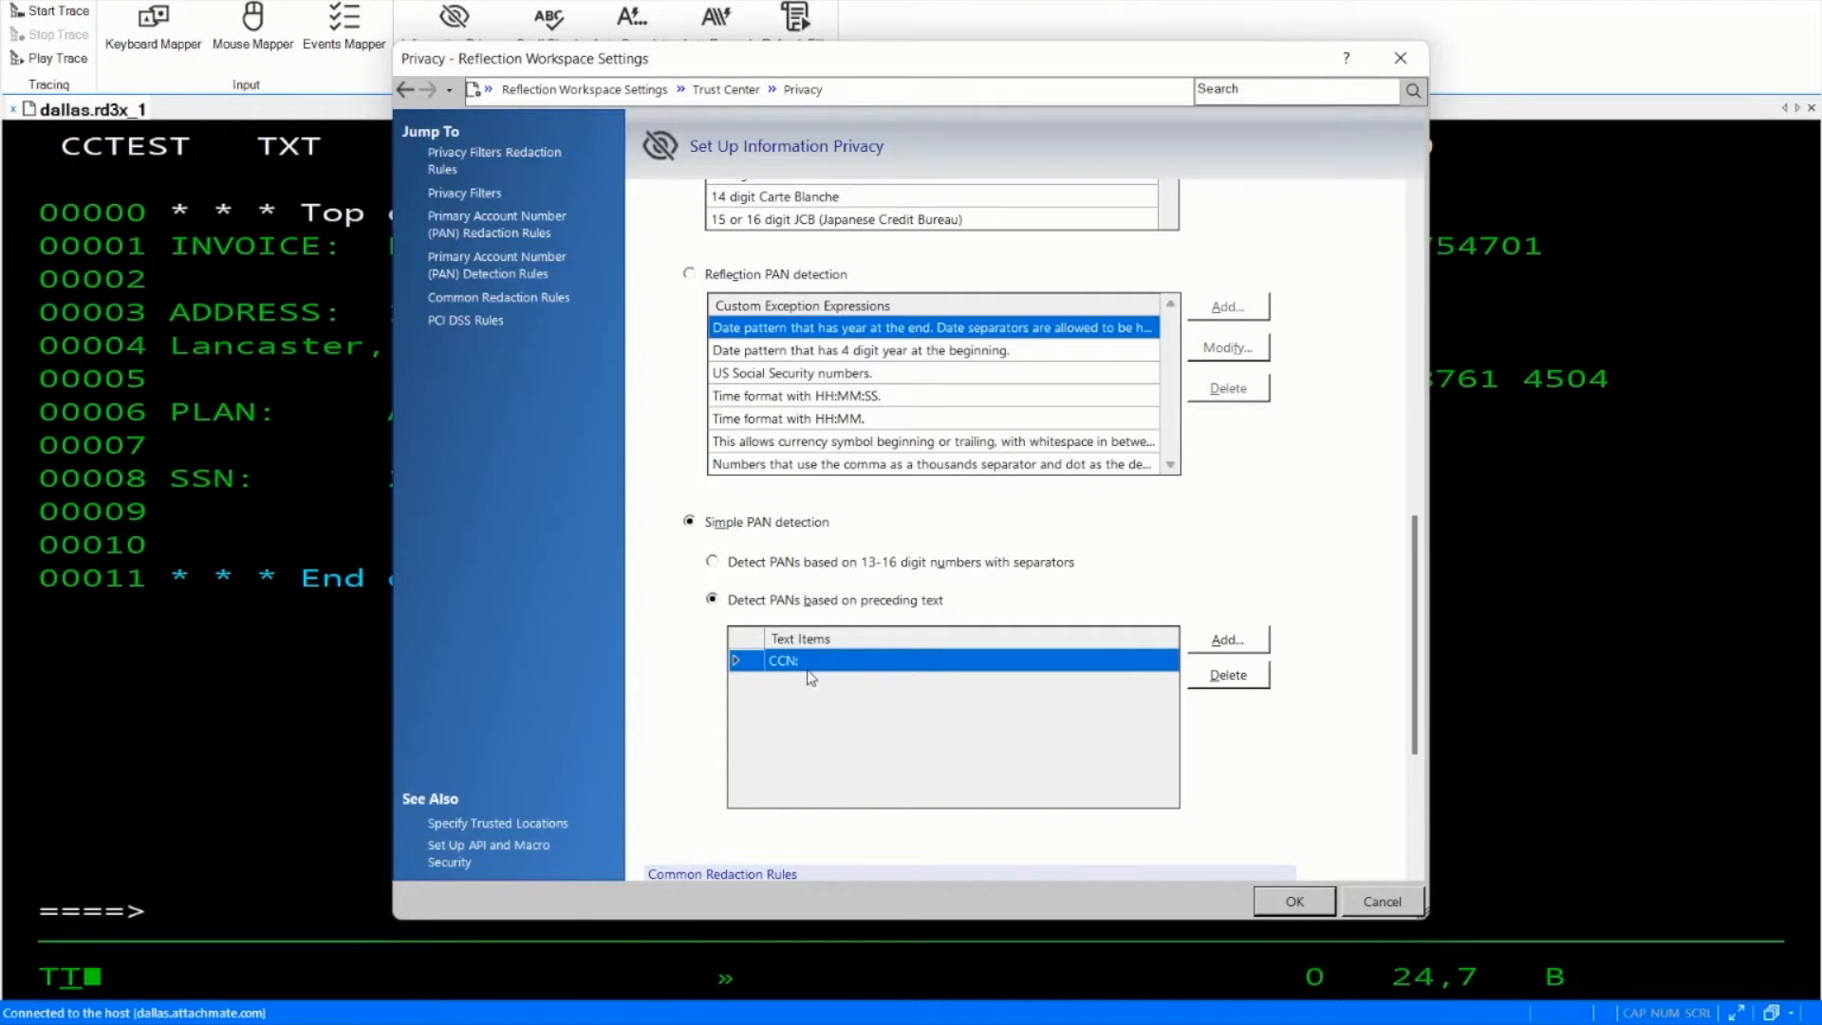
{"action": "mouse_move", "coordinate": [810, 672]}
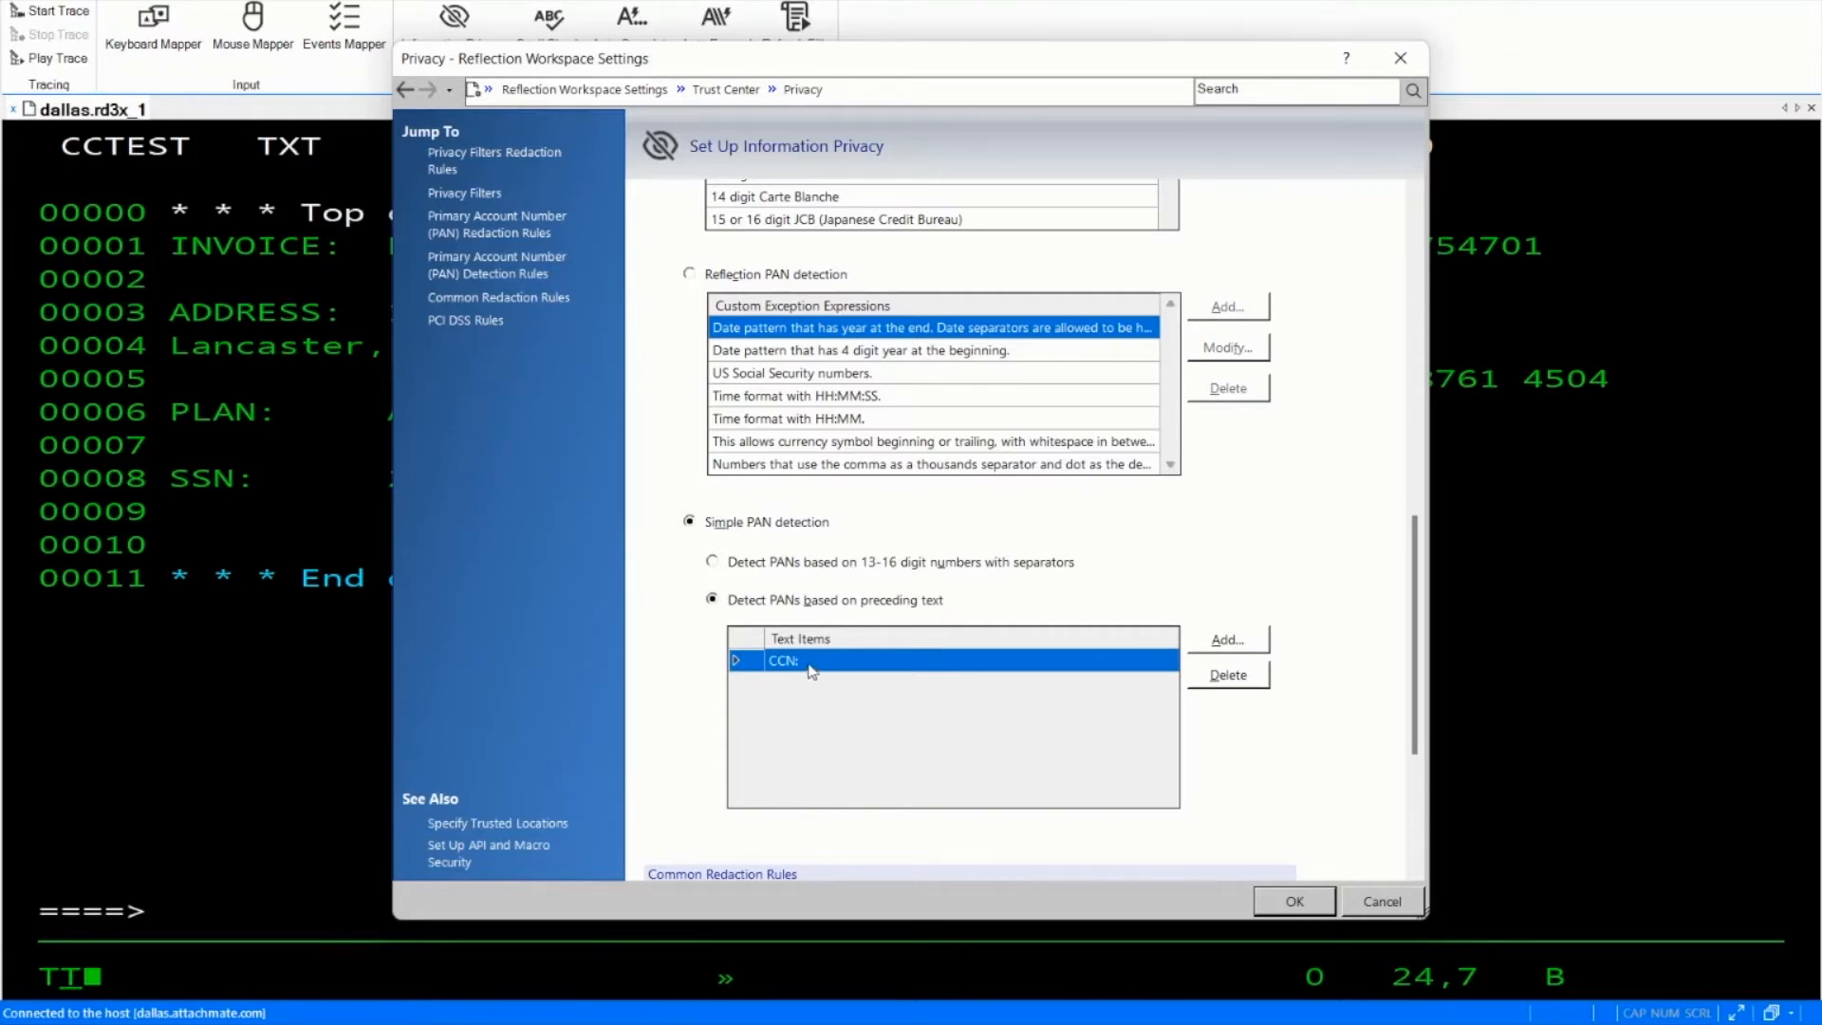
{"action": "mouse_move", "coordinate": [830, 676]}
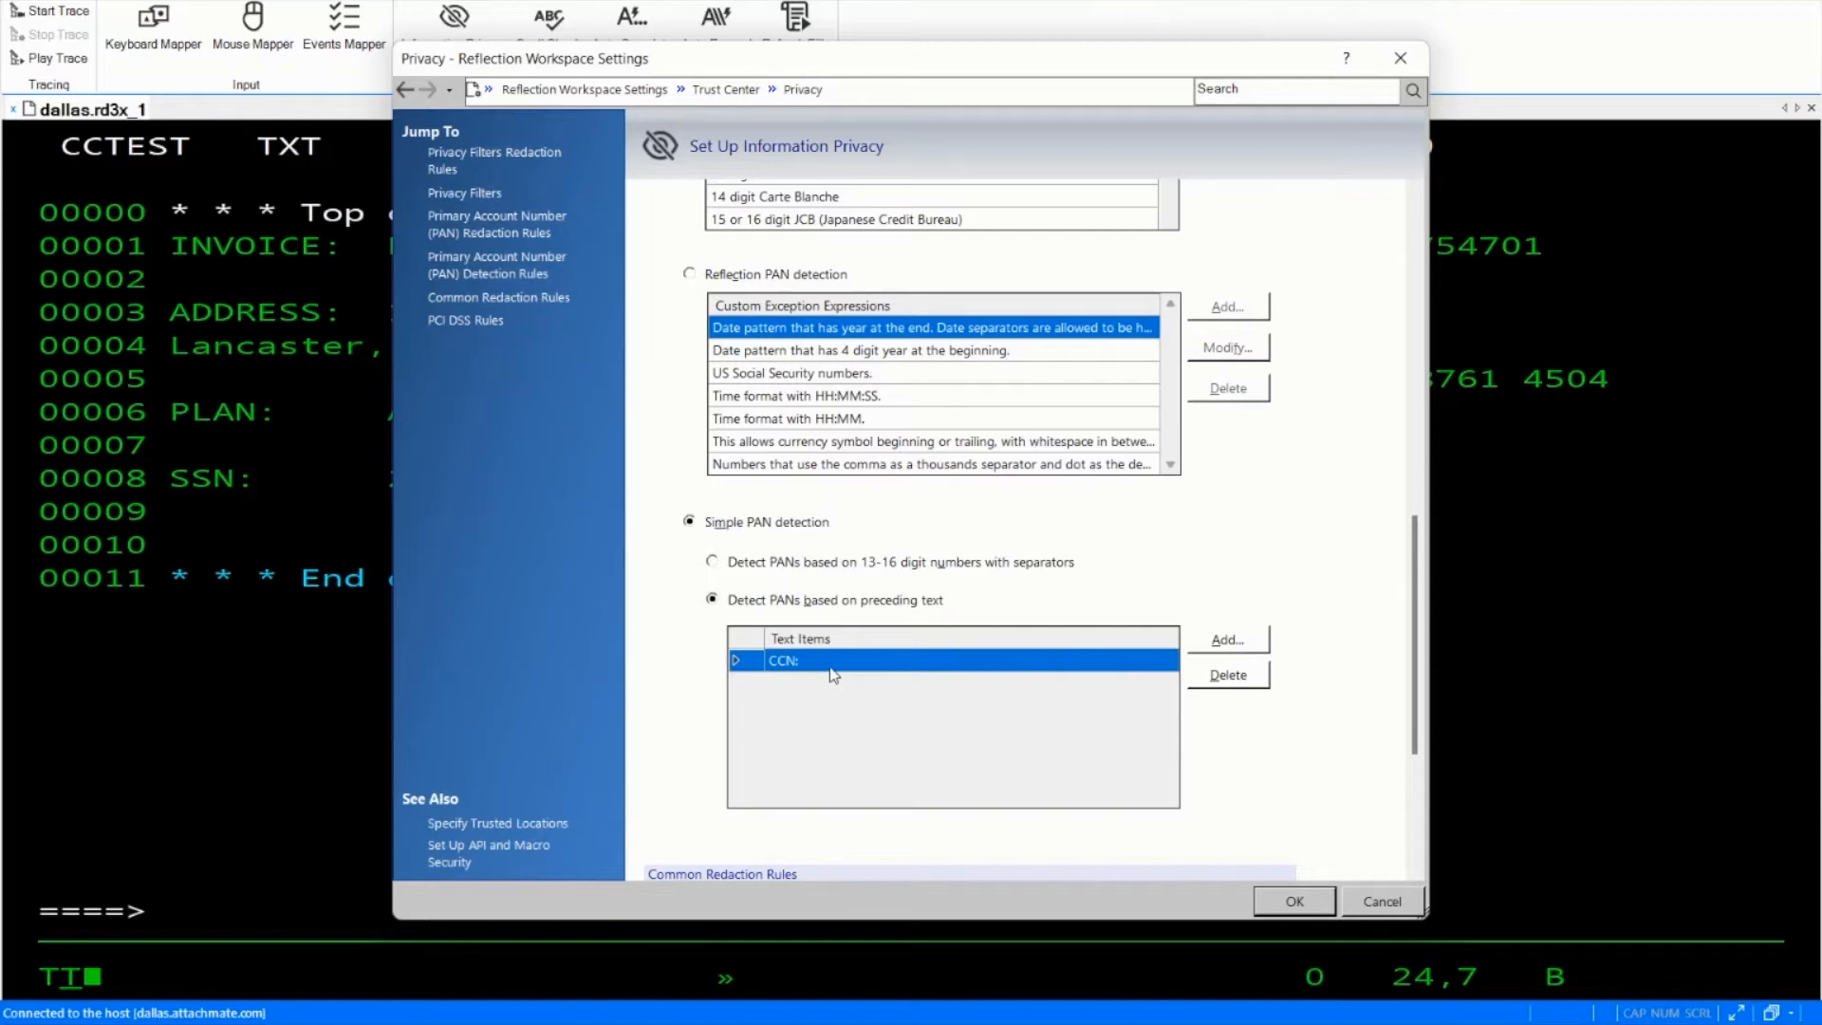
{"action": "mouse_move", "coordinate": [1043, 682]}
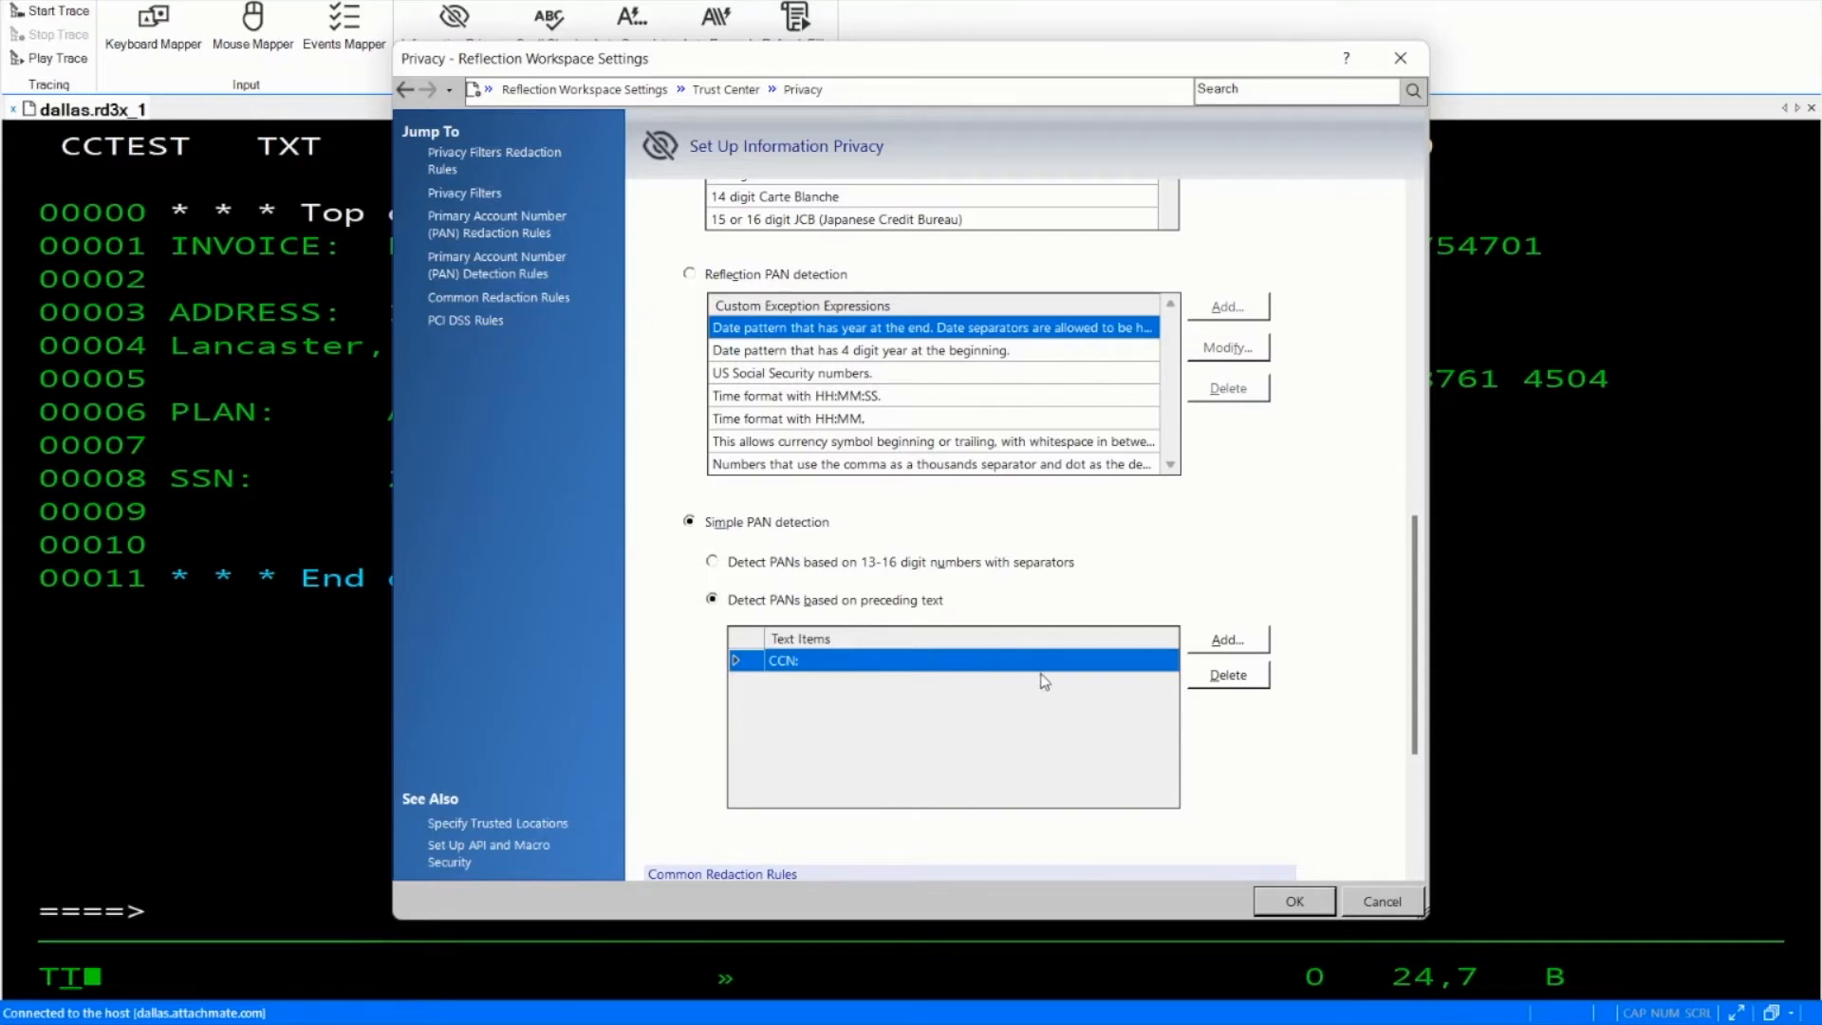
{"action": "mouse_move", "coordinate": [1010, 890]}
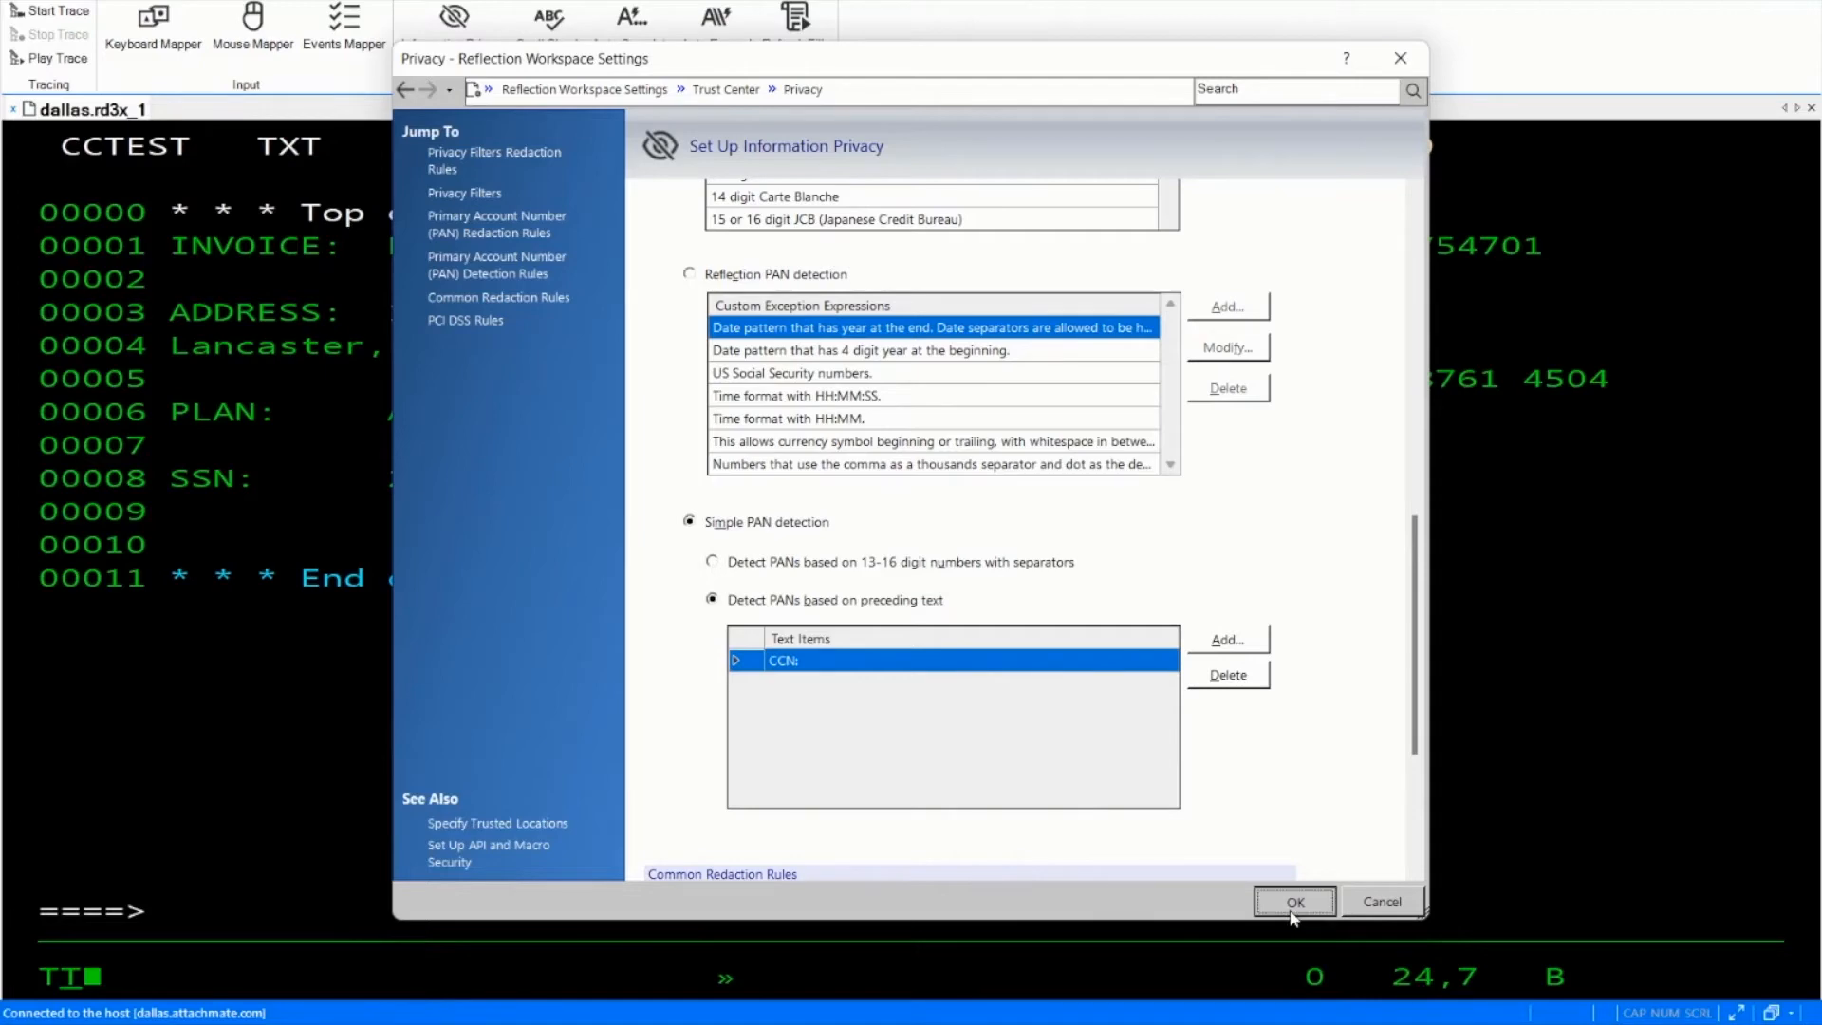
{"action": "left_click", "coordinate": [1293, 899]}
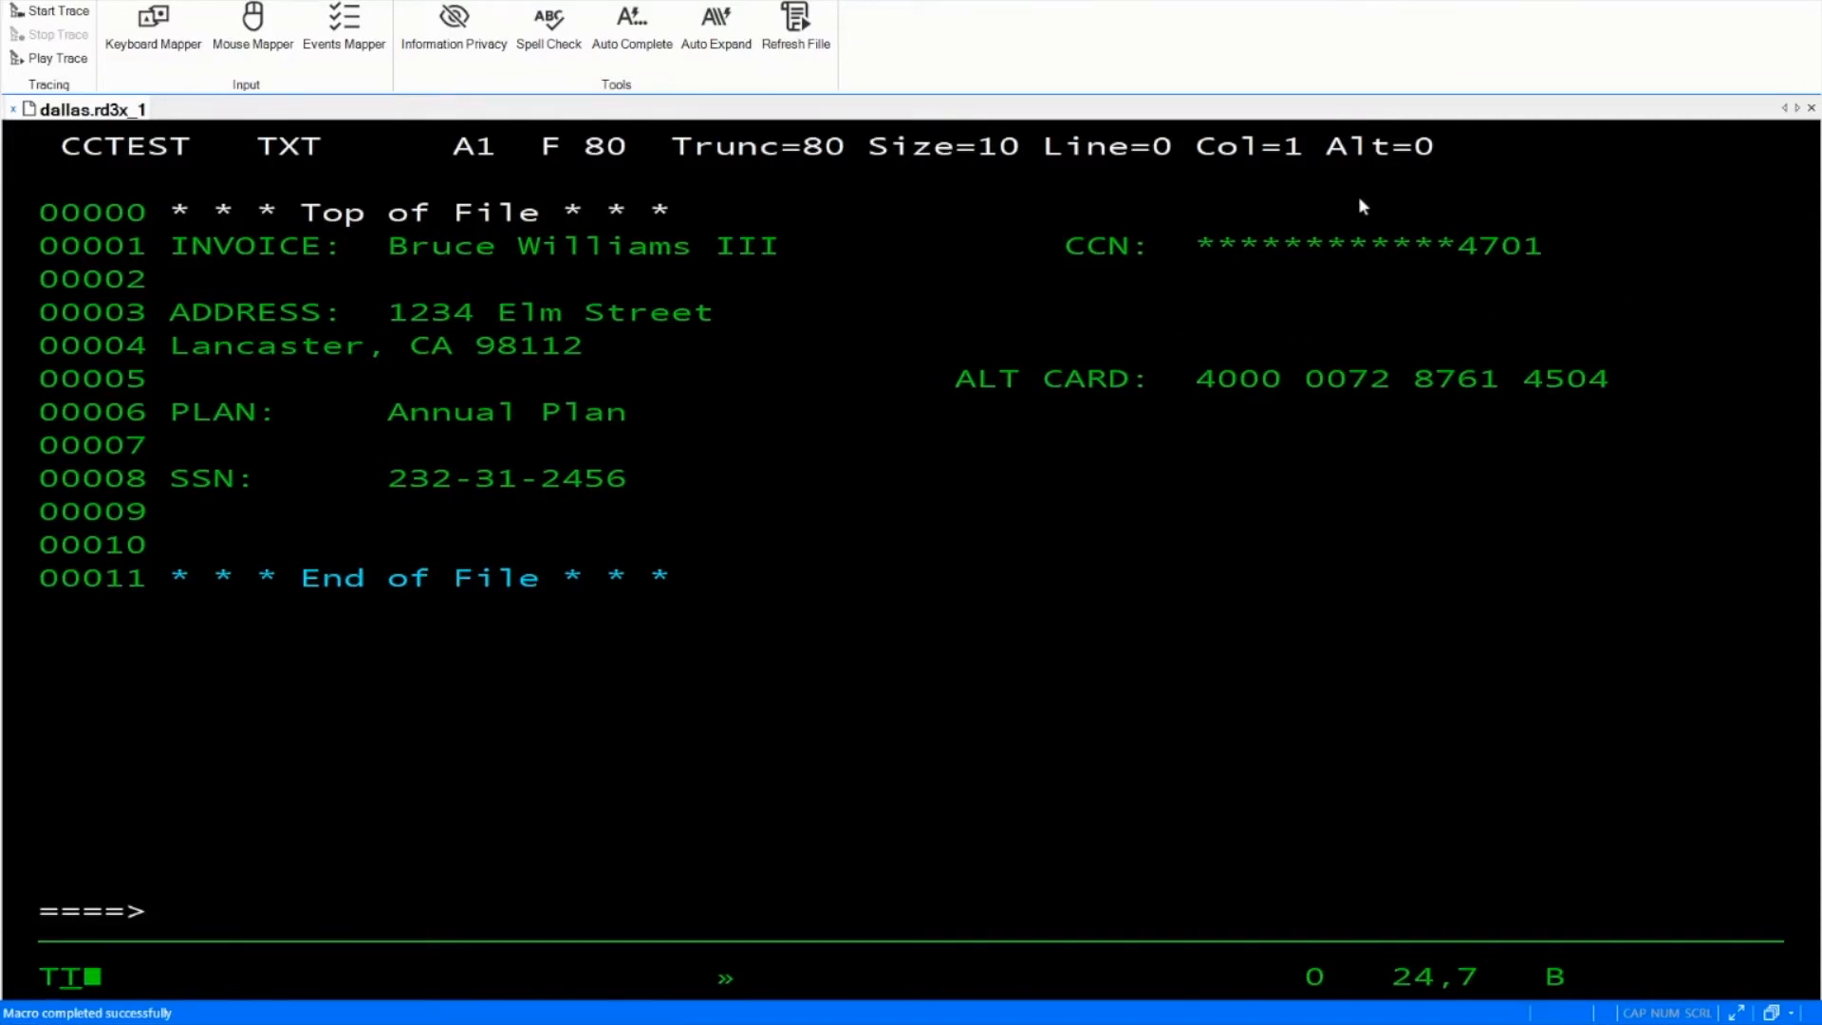
{"action": "mouse_move", "coordinate": [1080, 272]}
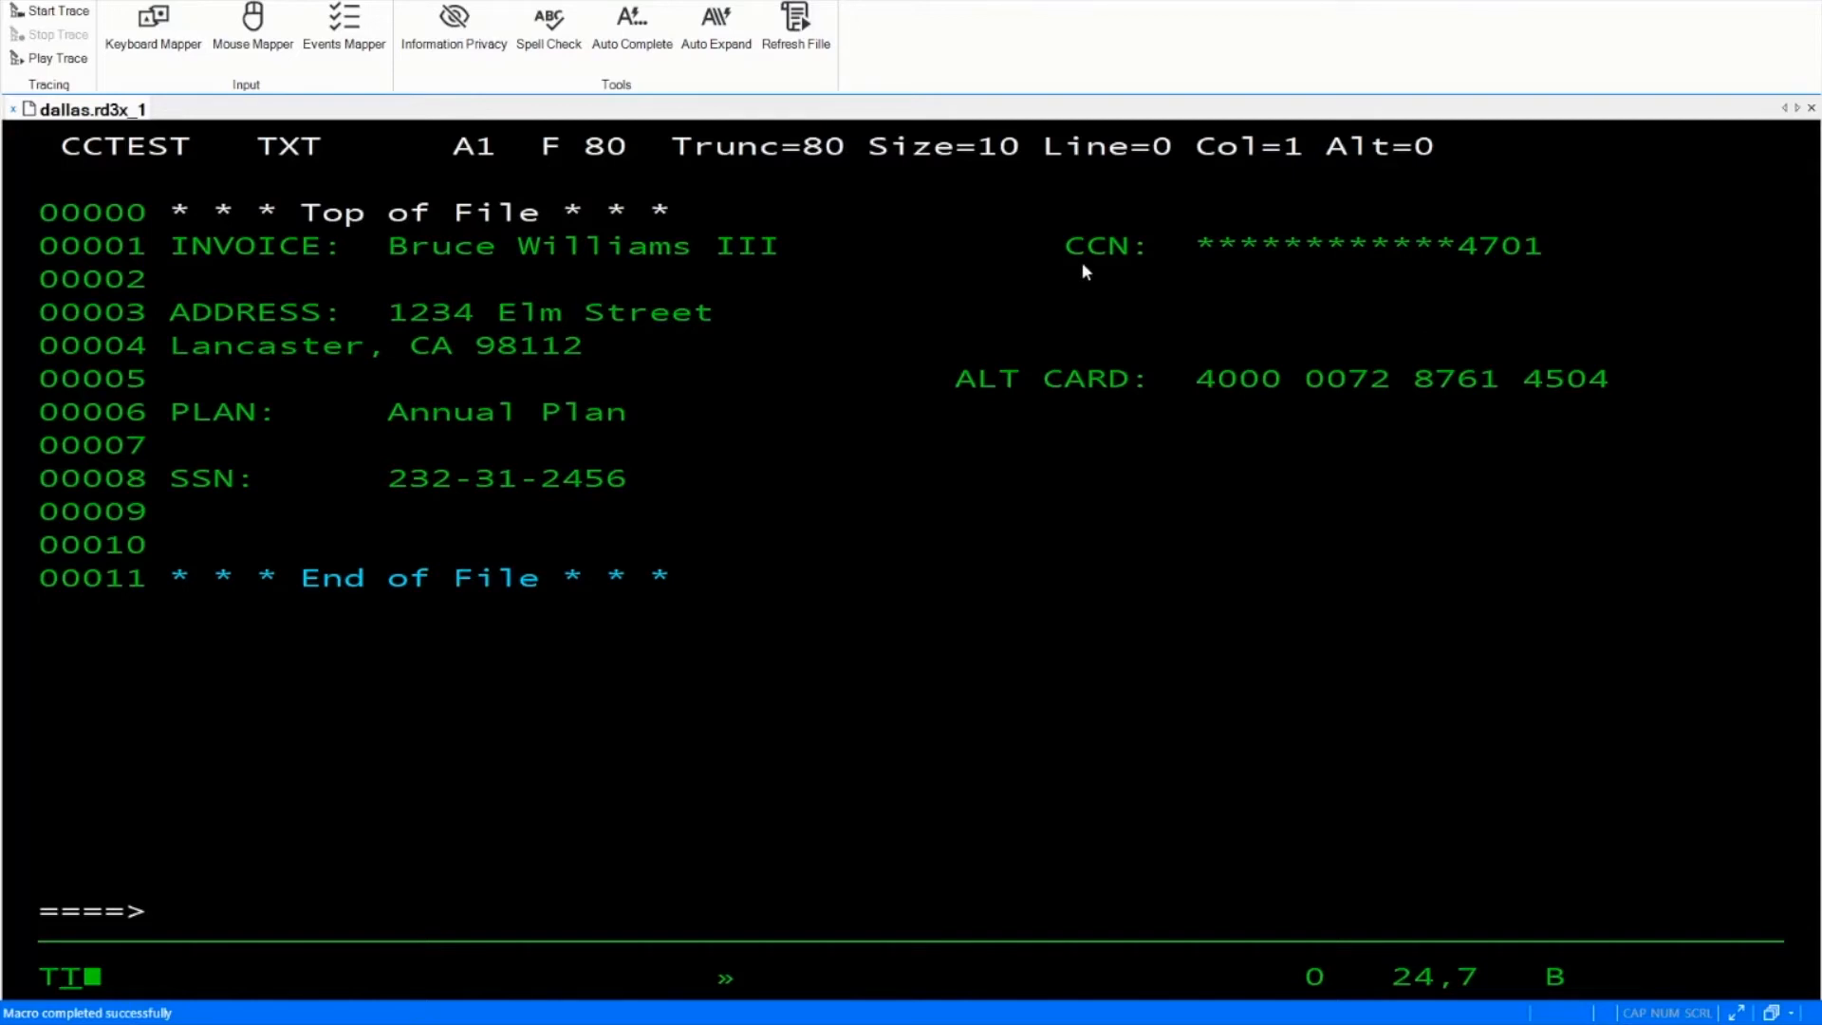
{"action": "mouse_move", "coordinate": [1088, 275]}
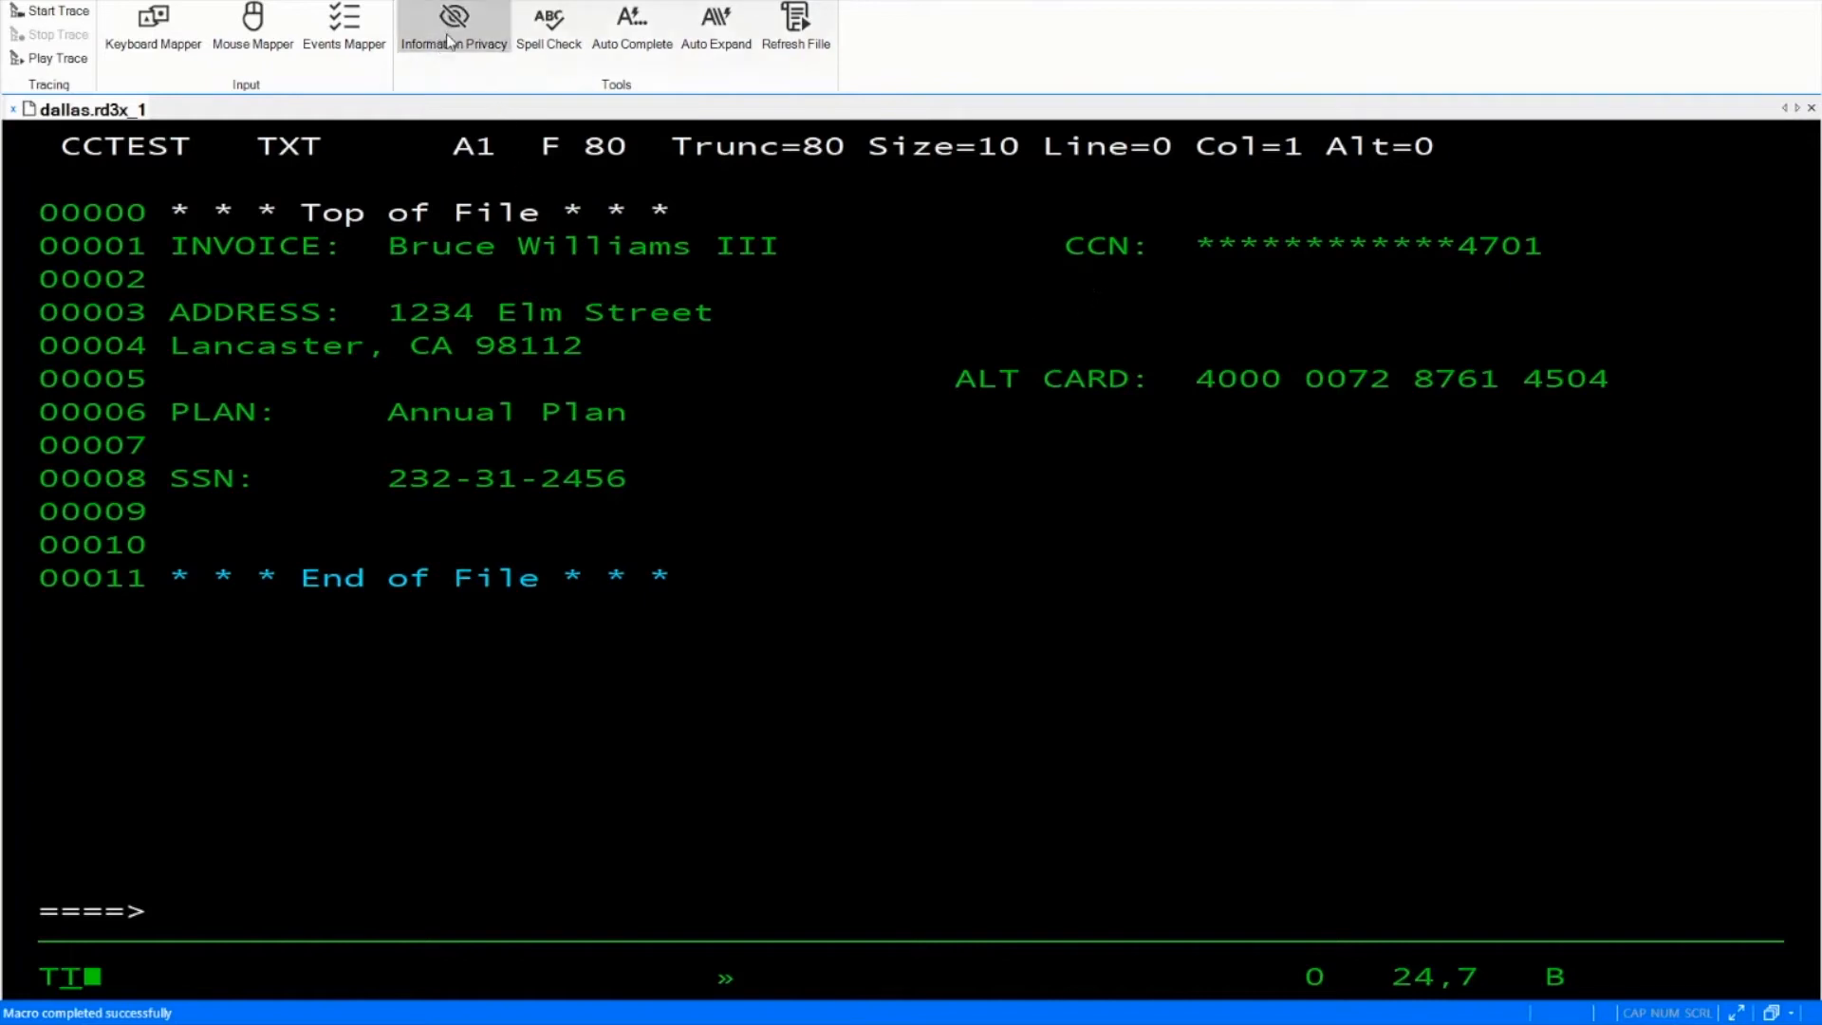
Switch PAN detection from simple to Reflection PAN detection in Information Privacy
{"action": "left_click", "coordinate": [454, 24]}
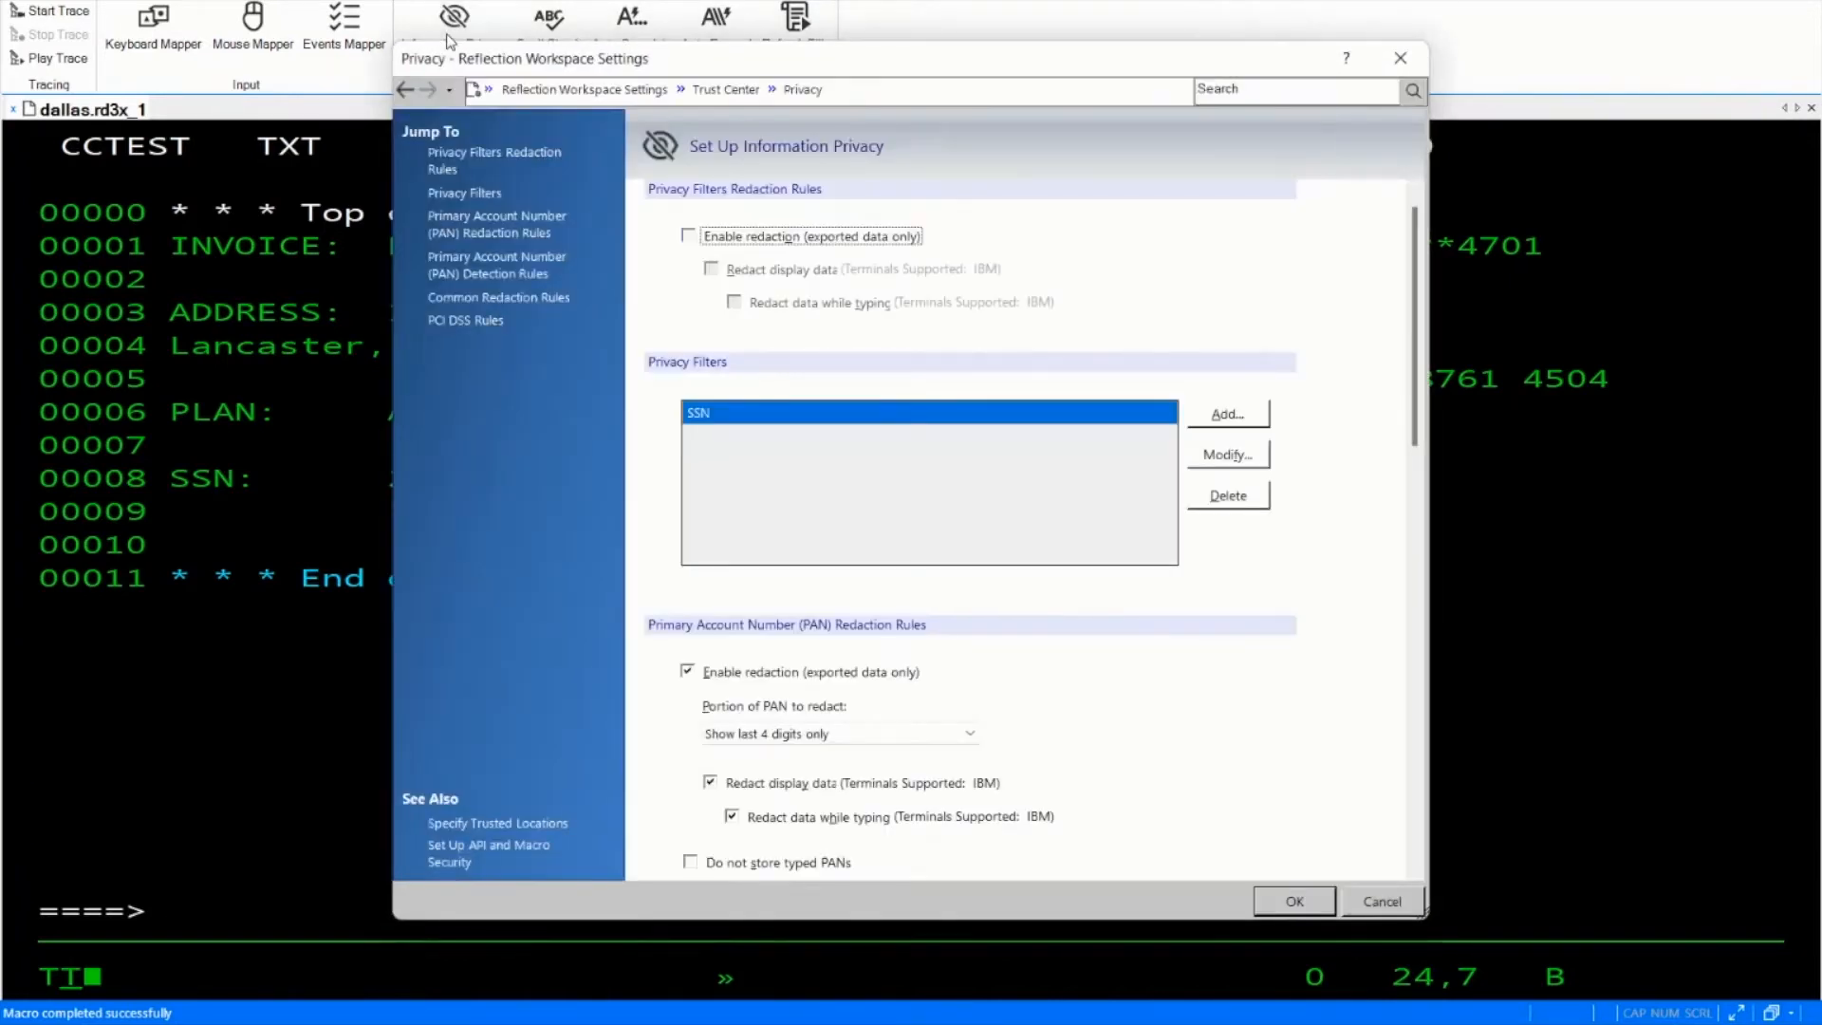
{"action": "scroll", "scroll_direction": "down", "scroll_amount": 3}
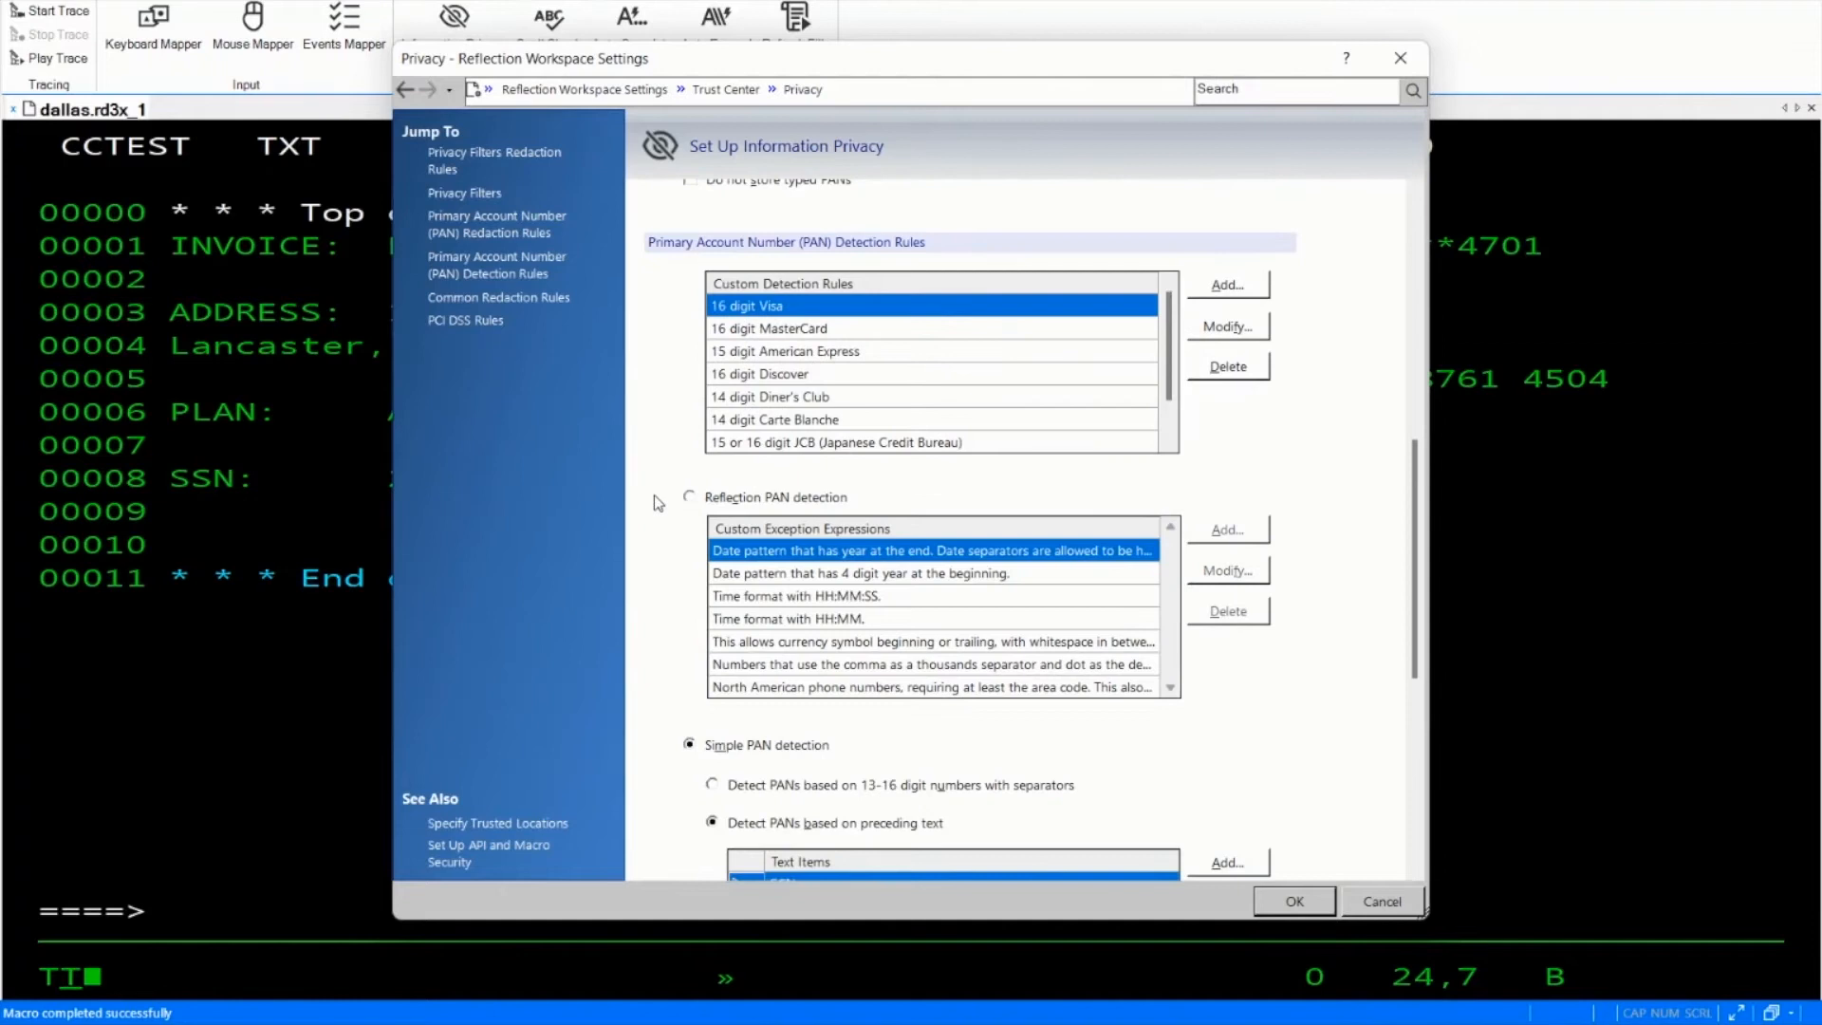
{"action": "mouse_move", "coordinate": [658, 466]}
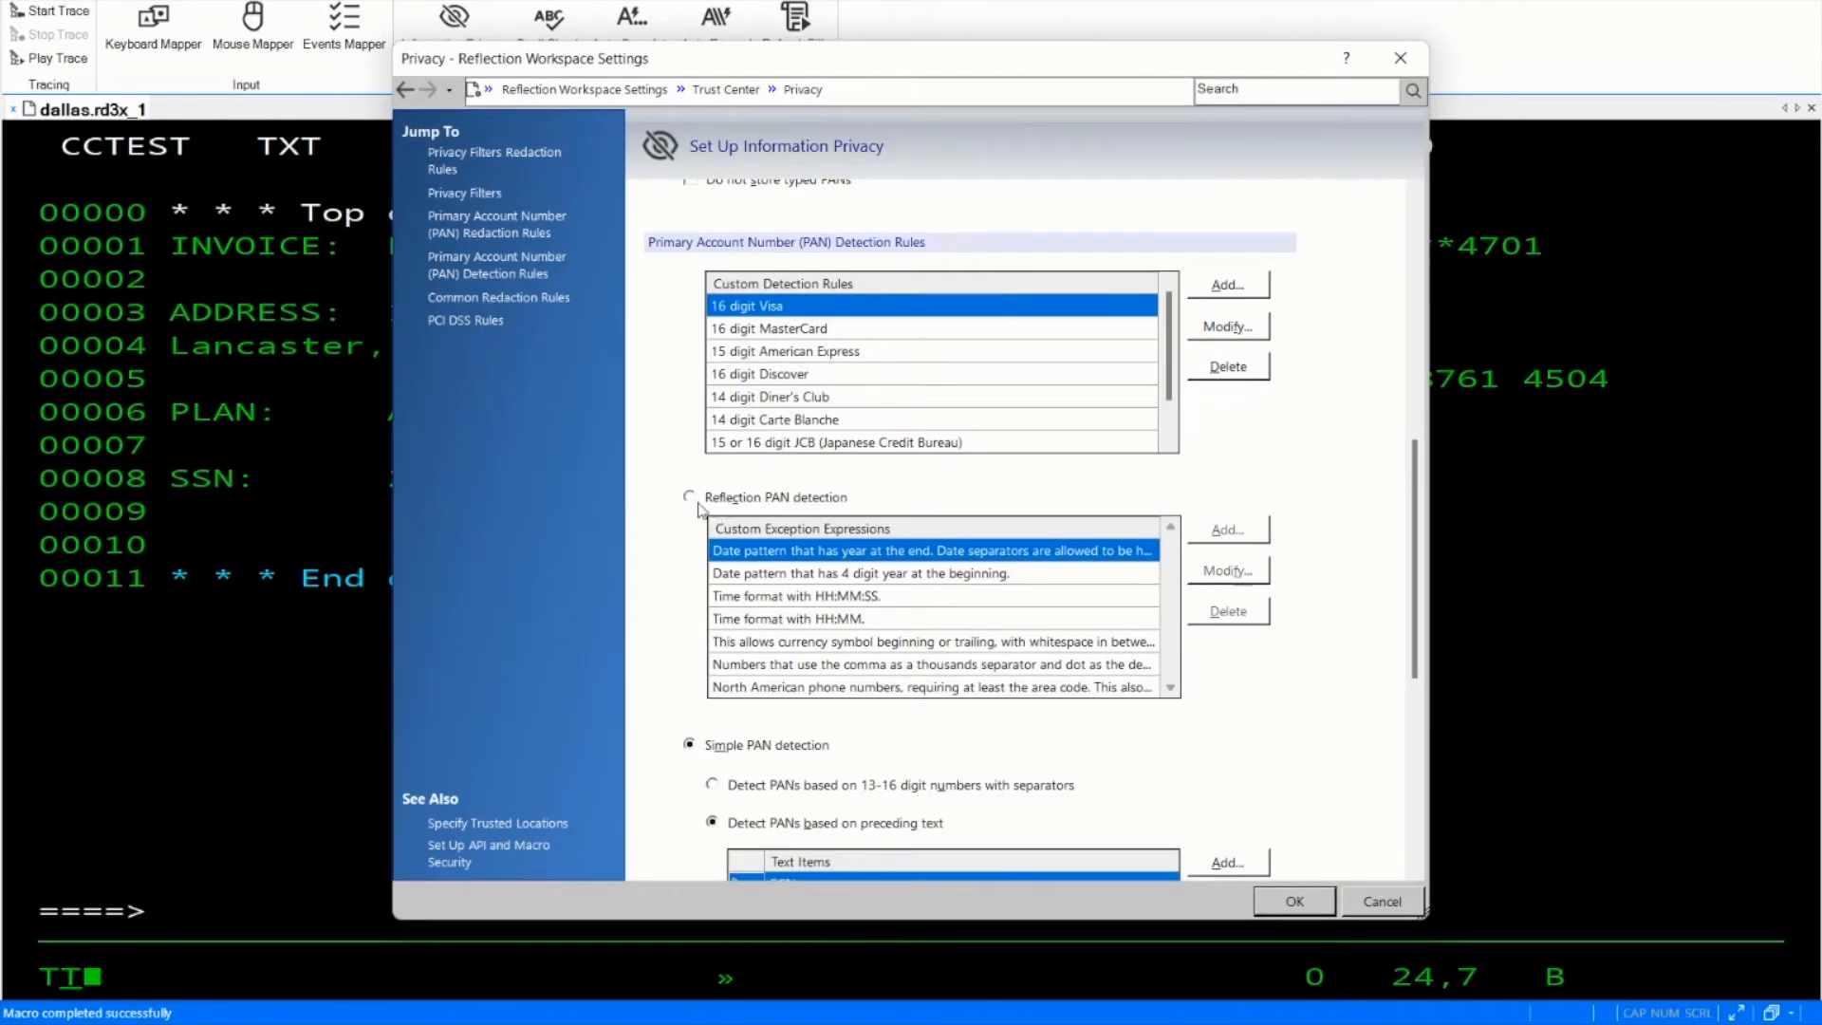
{"action": "left_click", "coordinate": [691, 498]}
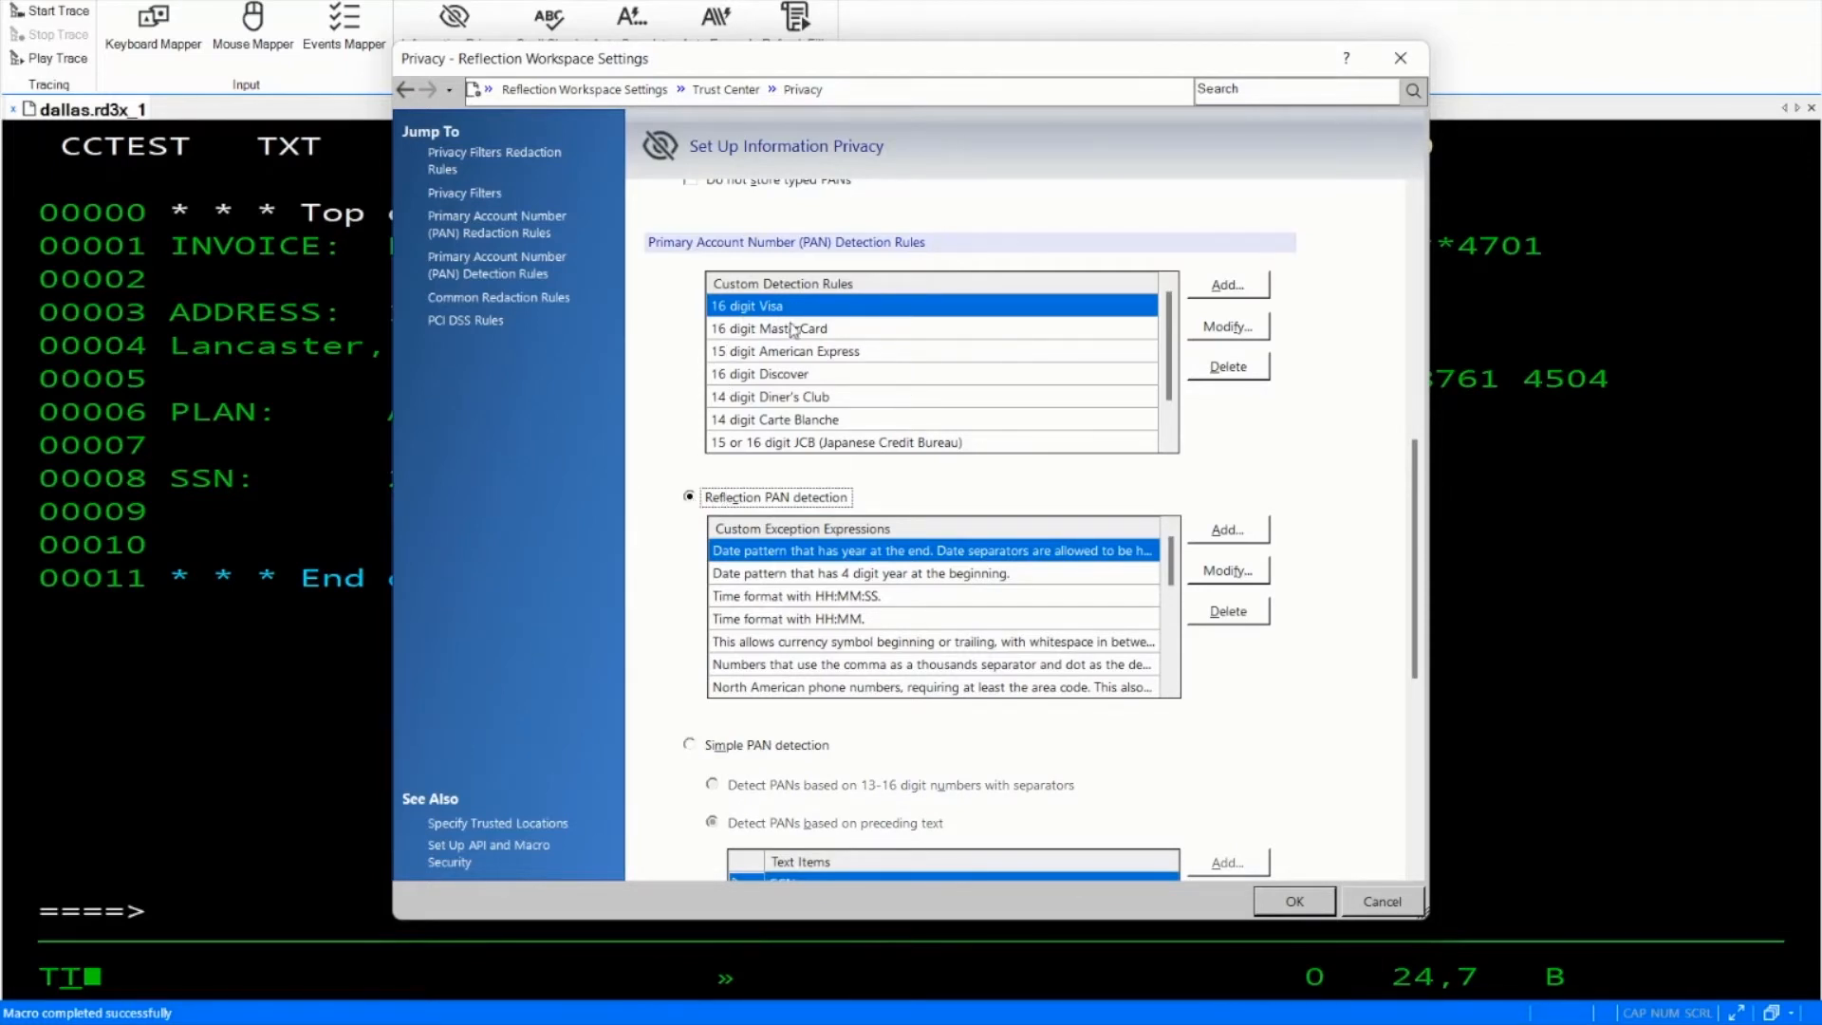
{"action": "scroll", "scroll_direction": "down", "scroll_amount": 3}
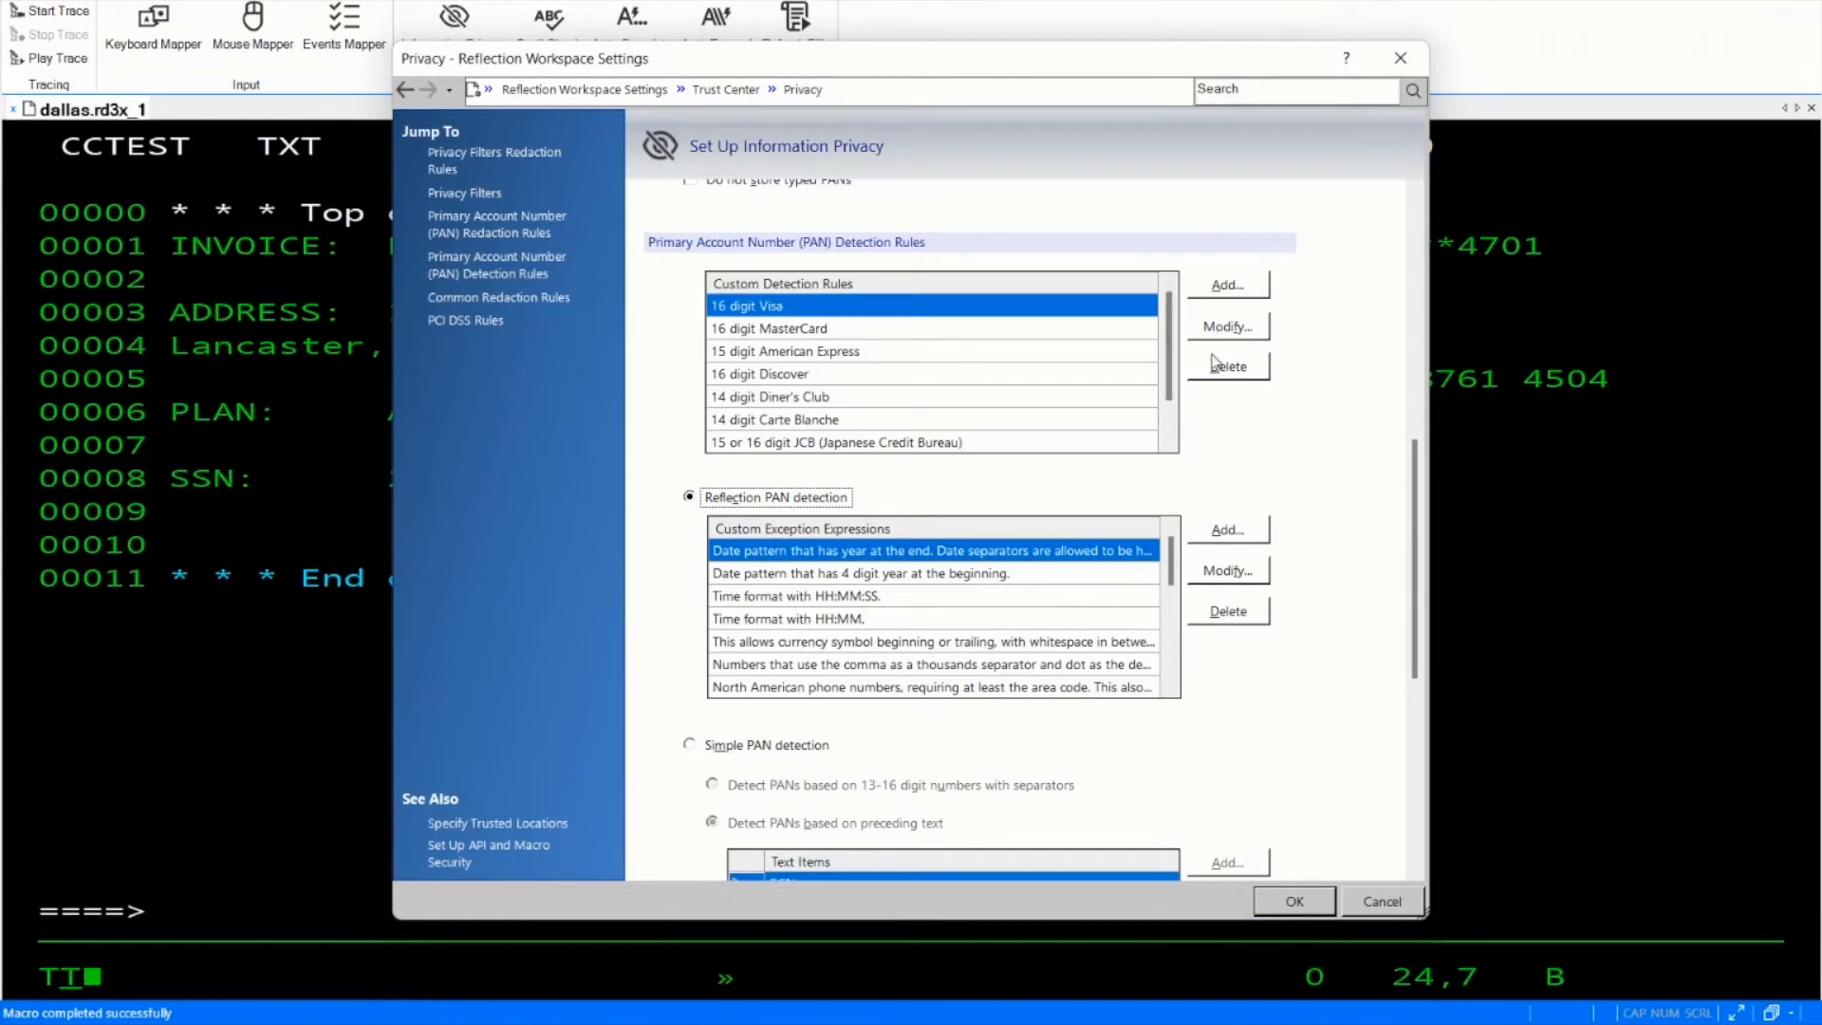
{"action": "mouse_move", "coordinate": [1224, 391]}
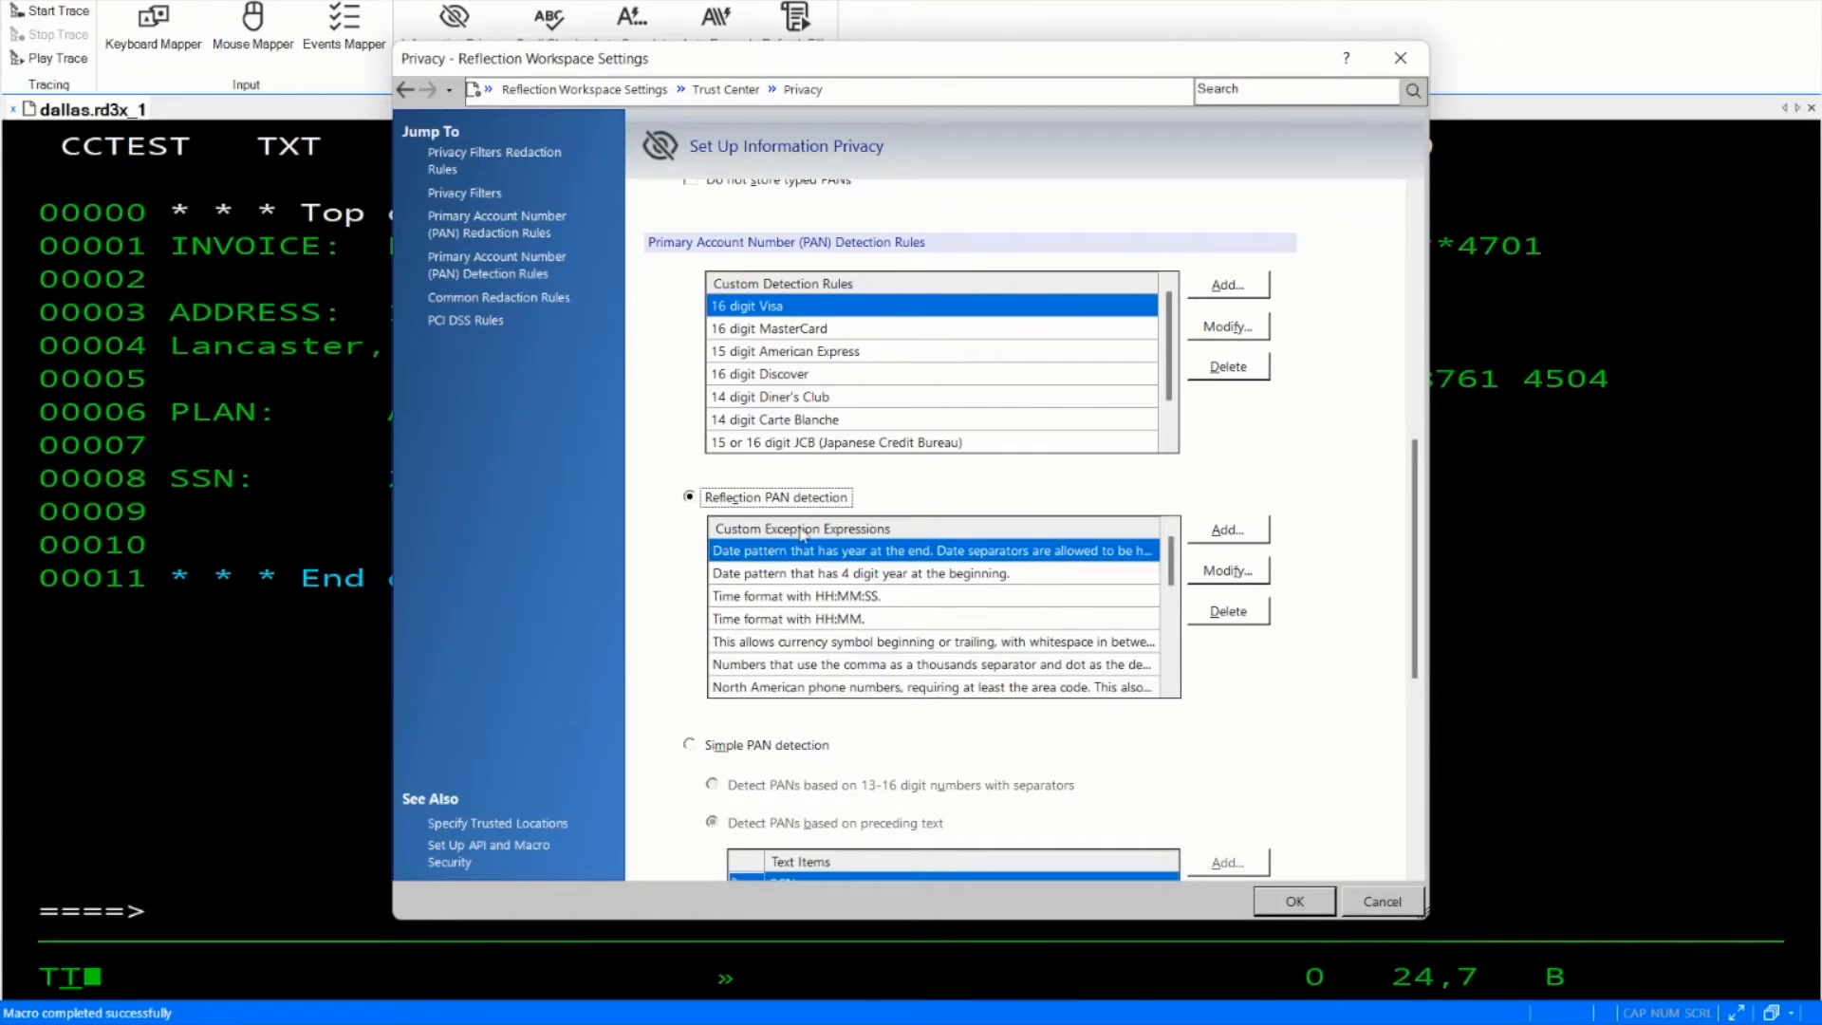
{"action": "mouse_move", "coordinate": [972, 547]}
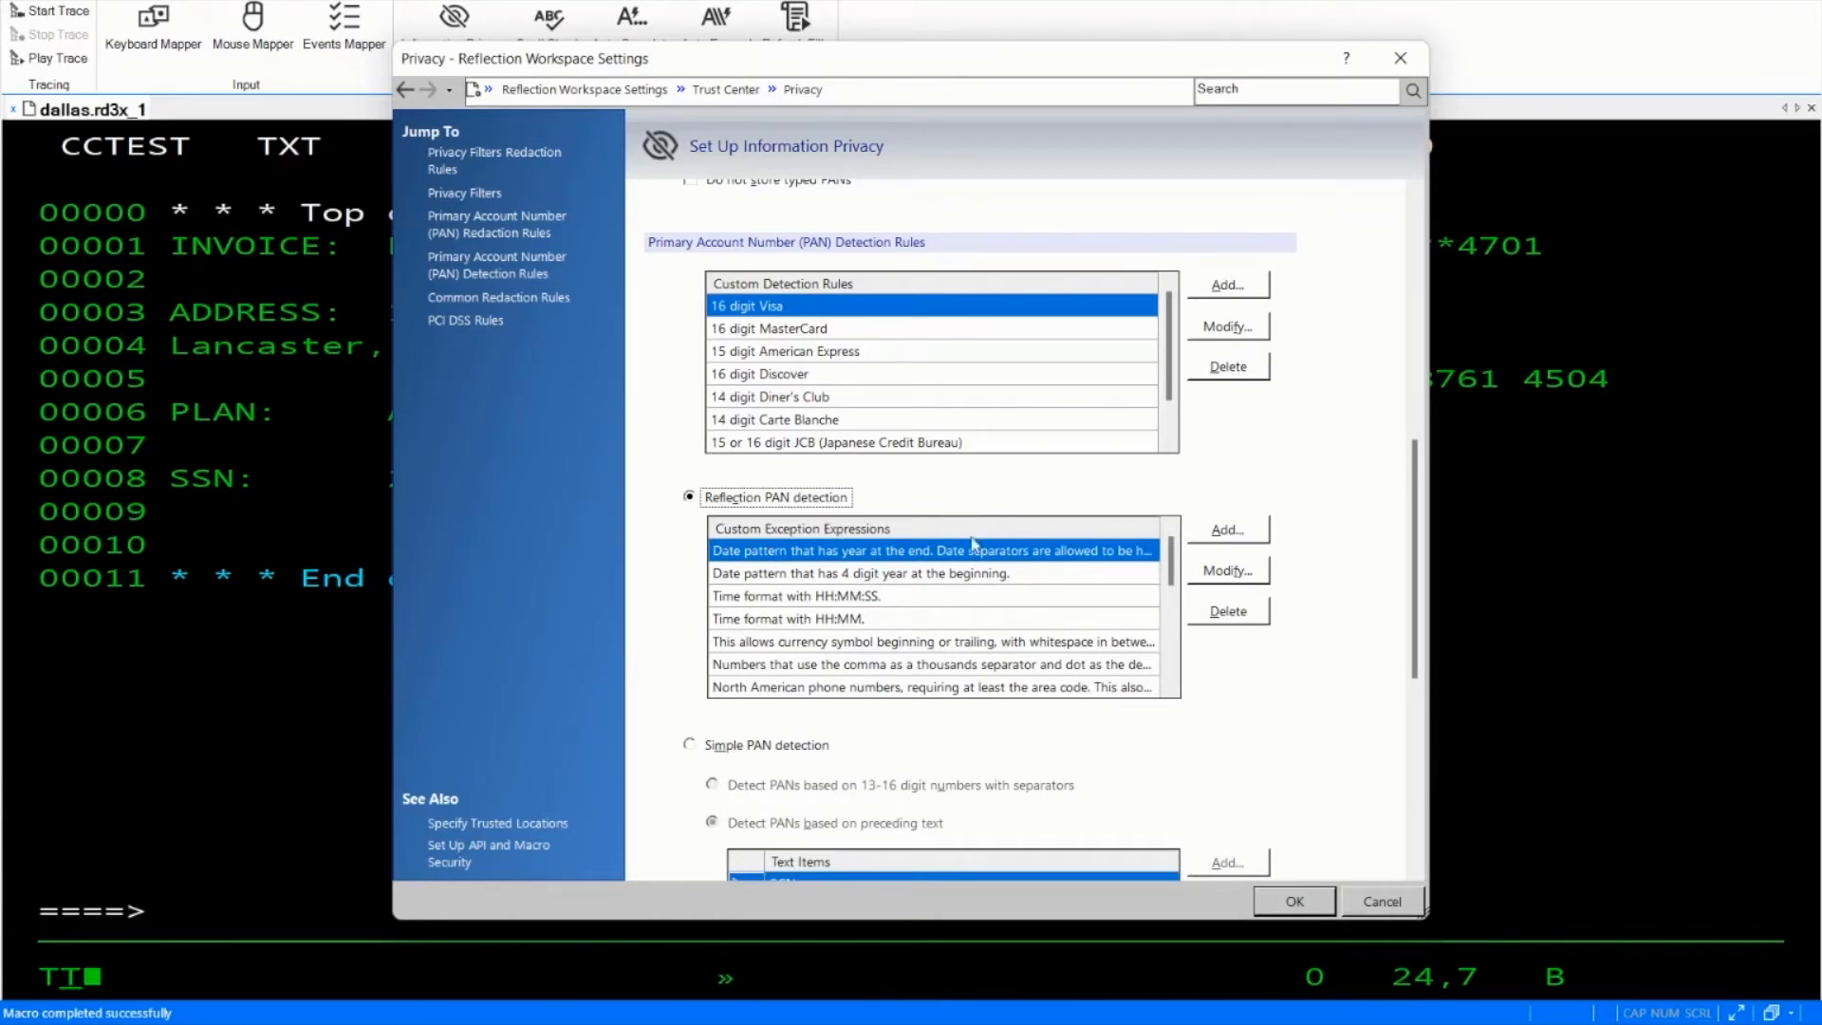
{"action": "mouse_move", "coordinate": [845, 601]}
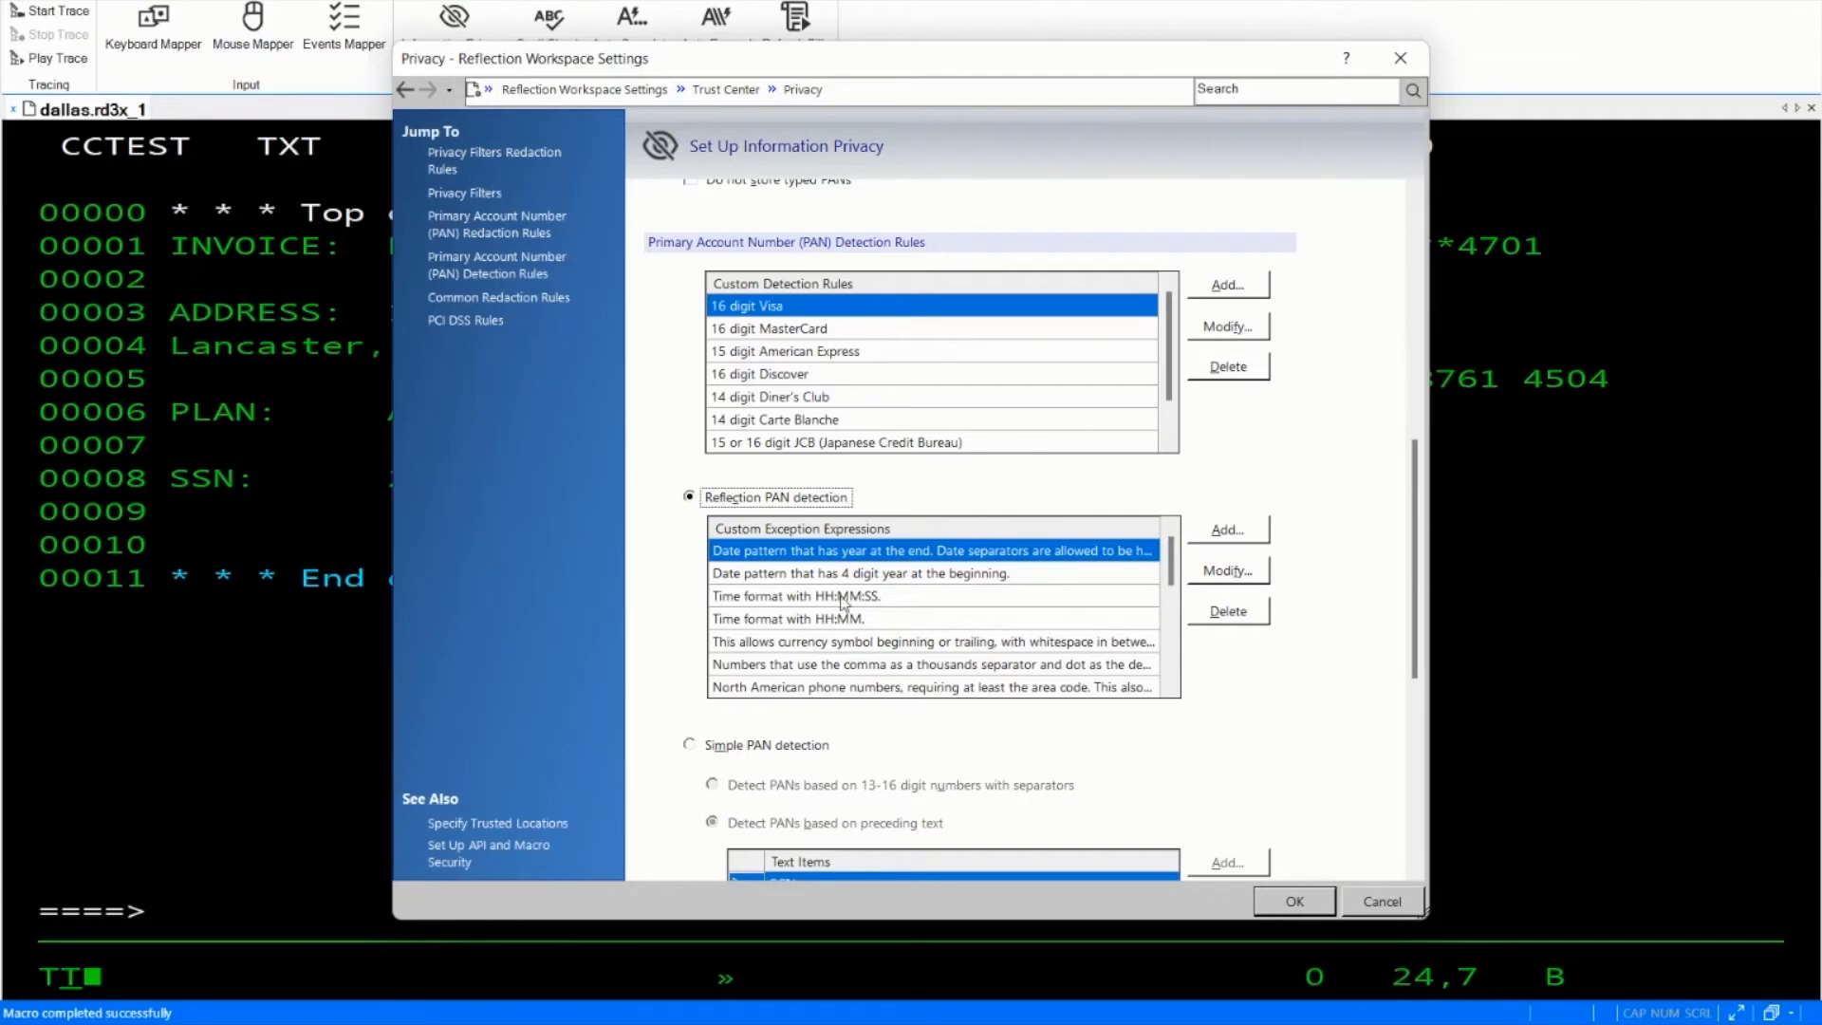
{"action": "mouse_move", "coordinate": [1296, 579]}
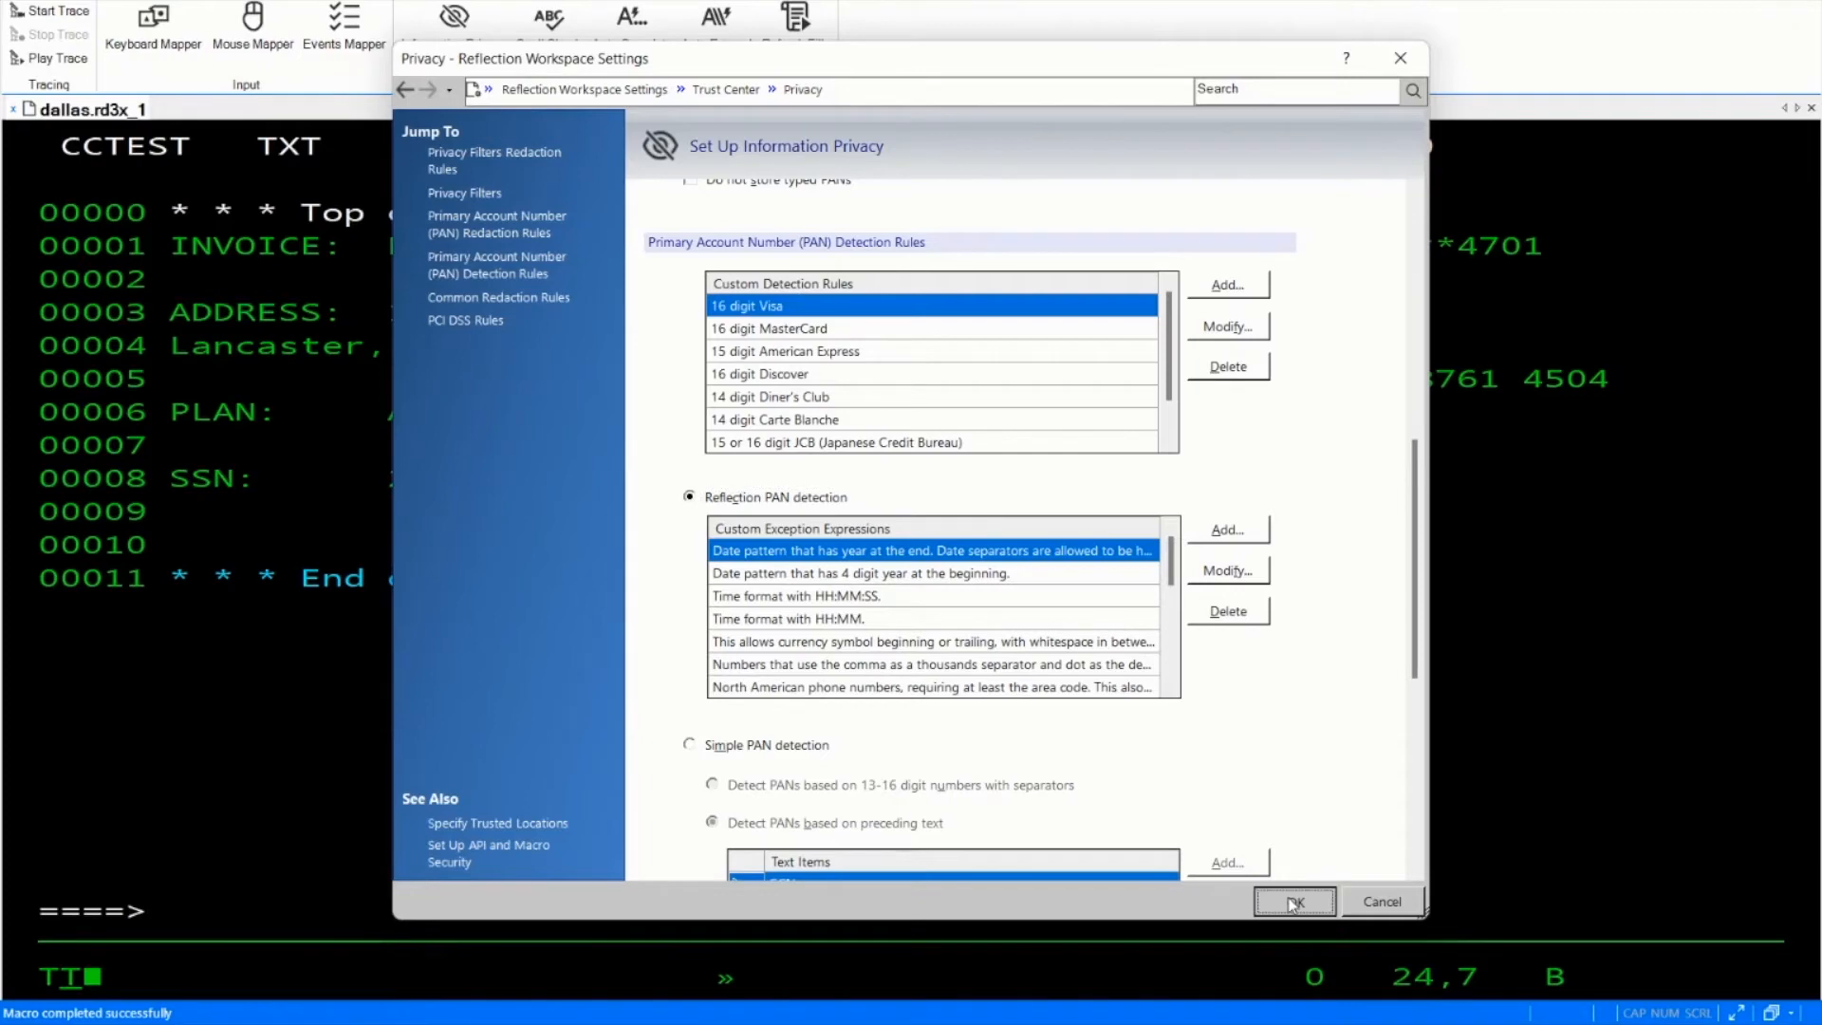
Apply the detection change so the ALT CARD number masks to its last four digits, 4504
{"action": "left_click", "coordinate": [1293, 902]}
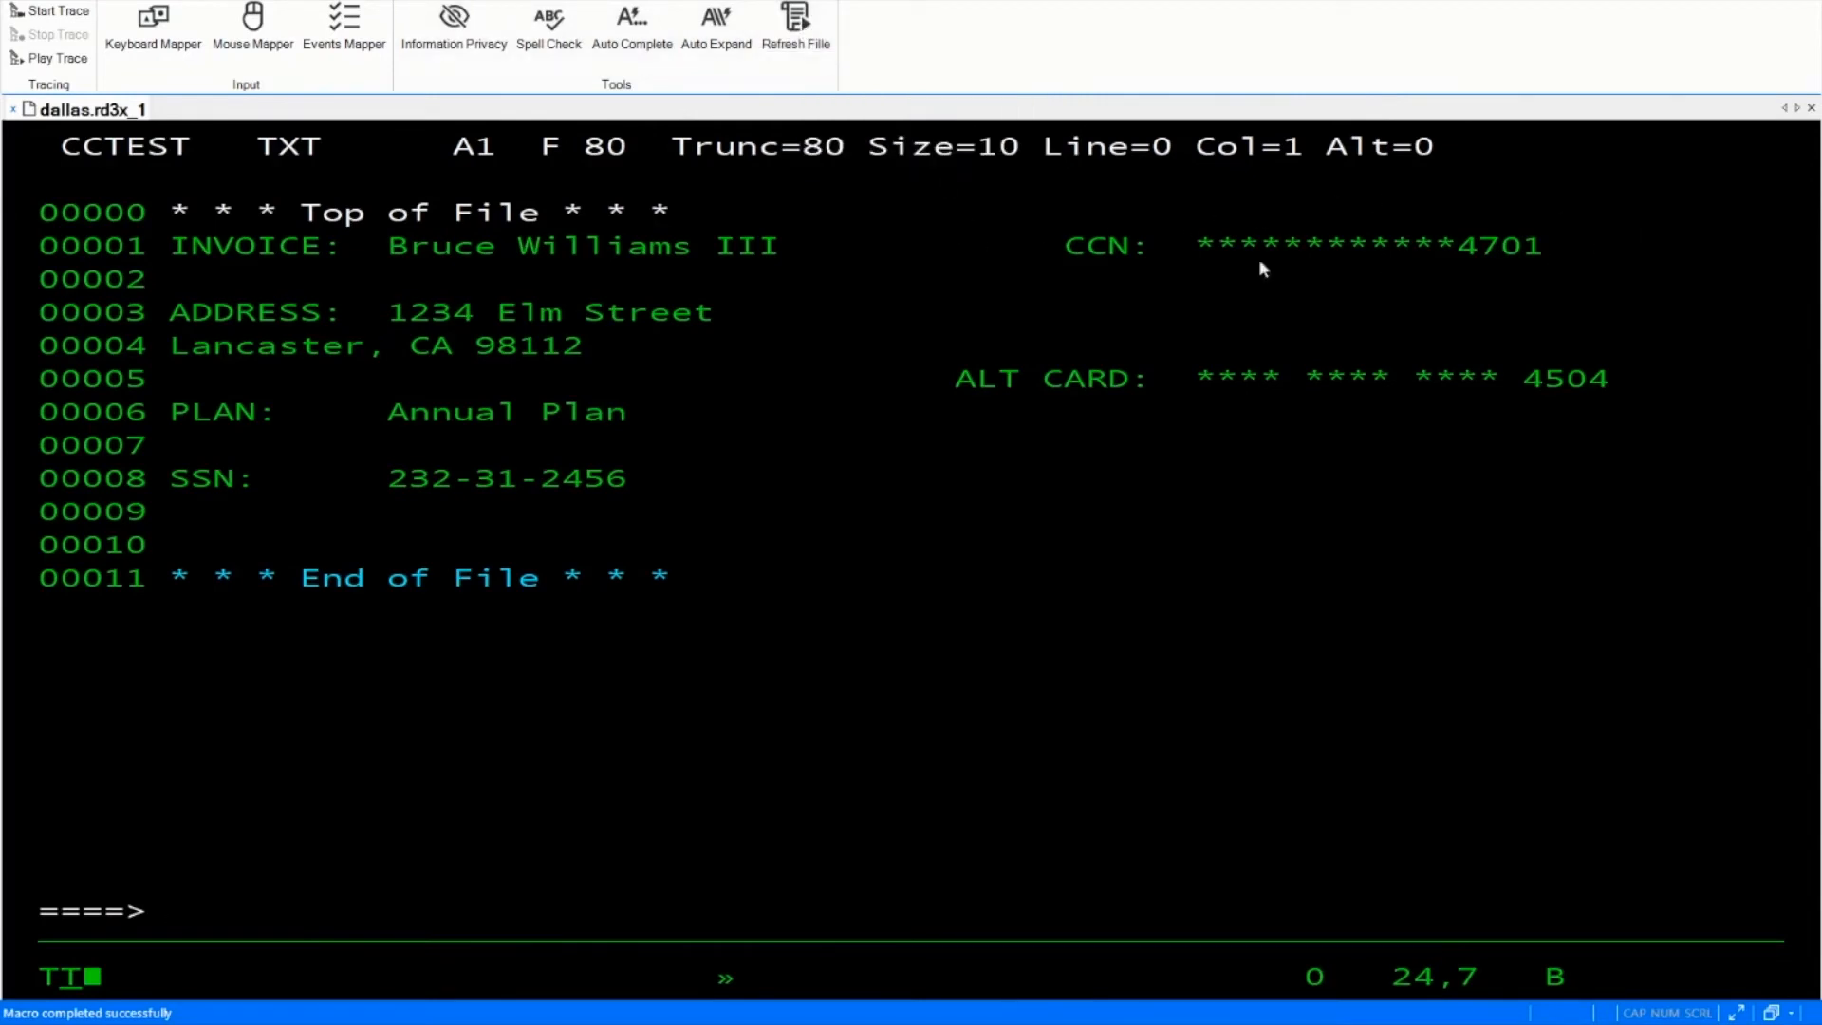
{"action": "mouse_move", "coordinate": [1135, 309]}
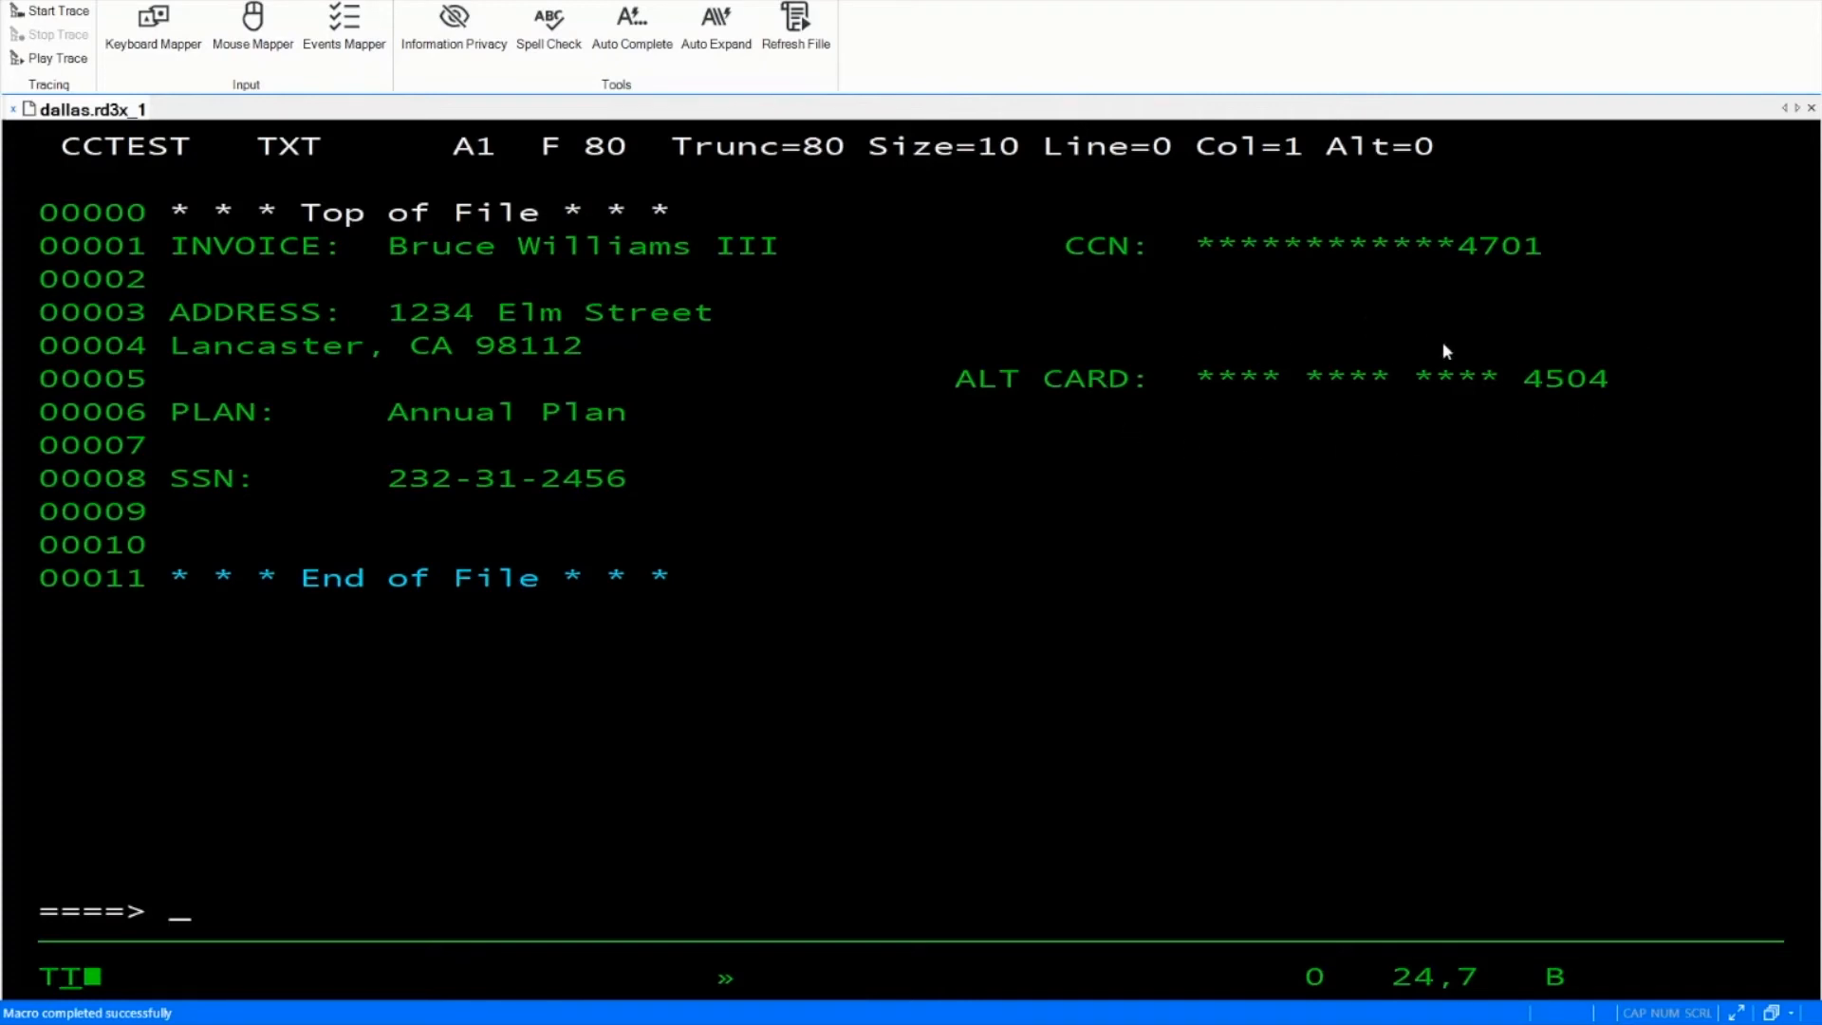
{"action": "mouse_move", "coordinate": [1173, 433]}
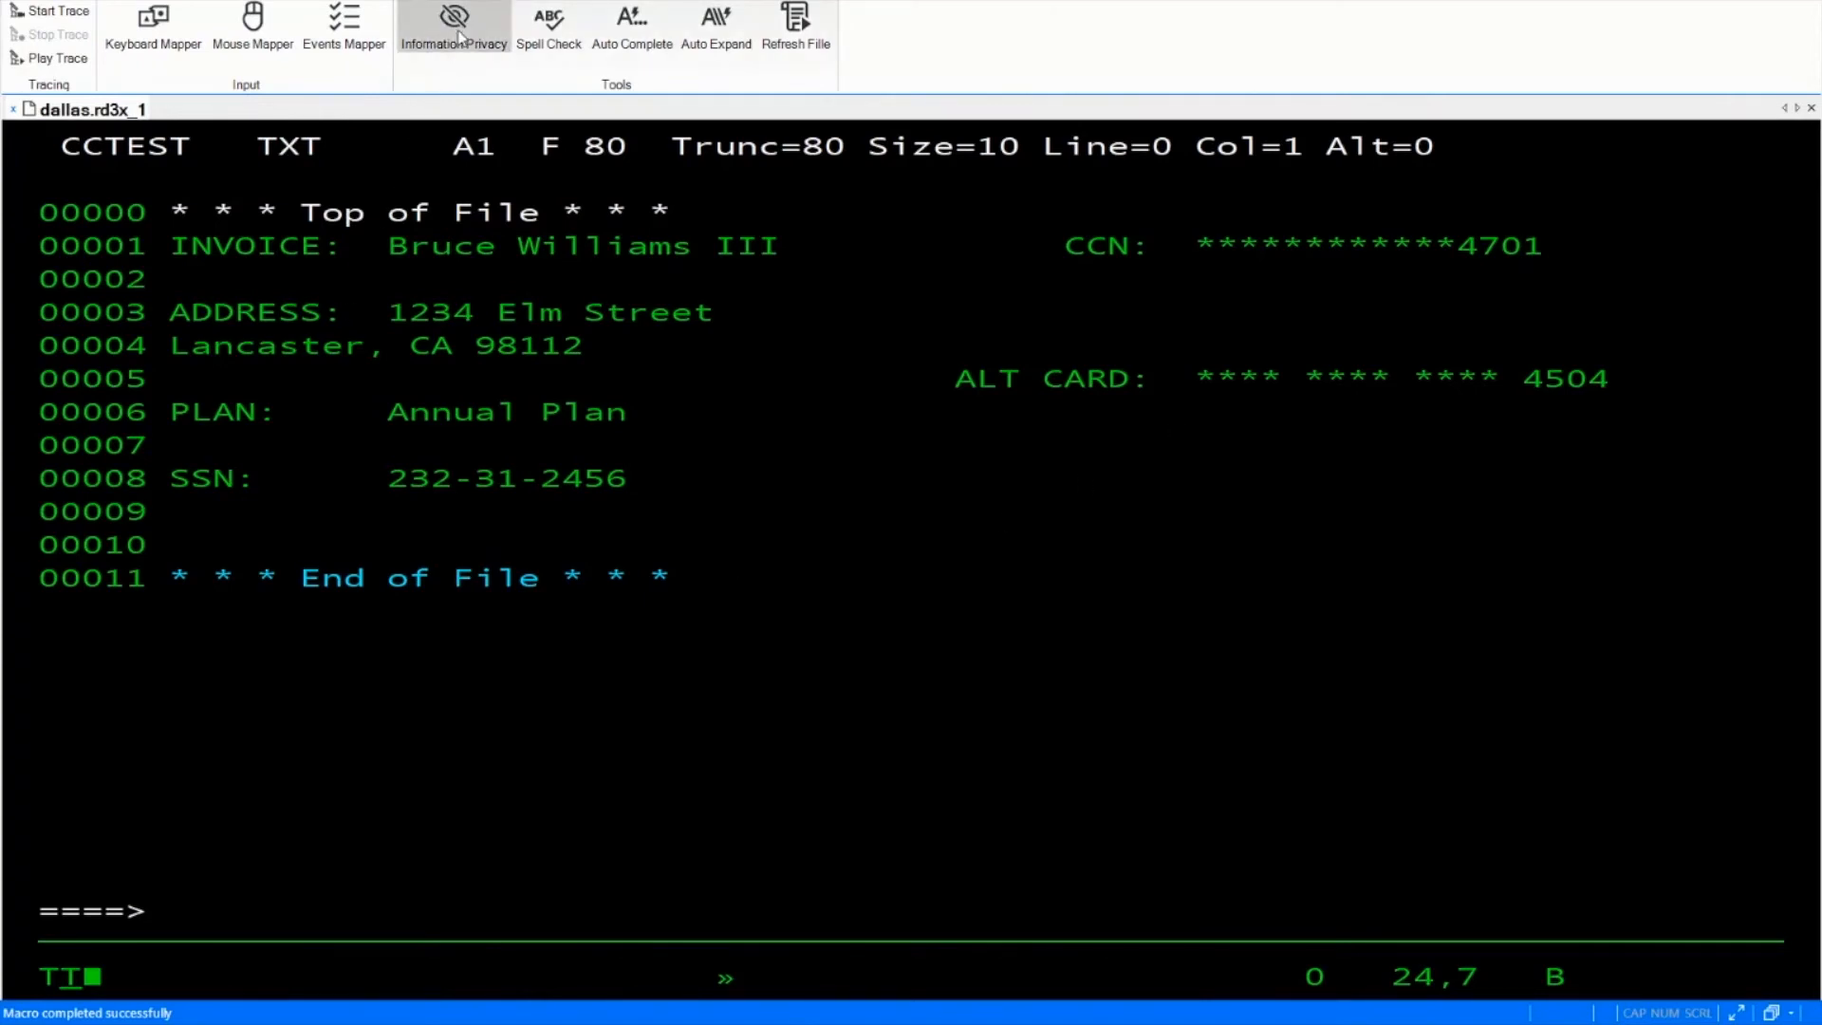
Enable privacy filter redaction for the SSN filter, including display data and while typing
{"action": "left_click", "coordinate": [453, 25]}
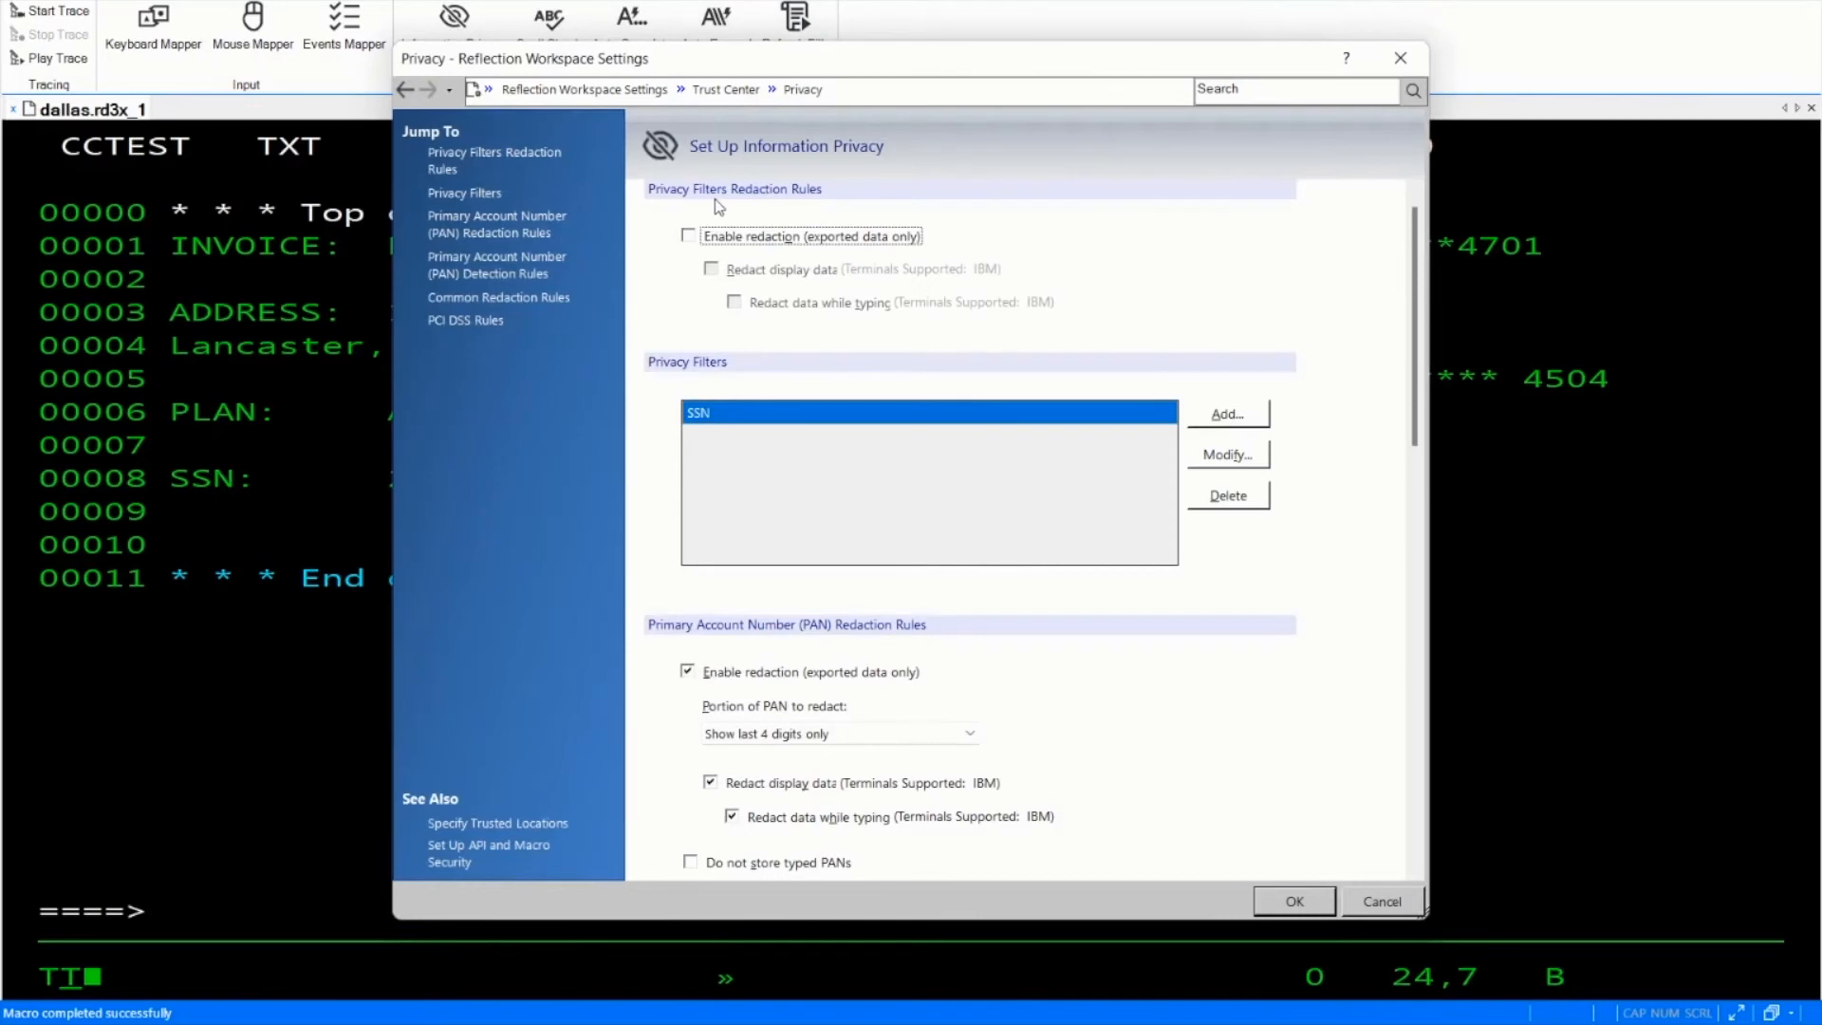
{"action": "left_click", "coordinate": [687, 235]}
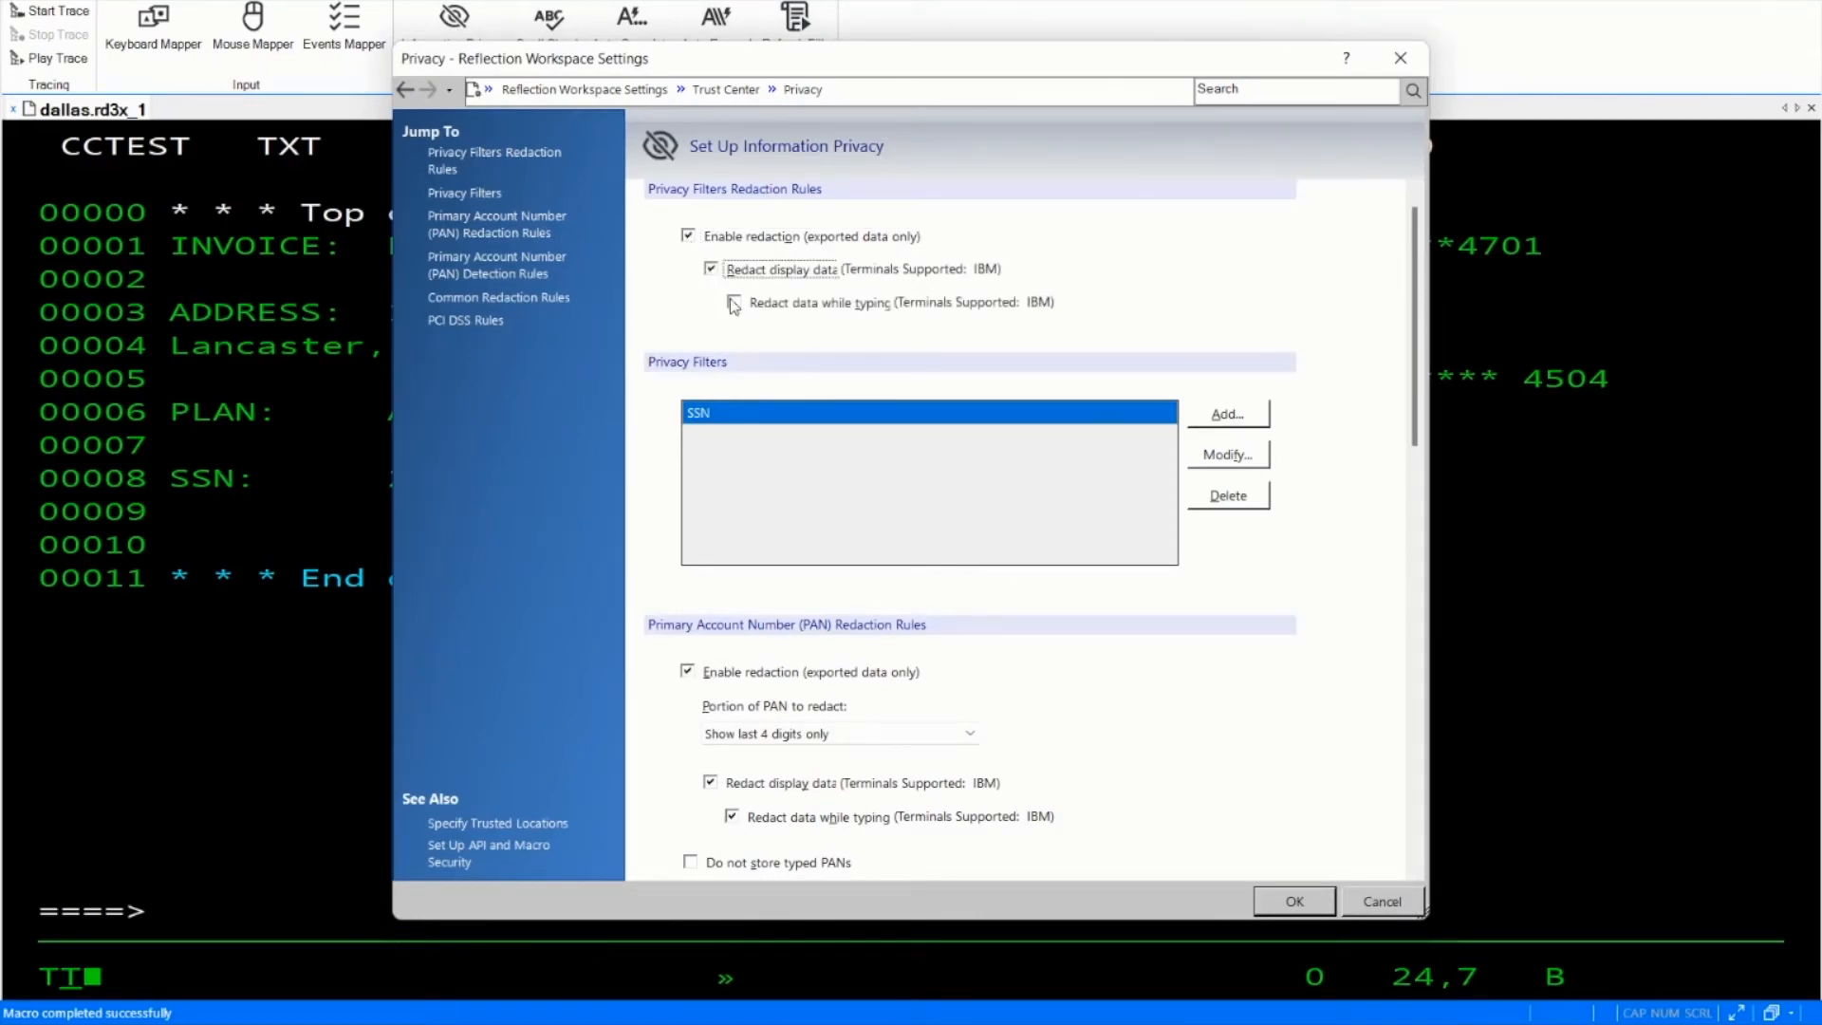
{"action": "left_click", "coordinate": [733, 302]}
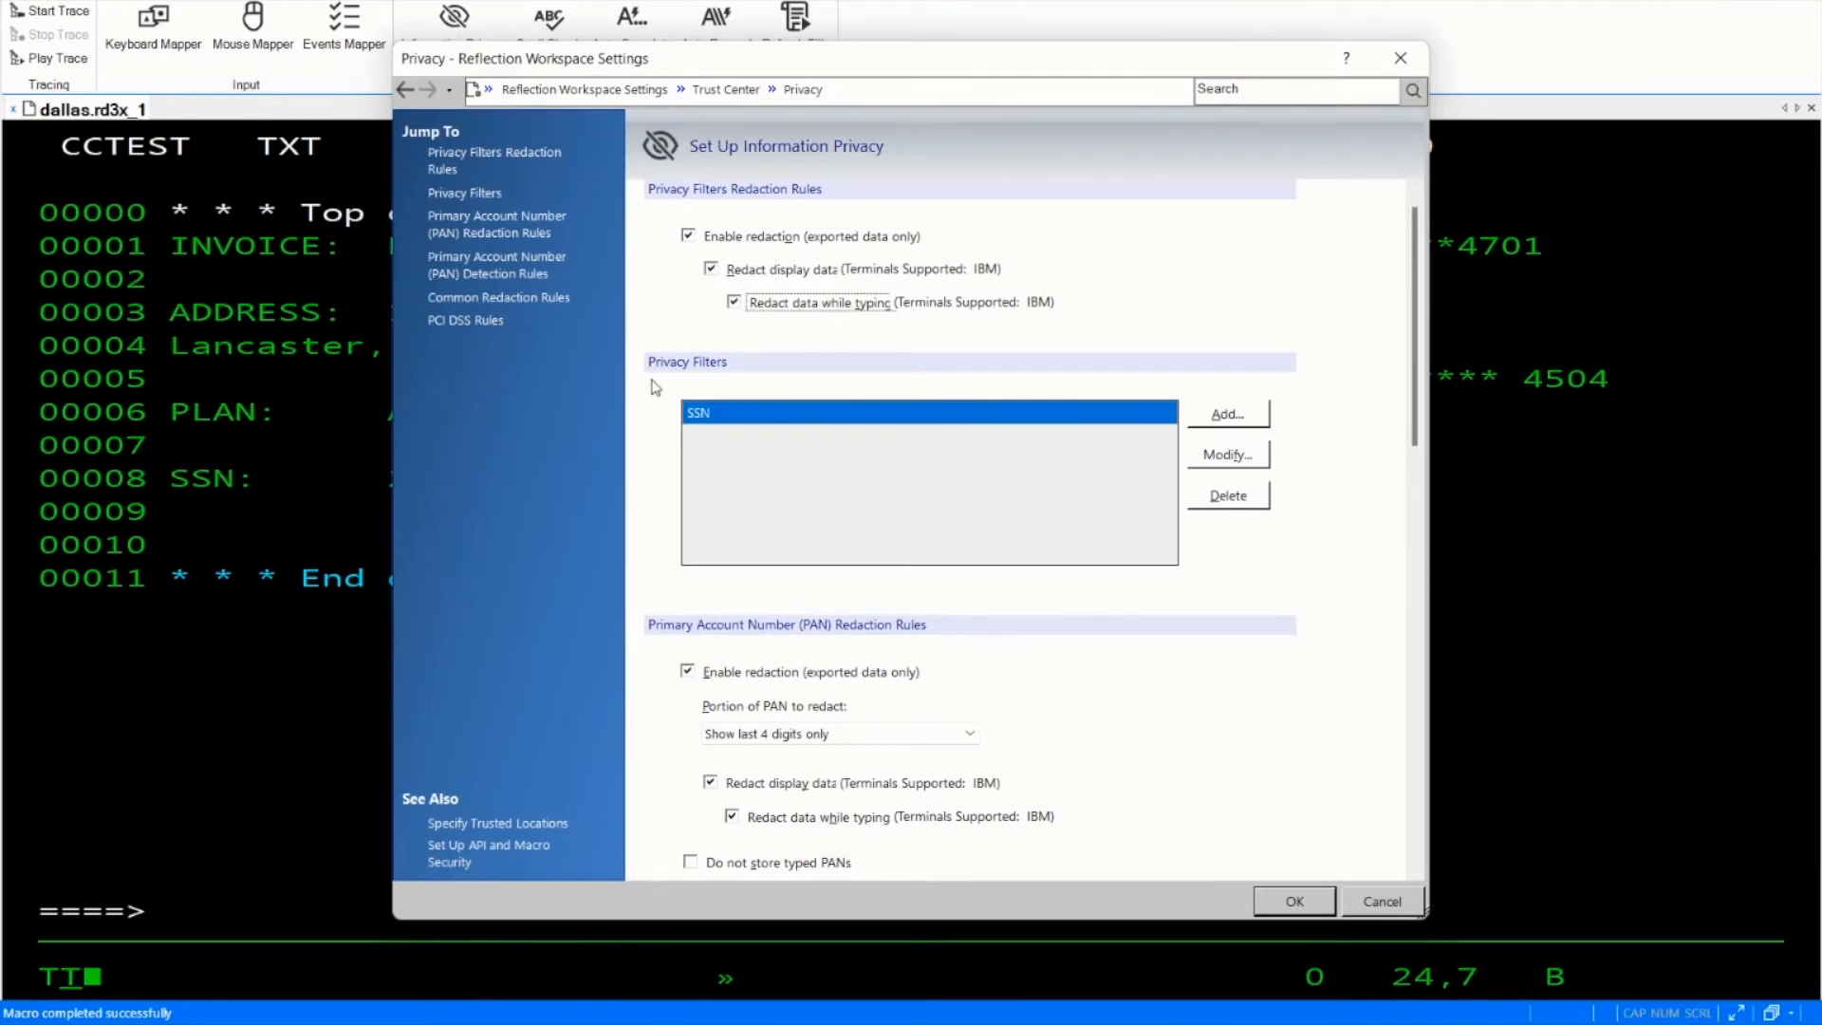
{"action": "mouse_move", "coordinate": [683, 433]}
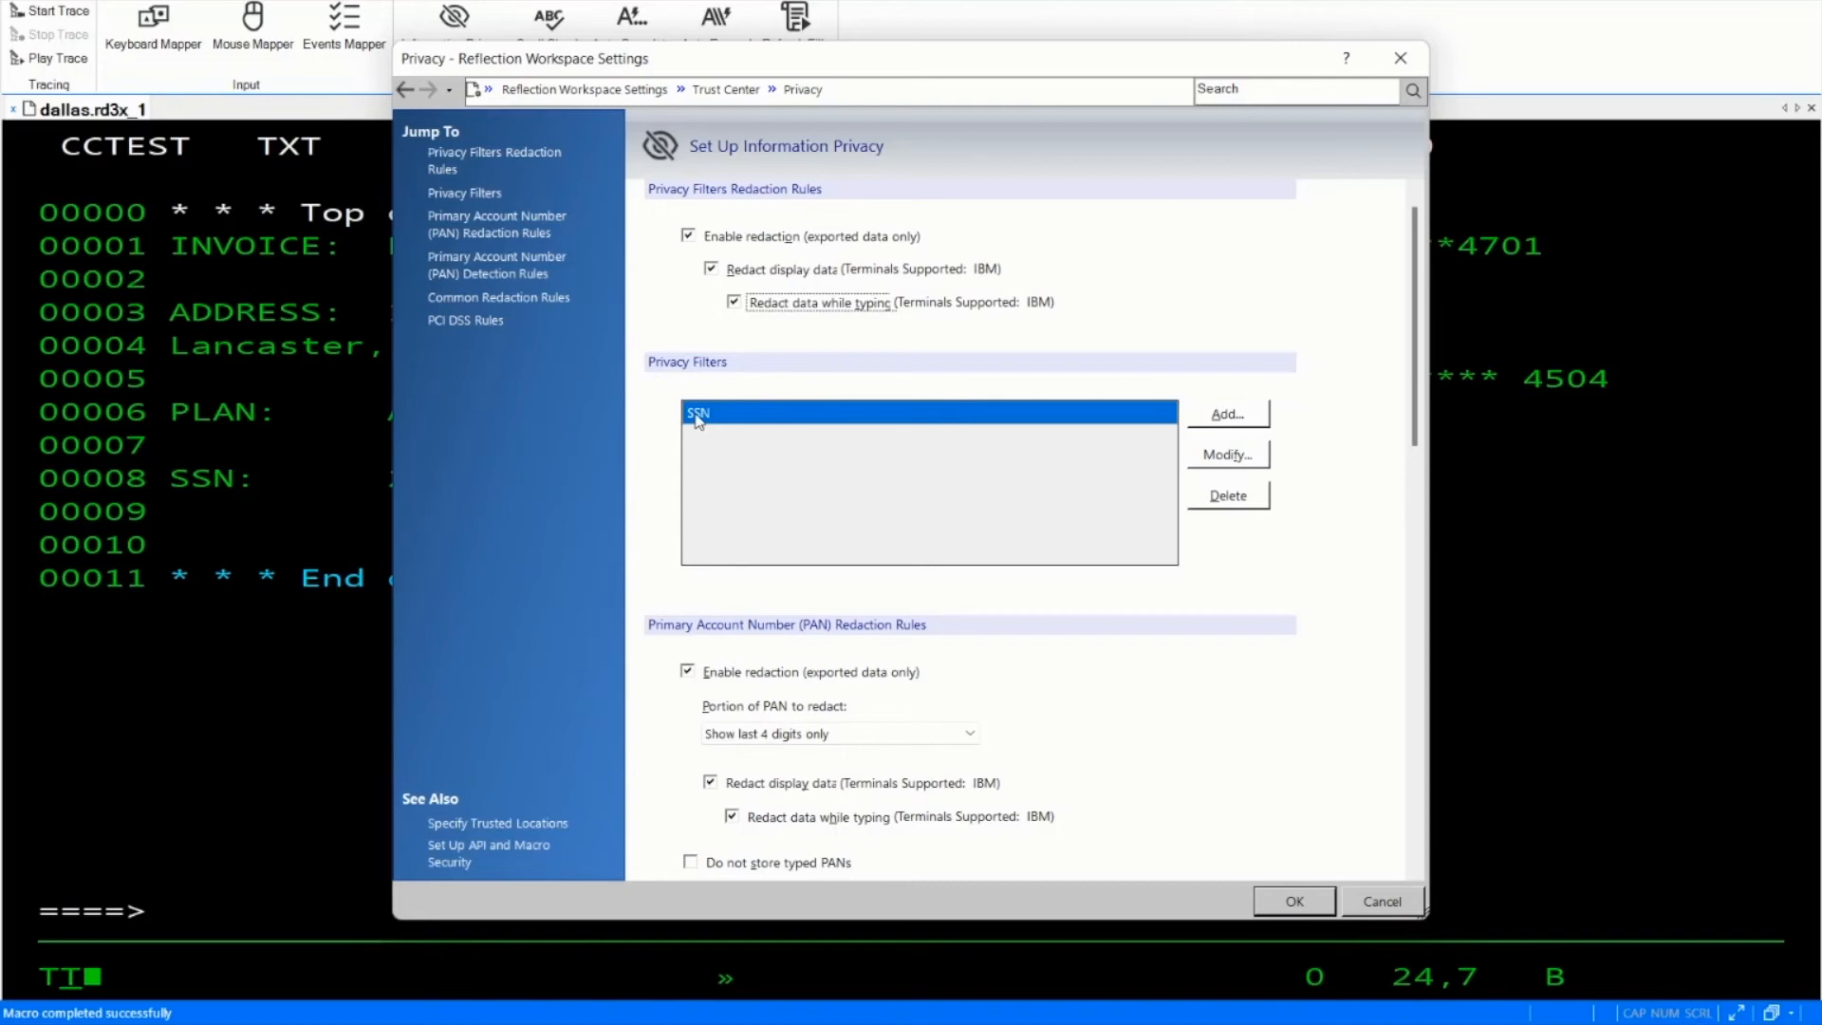
{"action": "mouse_move", "coordinate": [691, 424]}
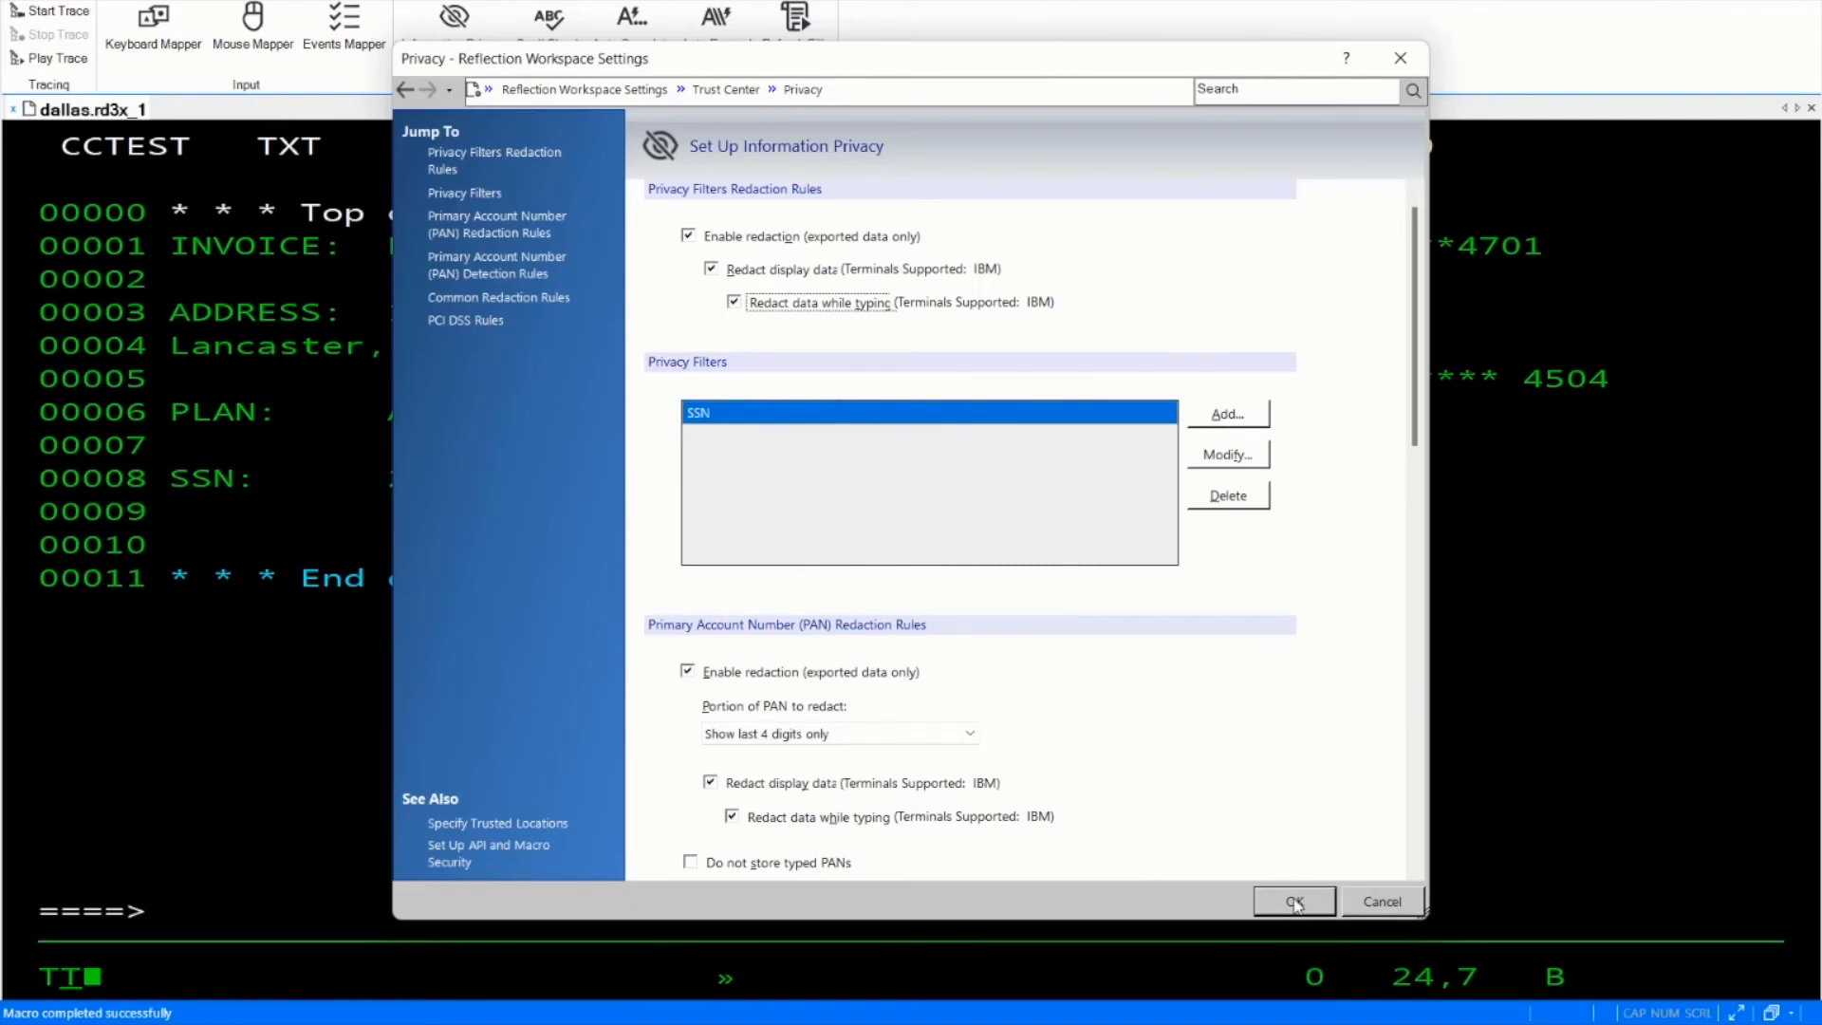
Apply the SSN redaction so the SSN shows asterisks followed only by 2456
{"action": "left_click", "coordinate": [1293, 899]}
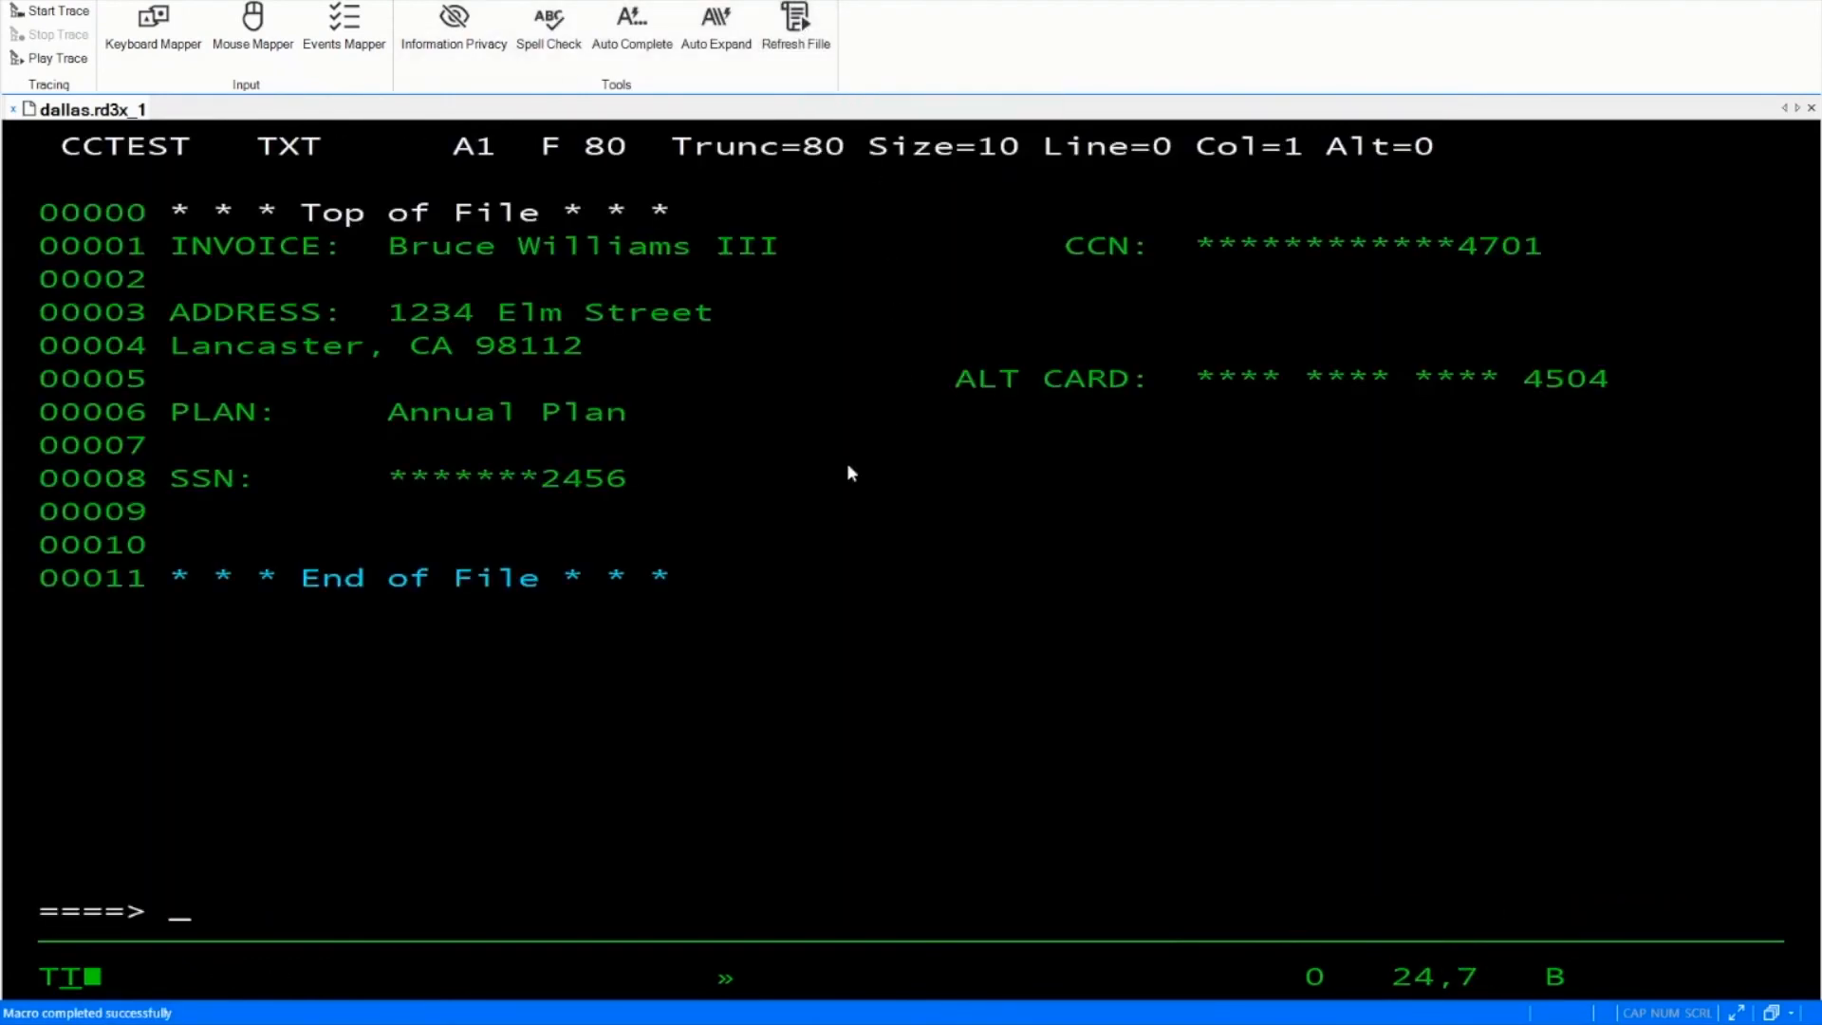
{"action": "mouse_move", "coordinate": [488, 531]}
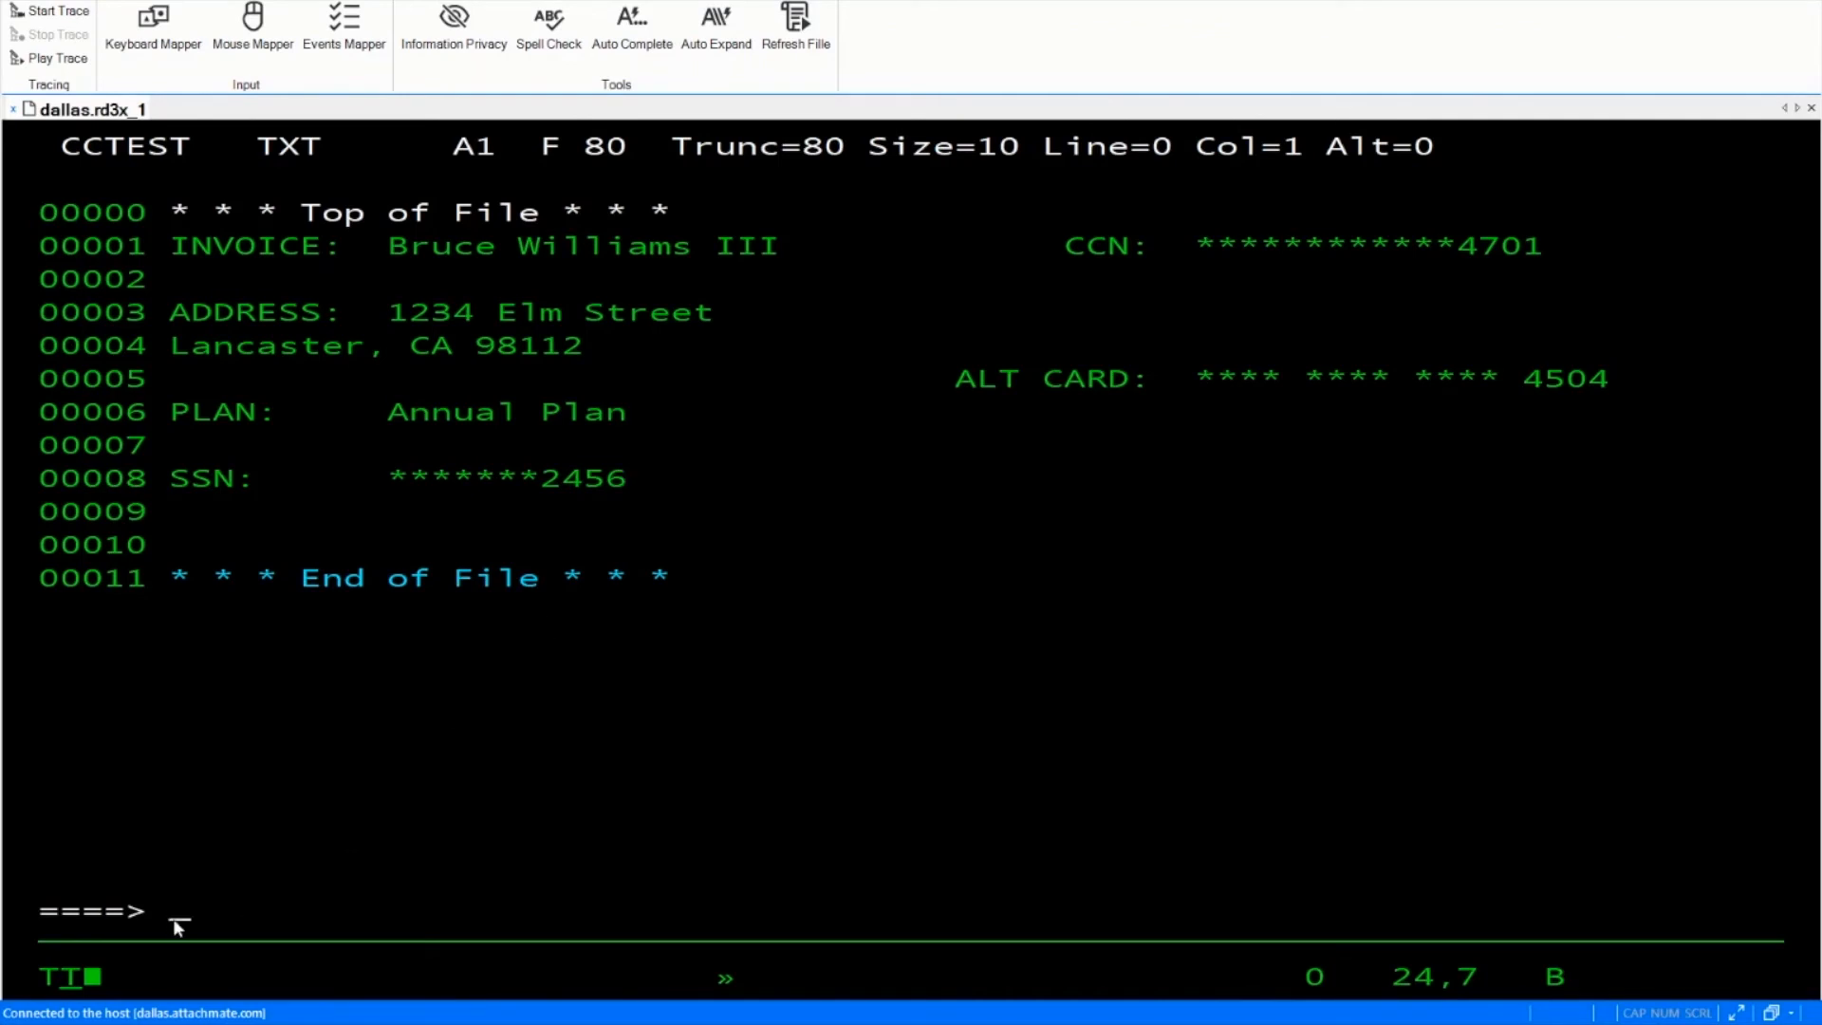
{"action": "type", "text": "424242"}
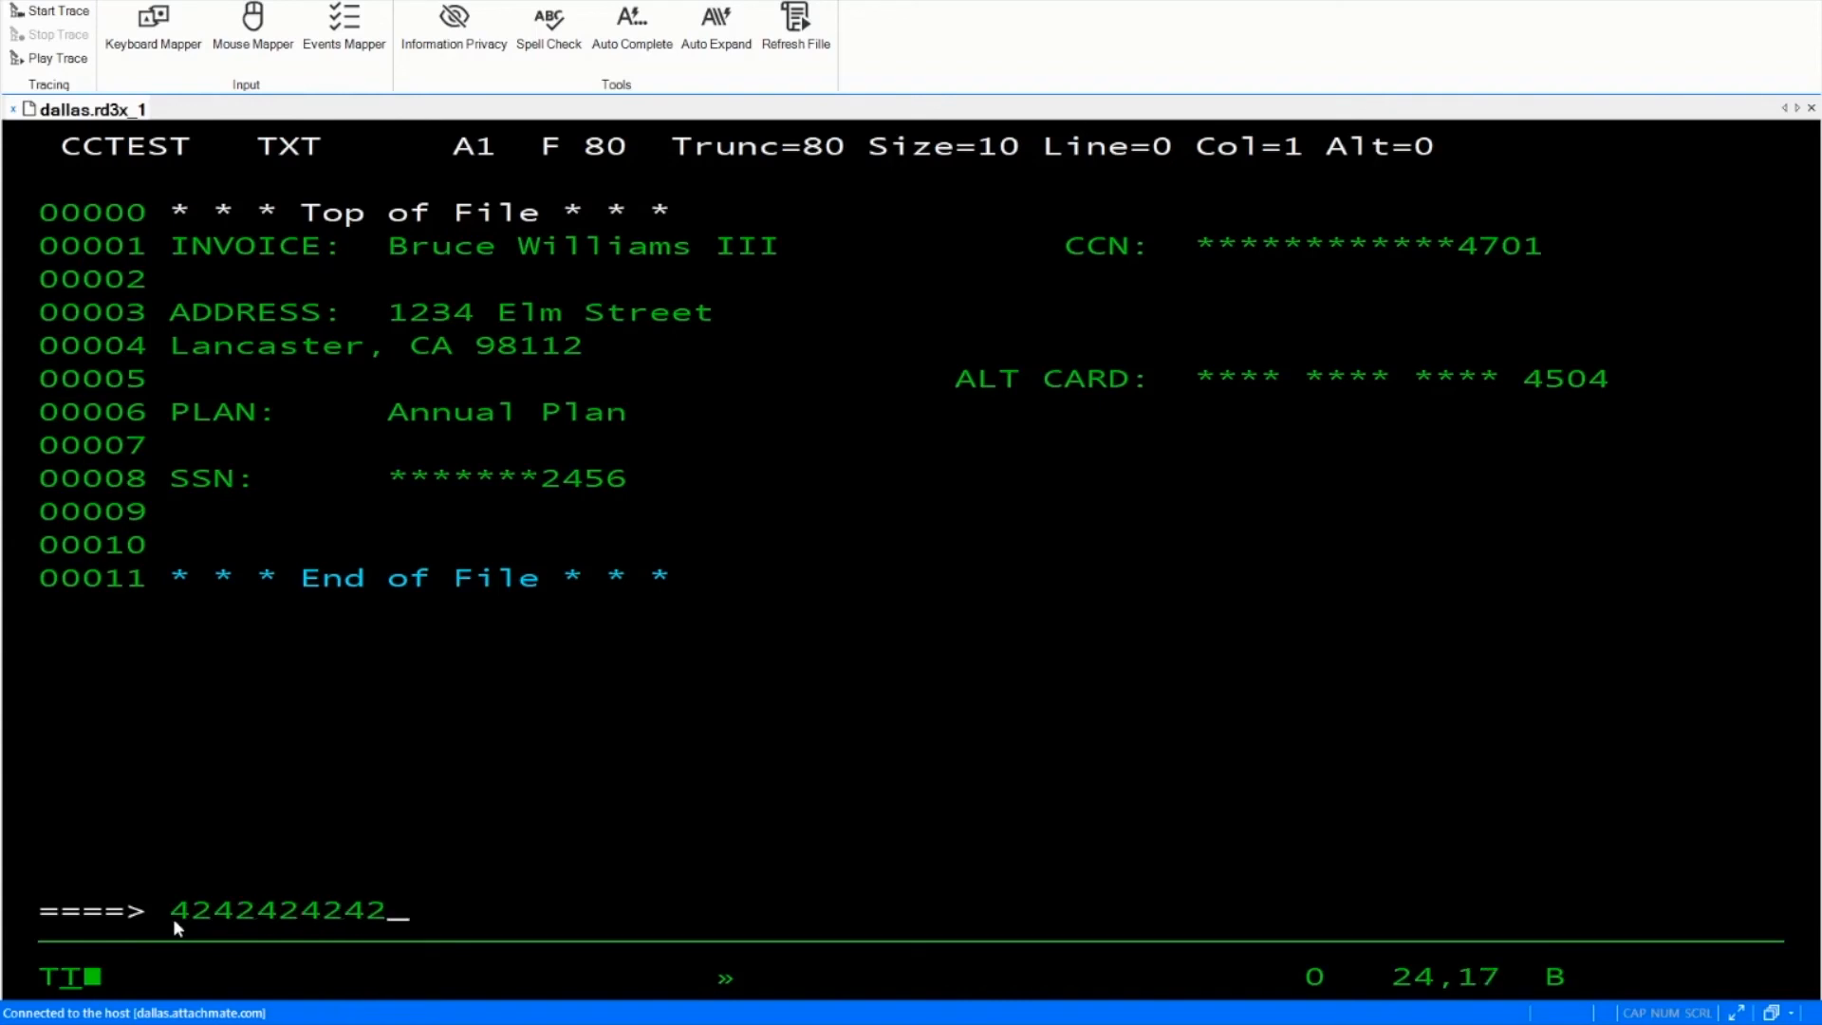
{"action": "type", "text": "4242"}
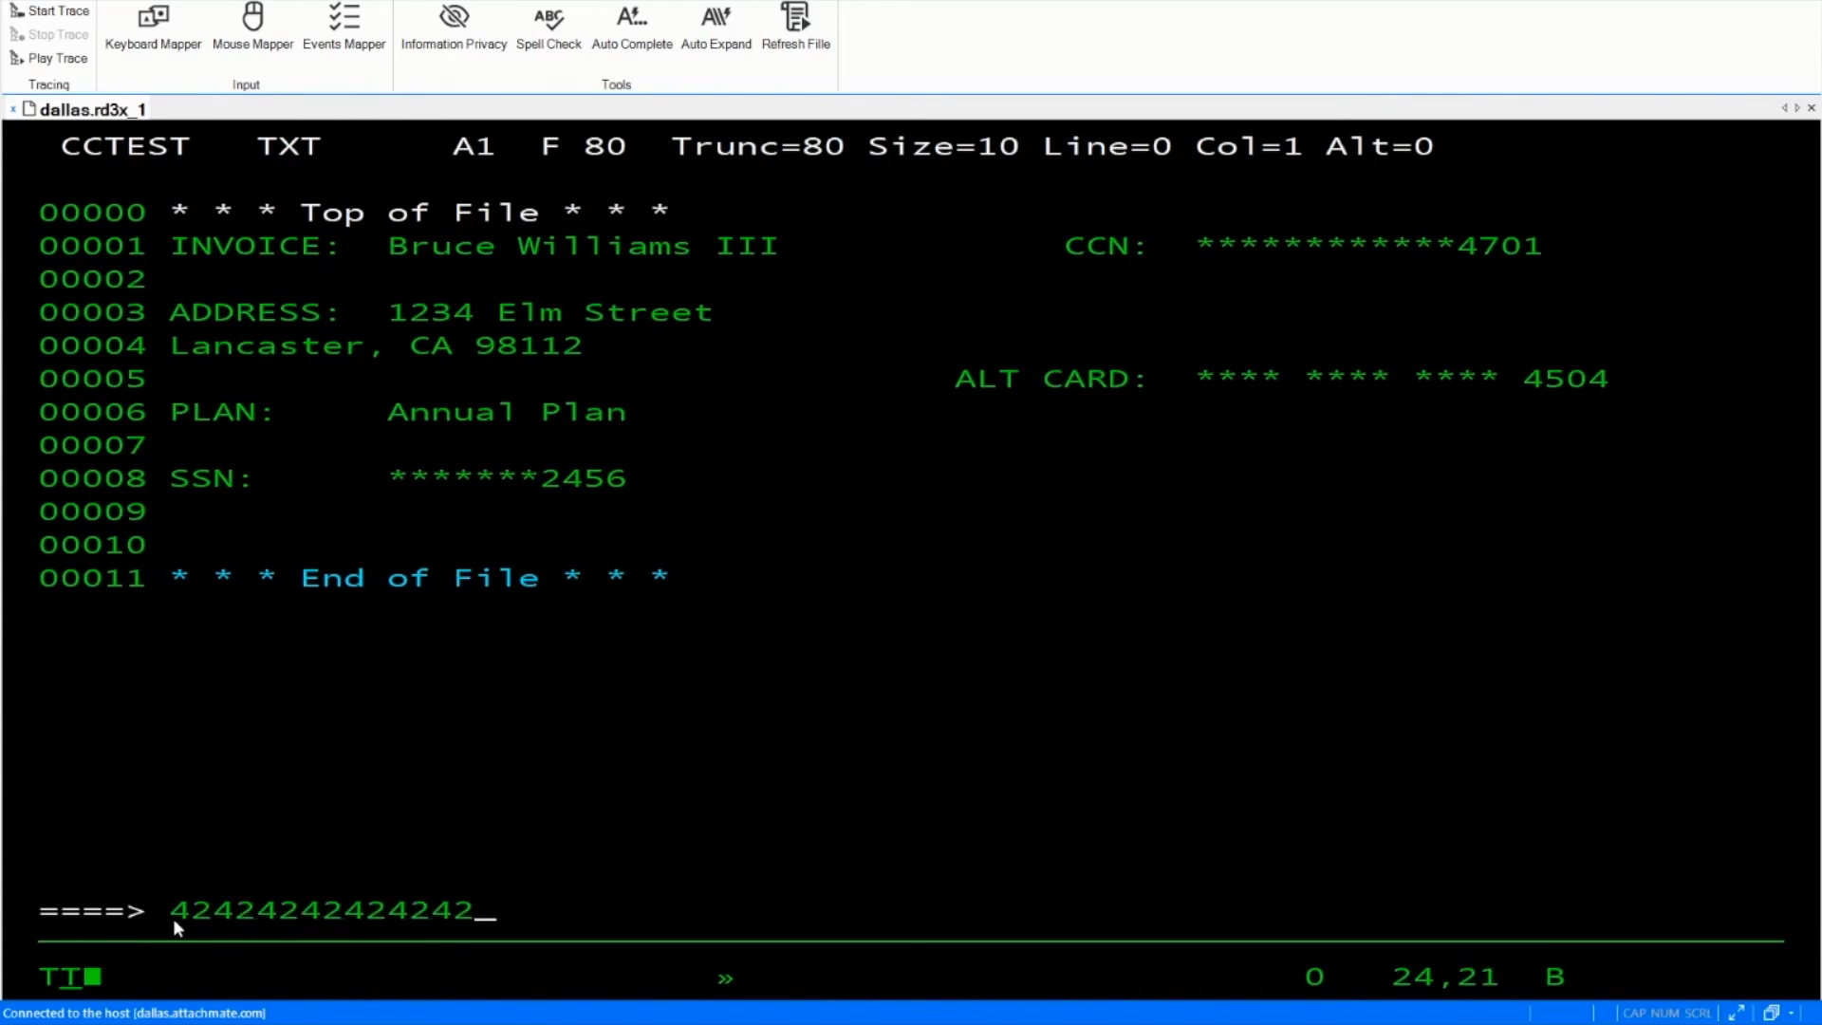